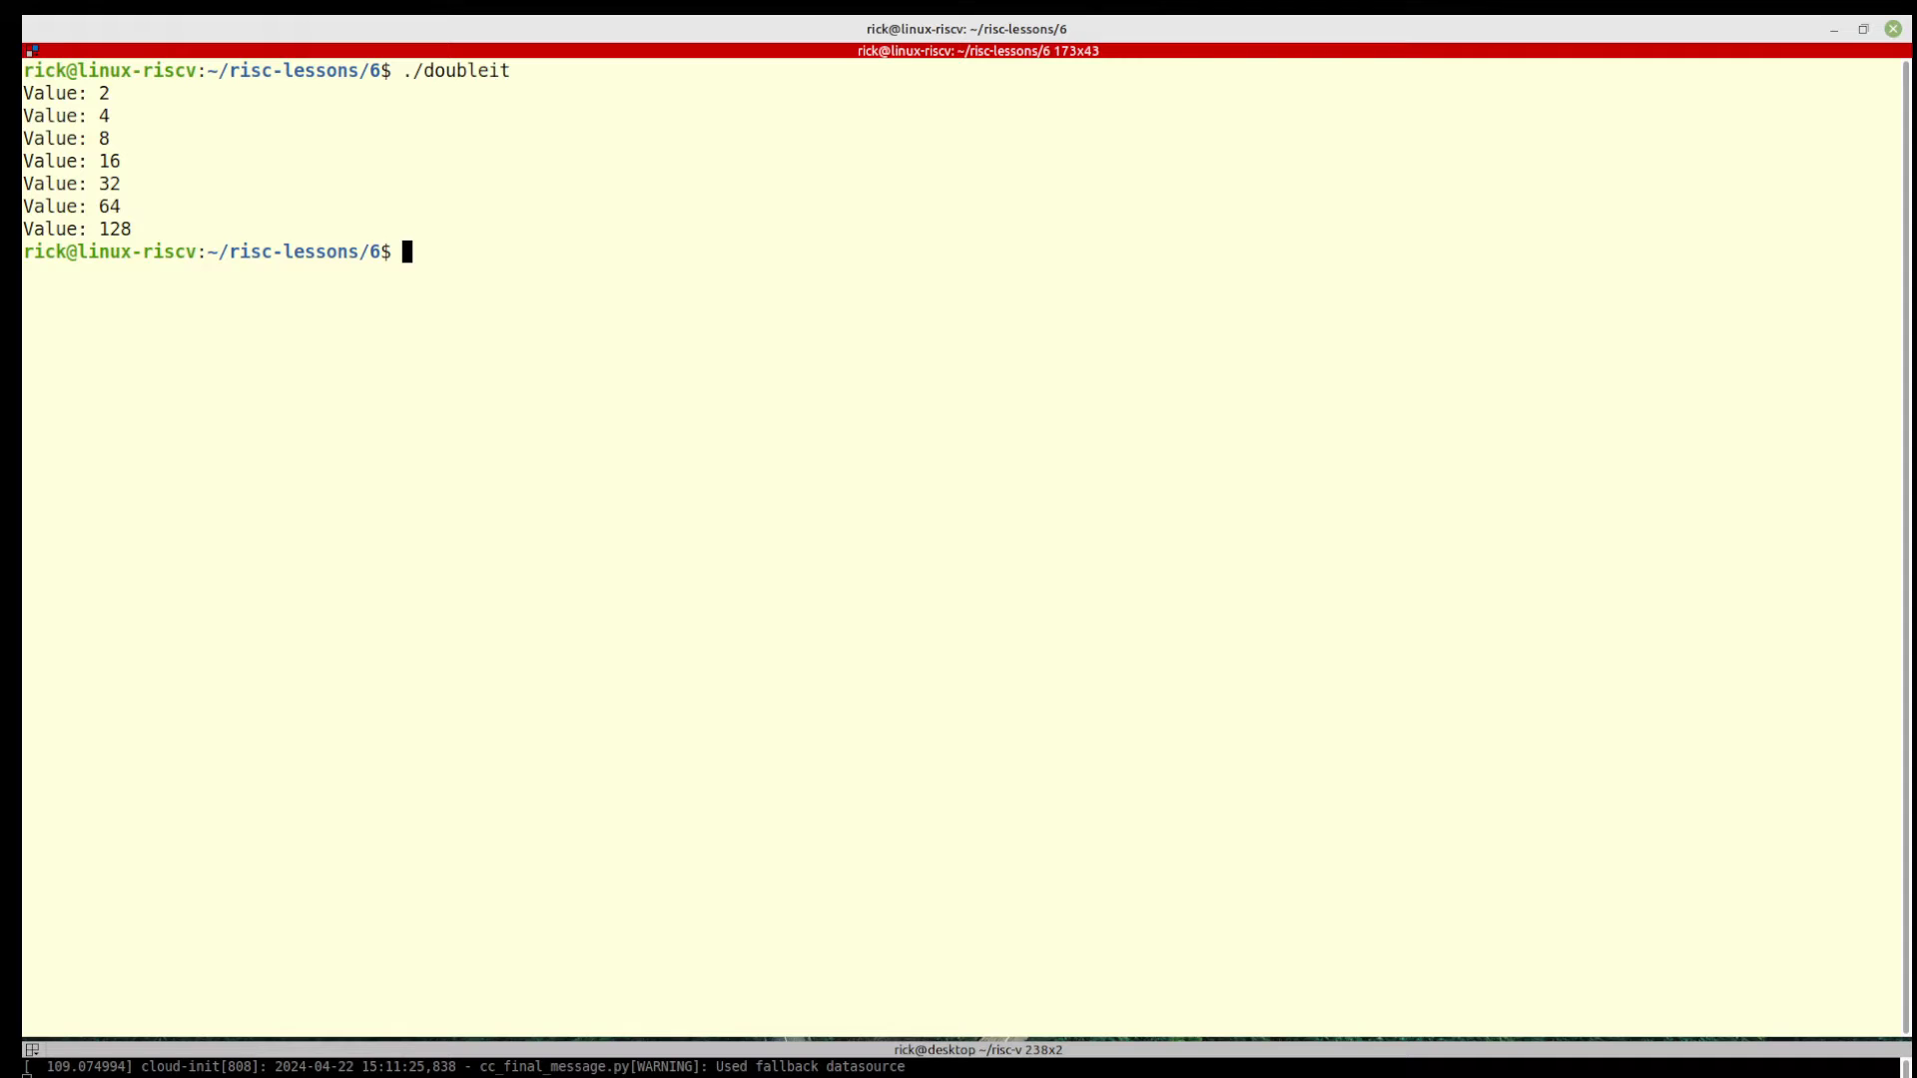
# Launch Emacs on src/functions.s from the shell using Tab completion
pyautogui.write('emacs')
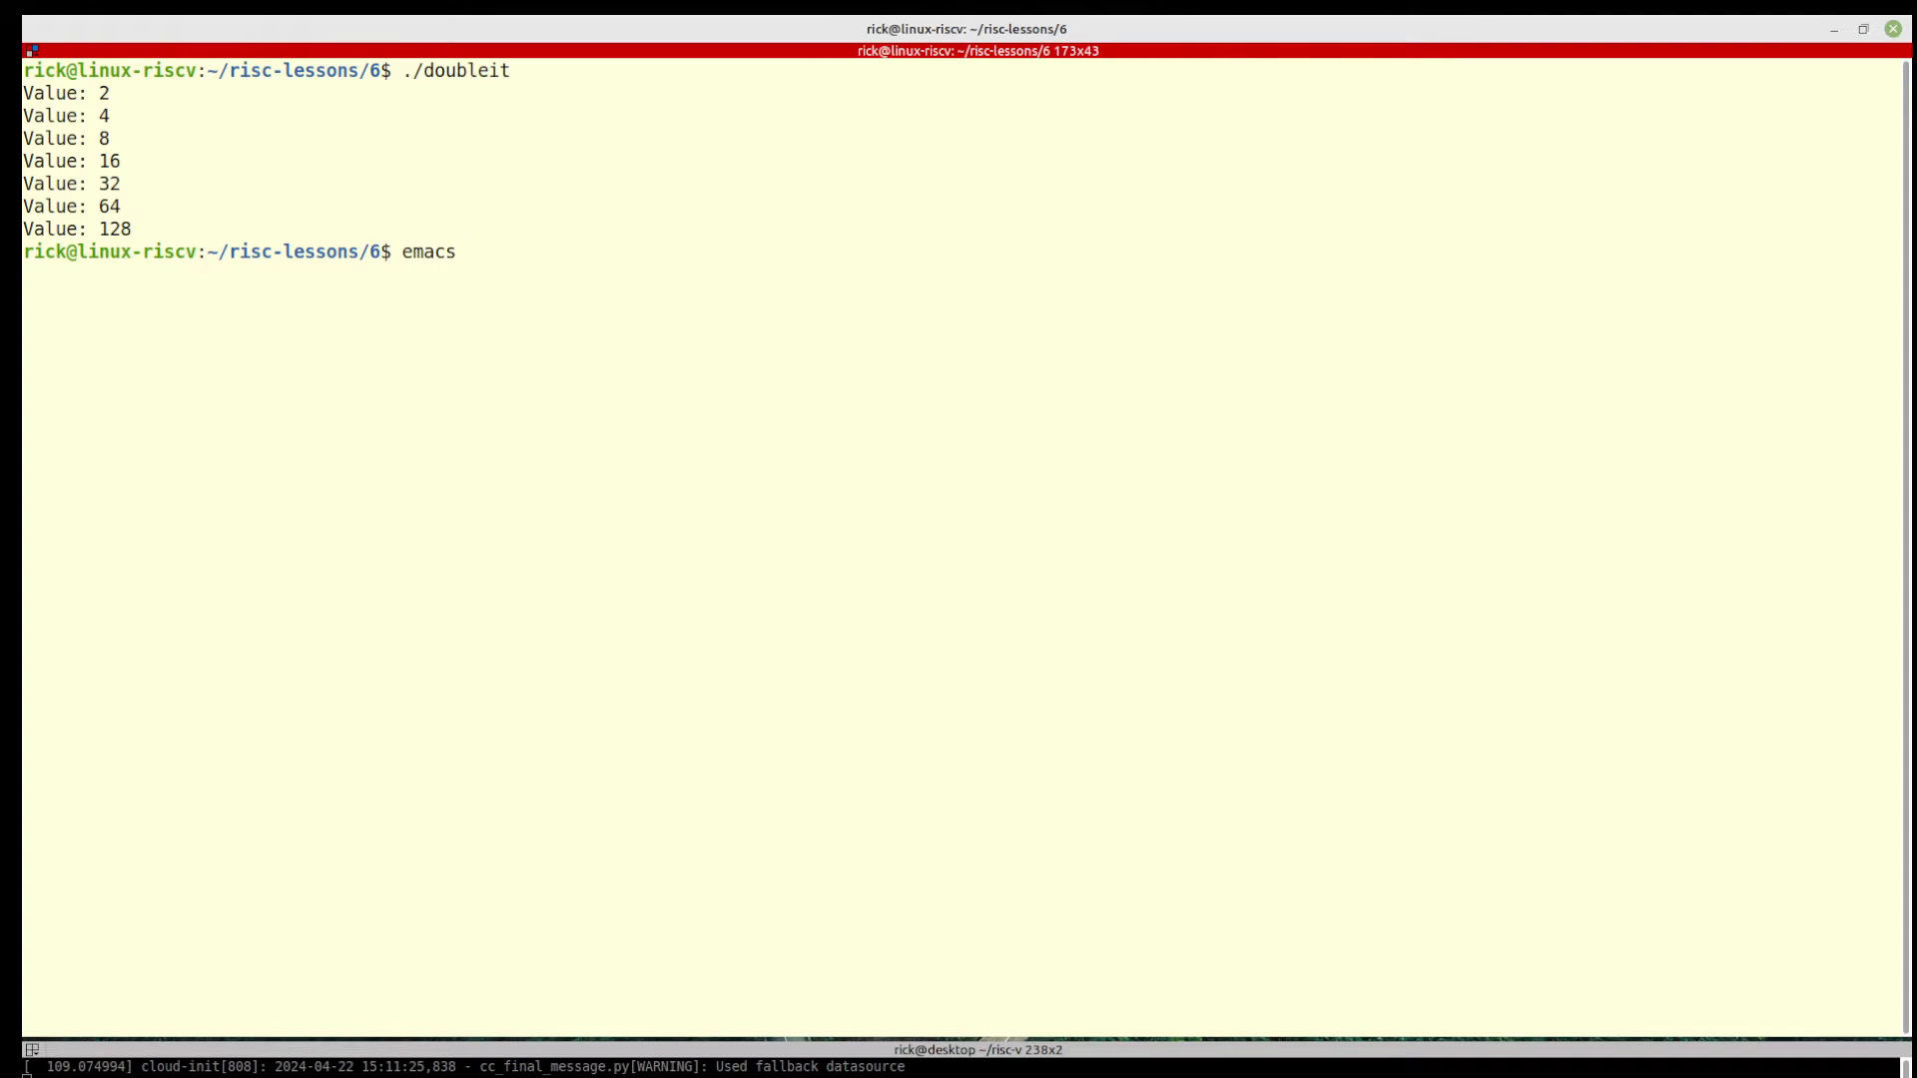
pyautogui.write('src/functions.s')
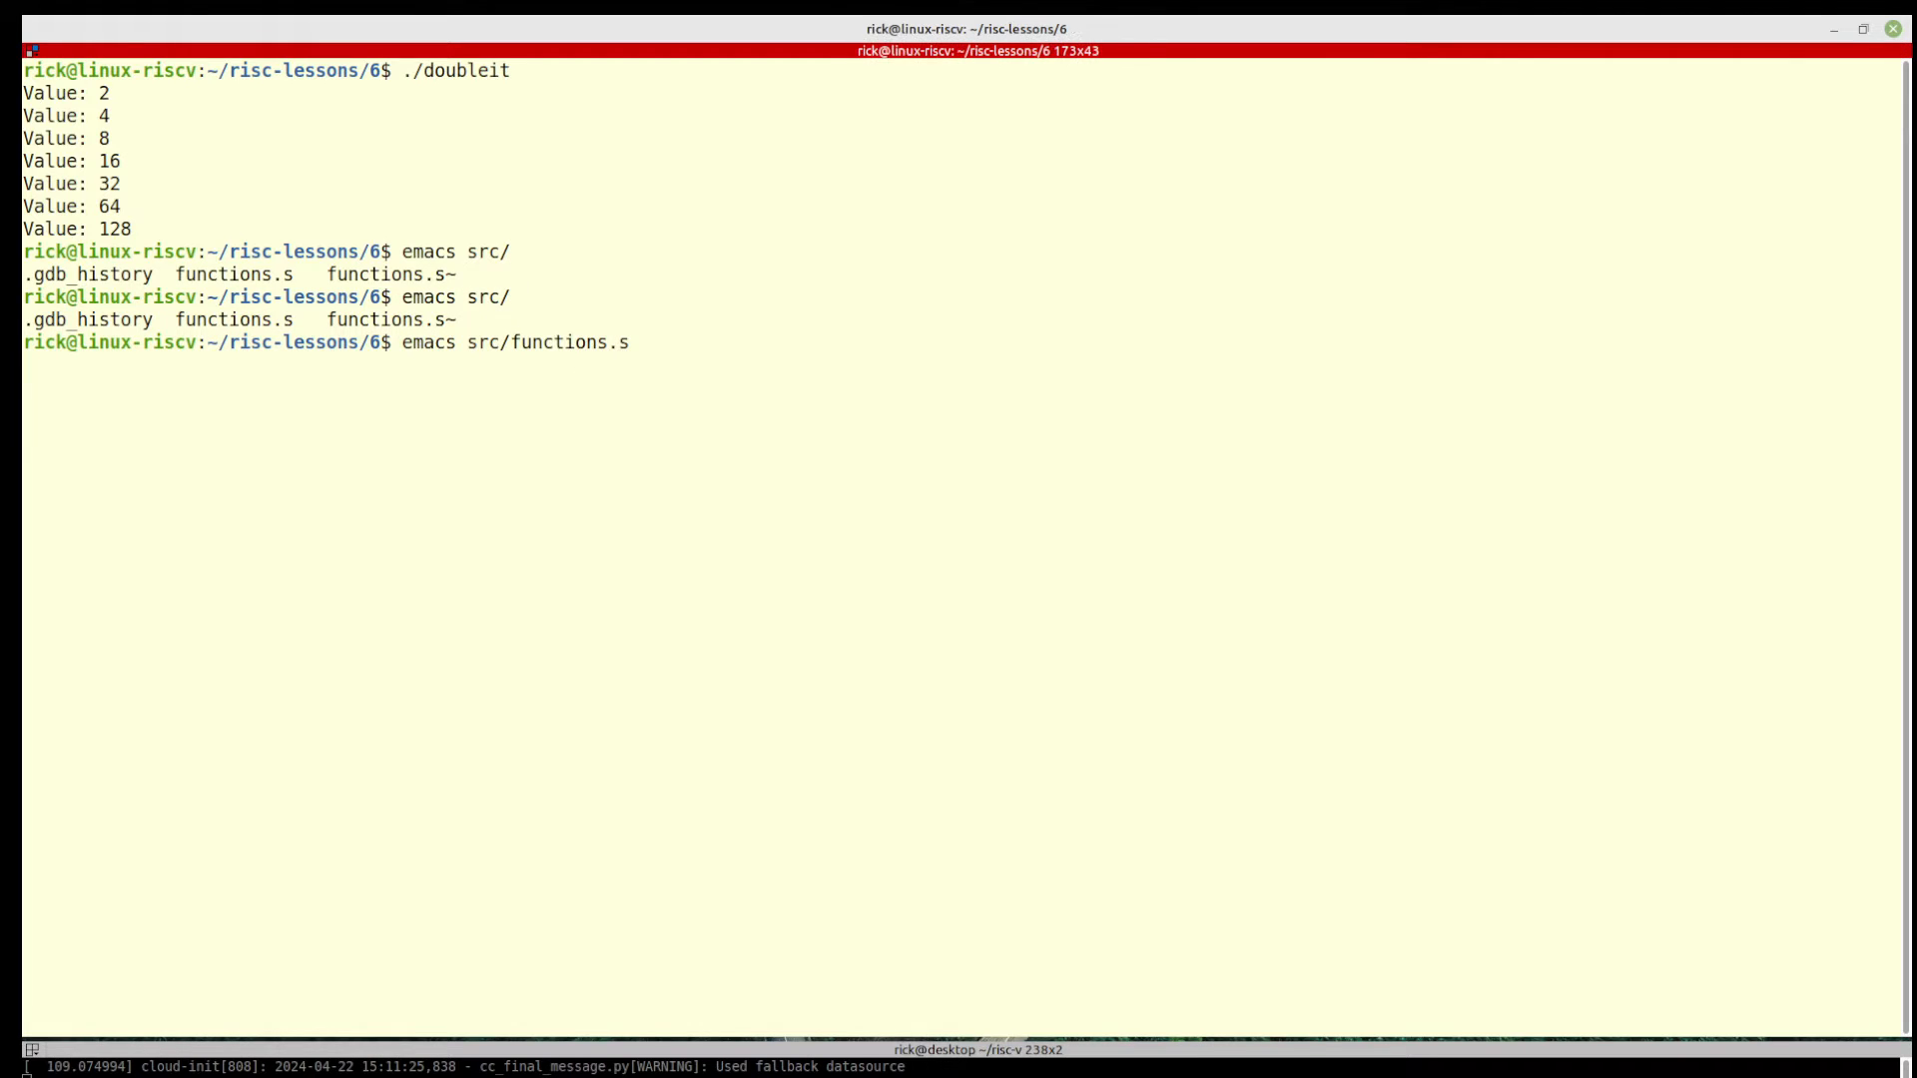
pyautogui.press('Return')
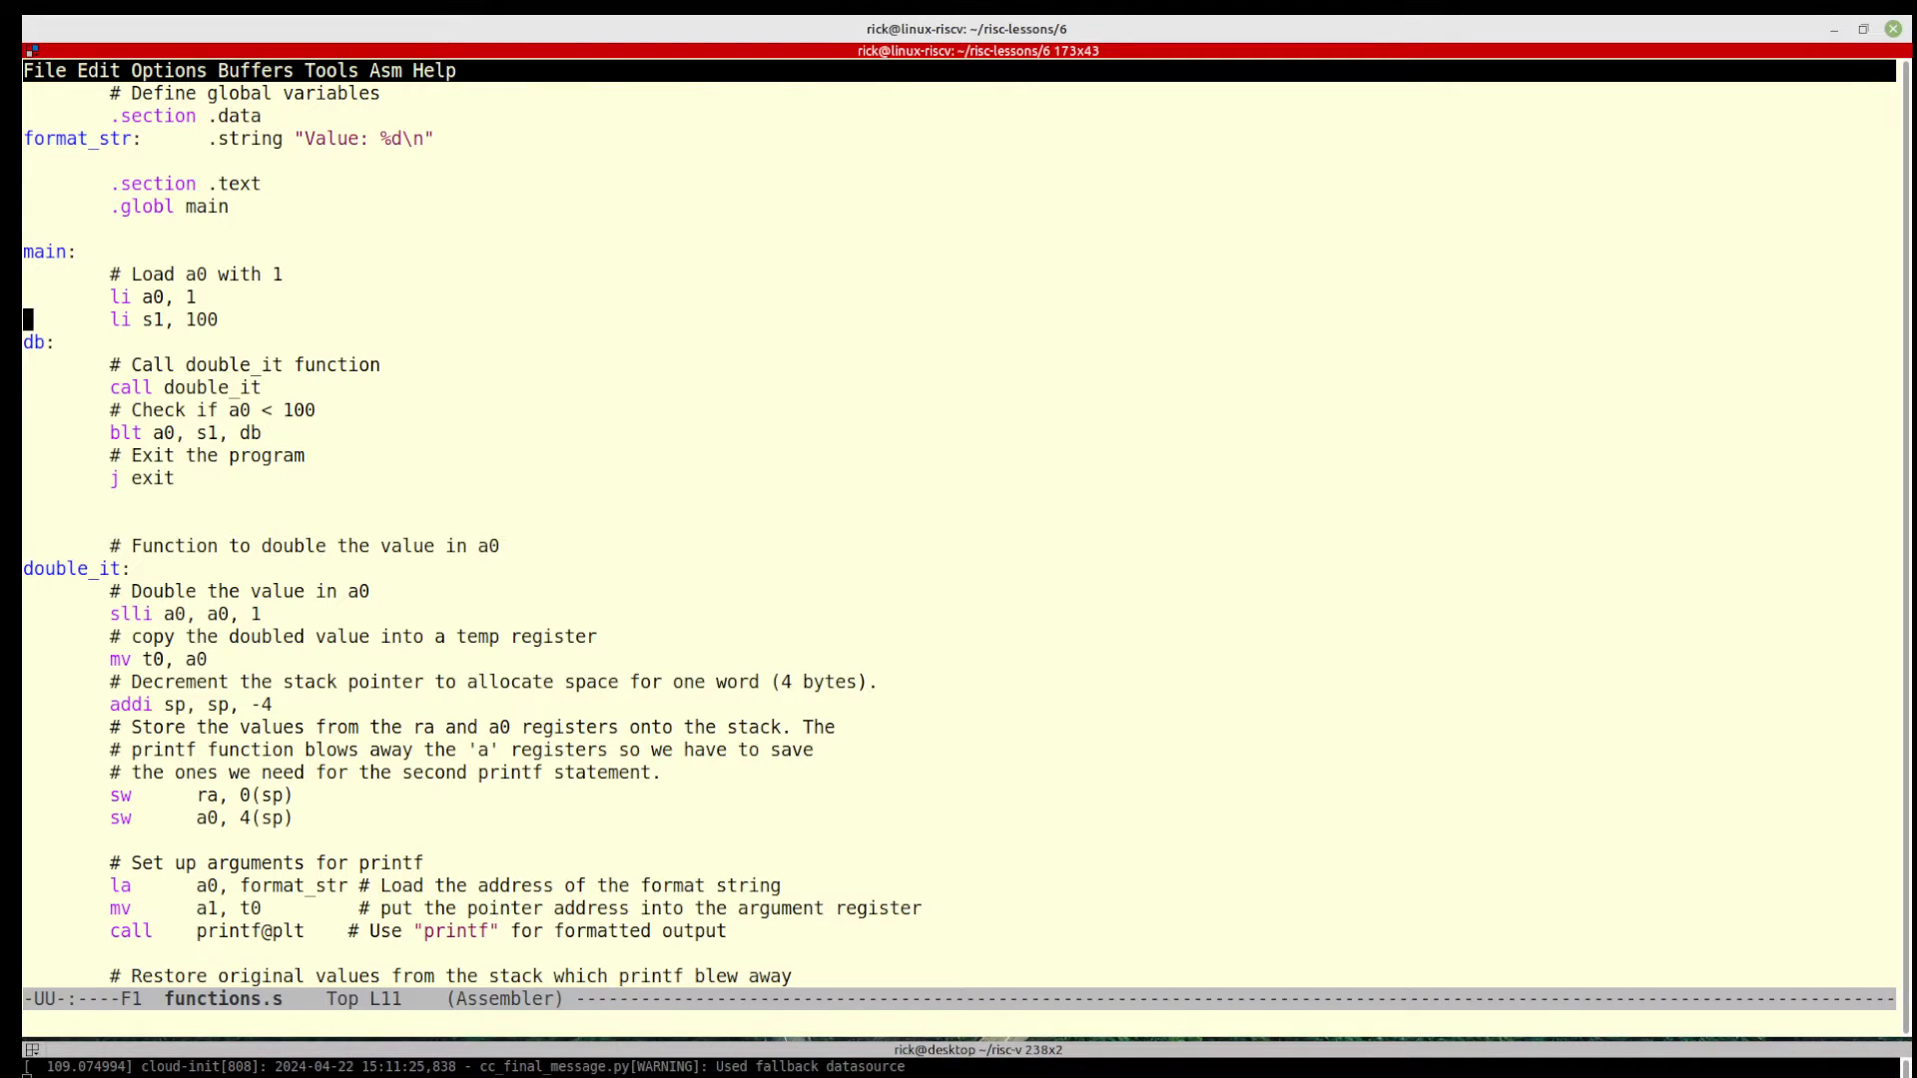
pyautogui.press('up')
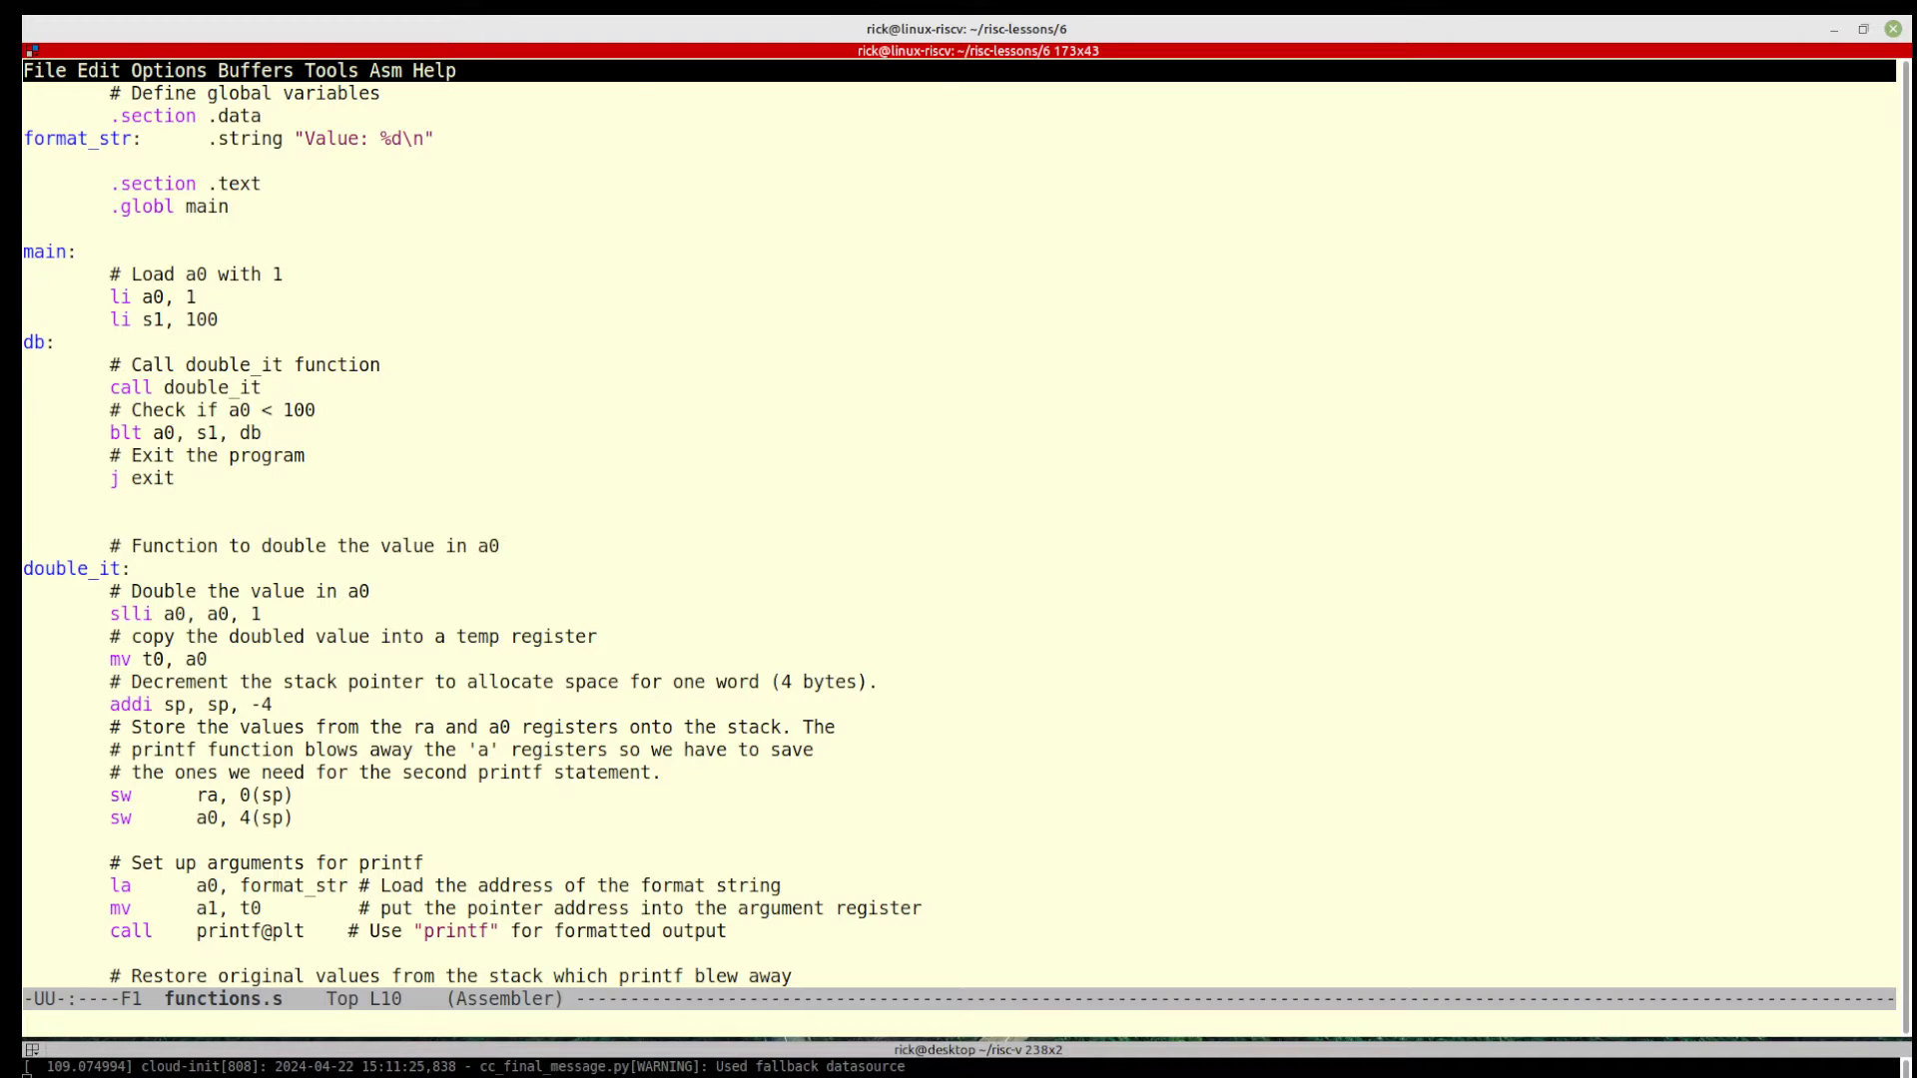
# Scroll down until double_it's body and the exit routine fill the window
pyautogui.press('down')
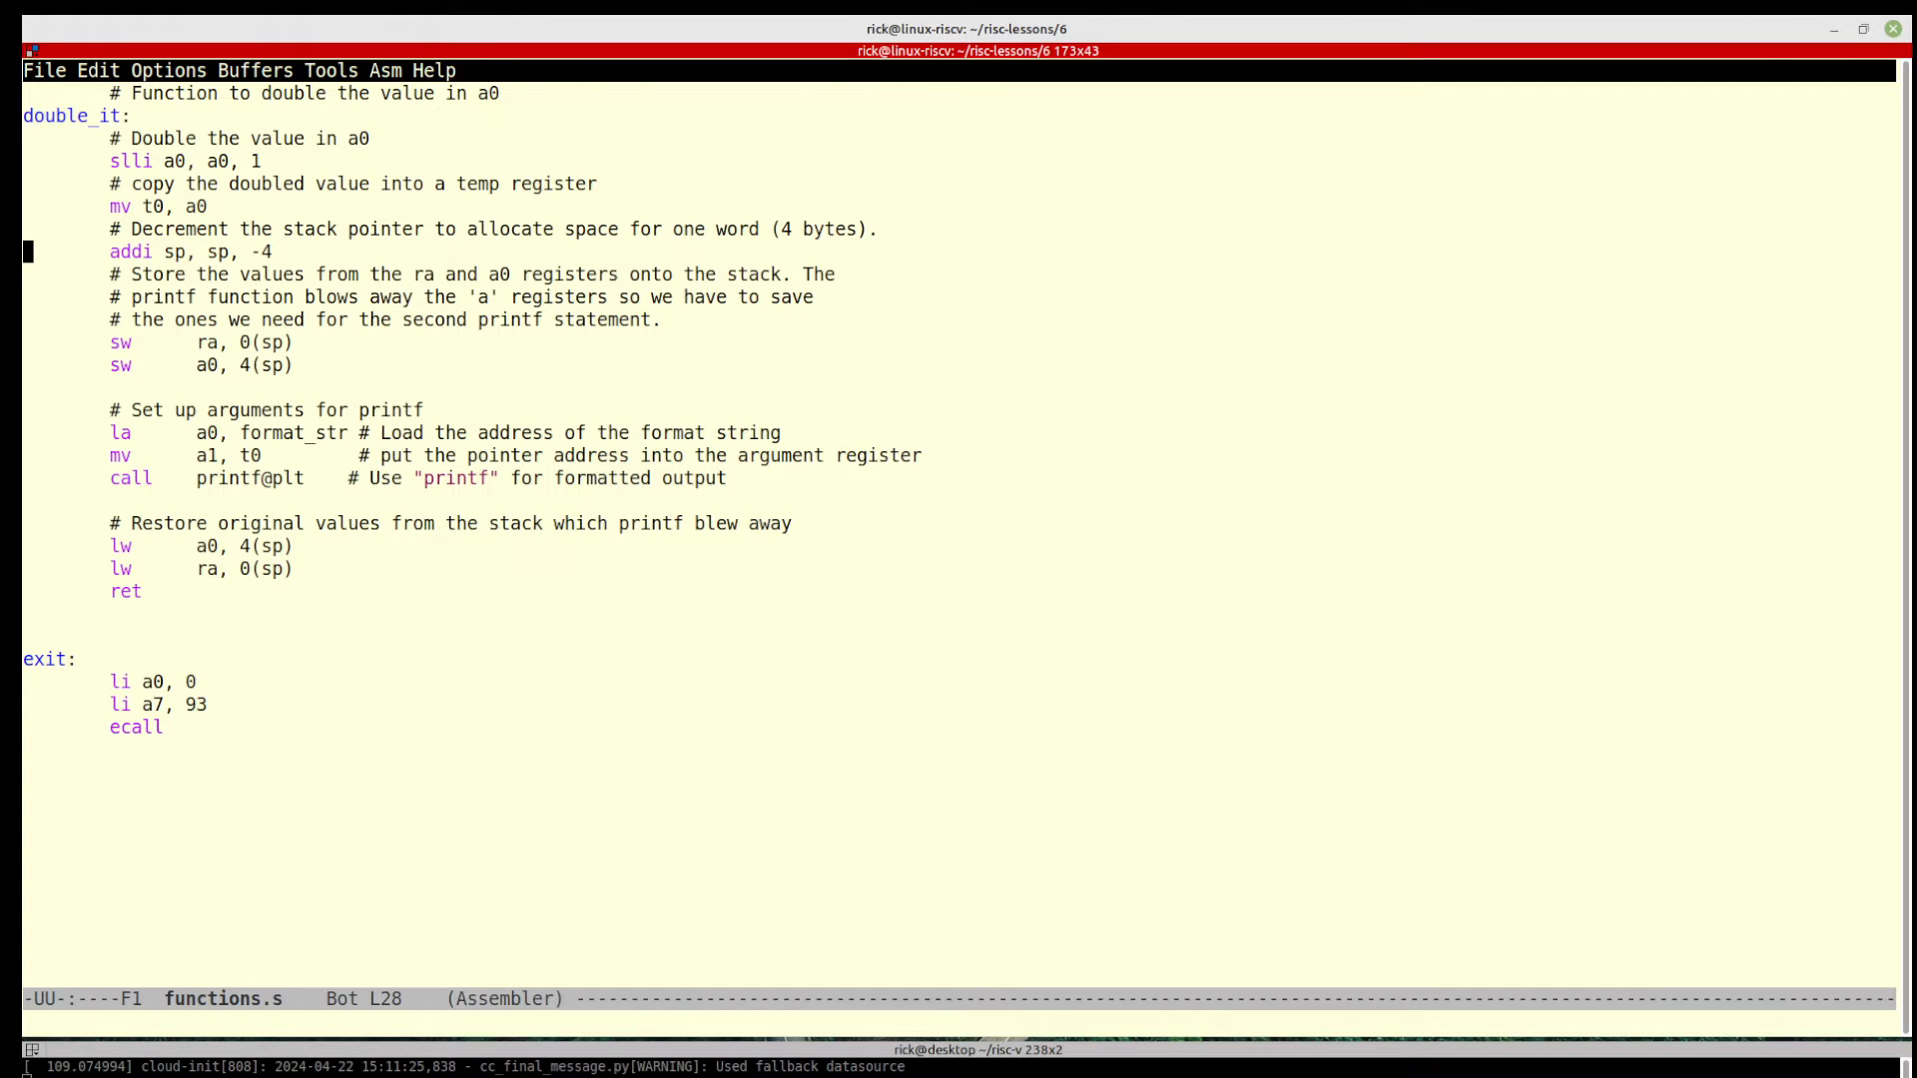
pyautogui.press('up')
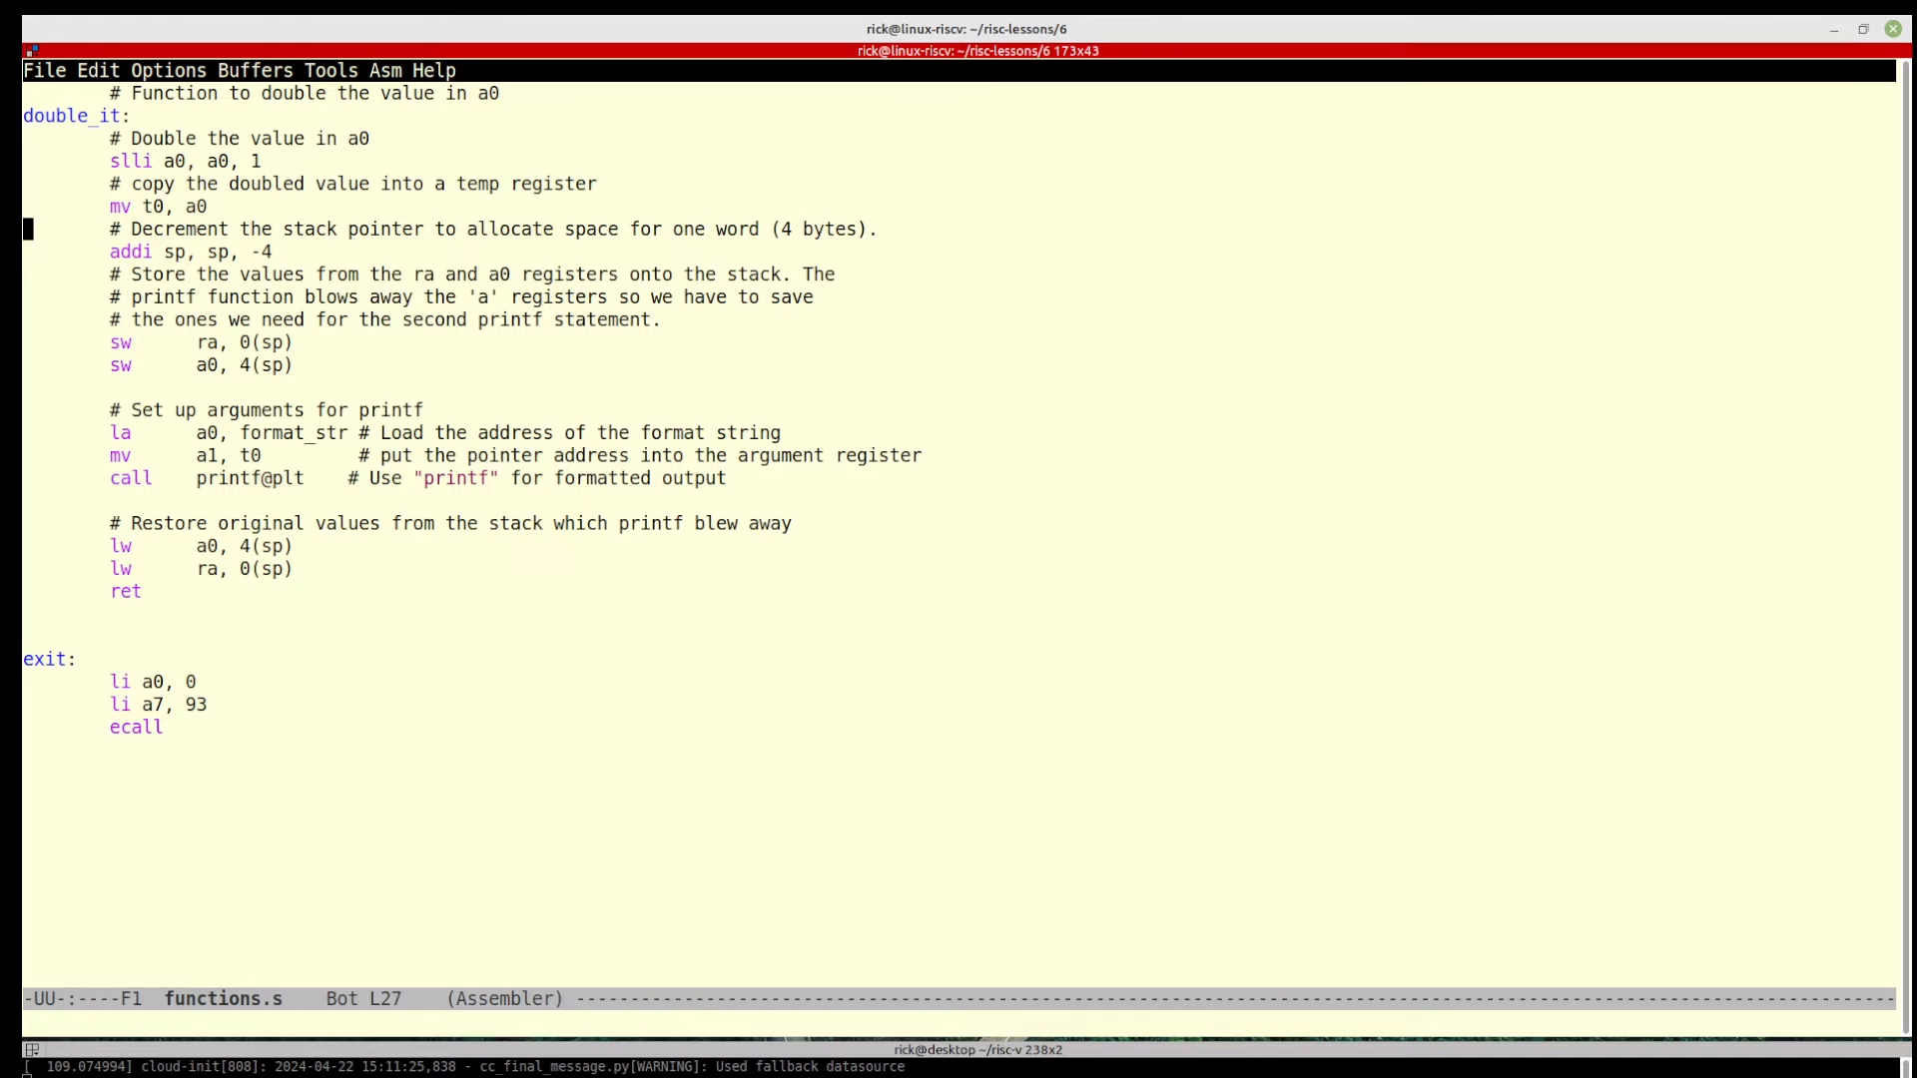
pyautogui.press('down')
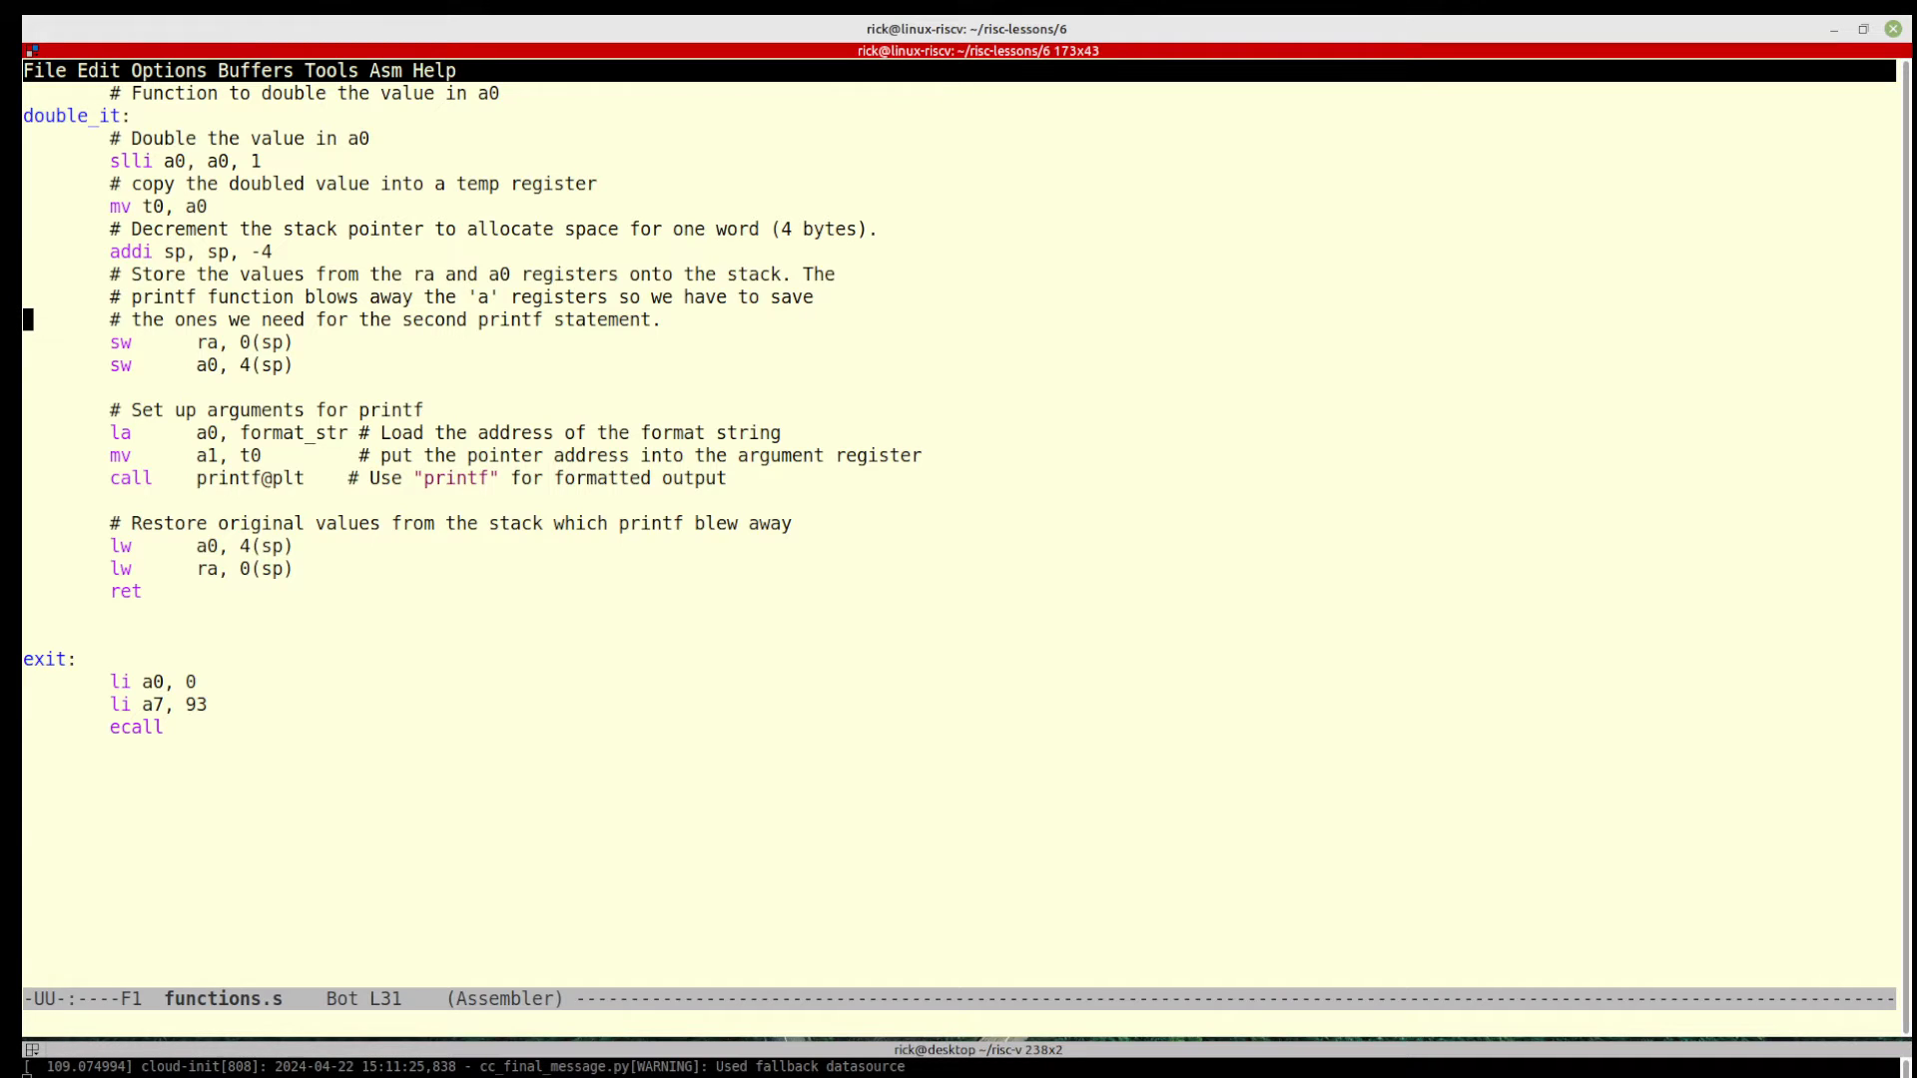
pyautogui.press('down')
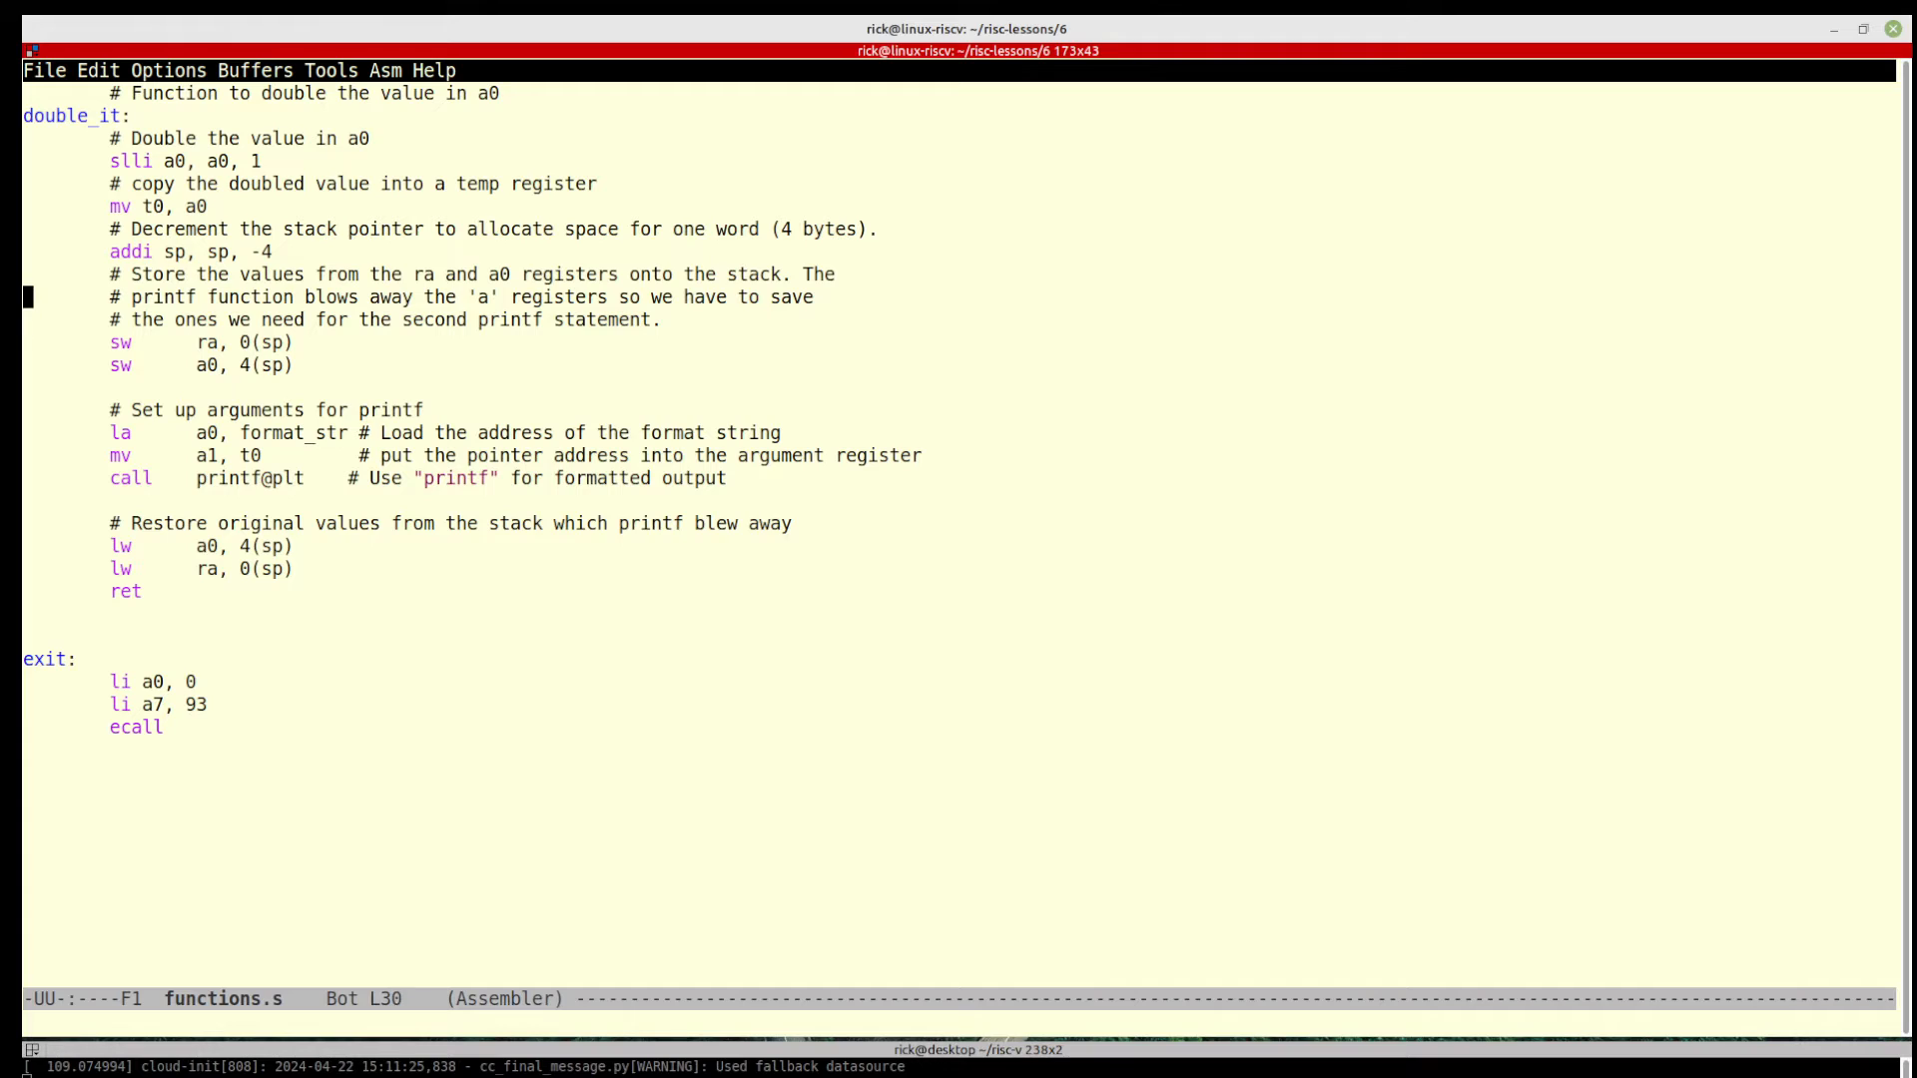
pyautogui.press('down')
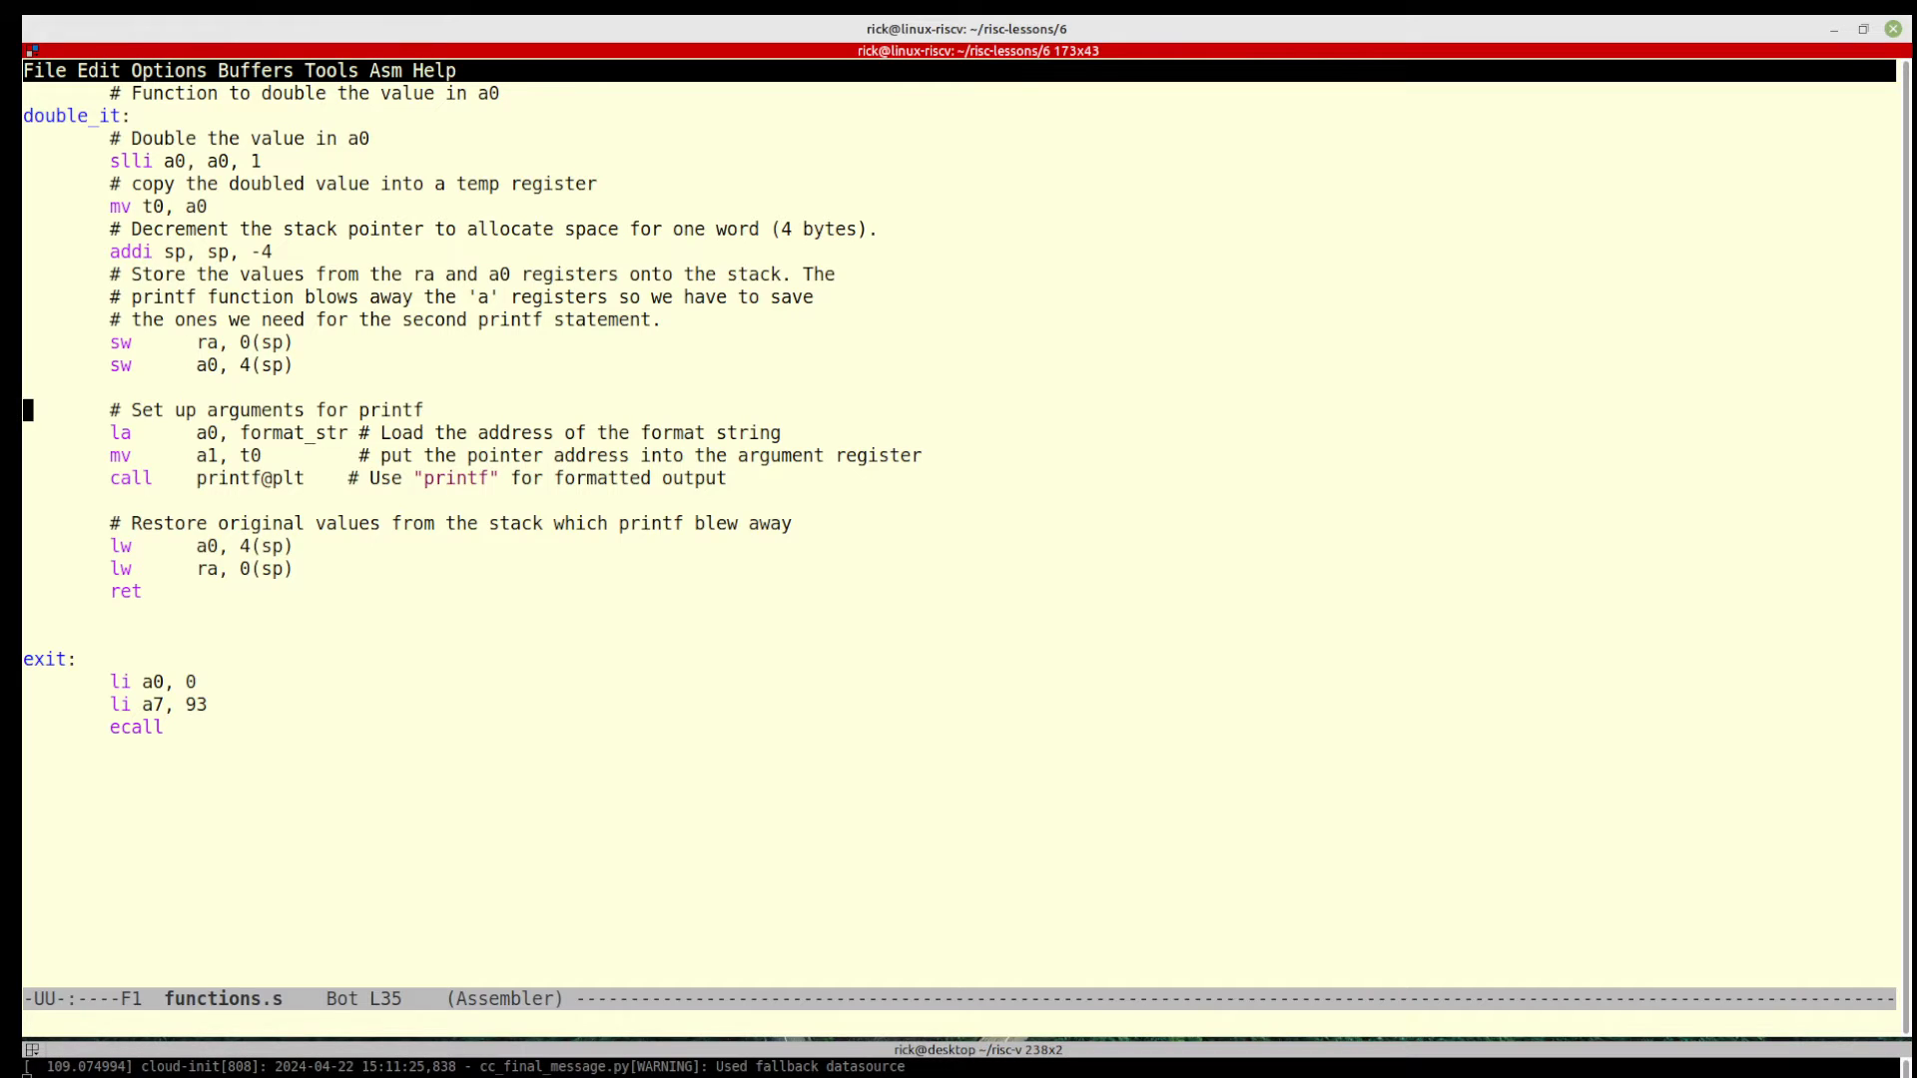
pyautogui.press('down')
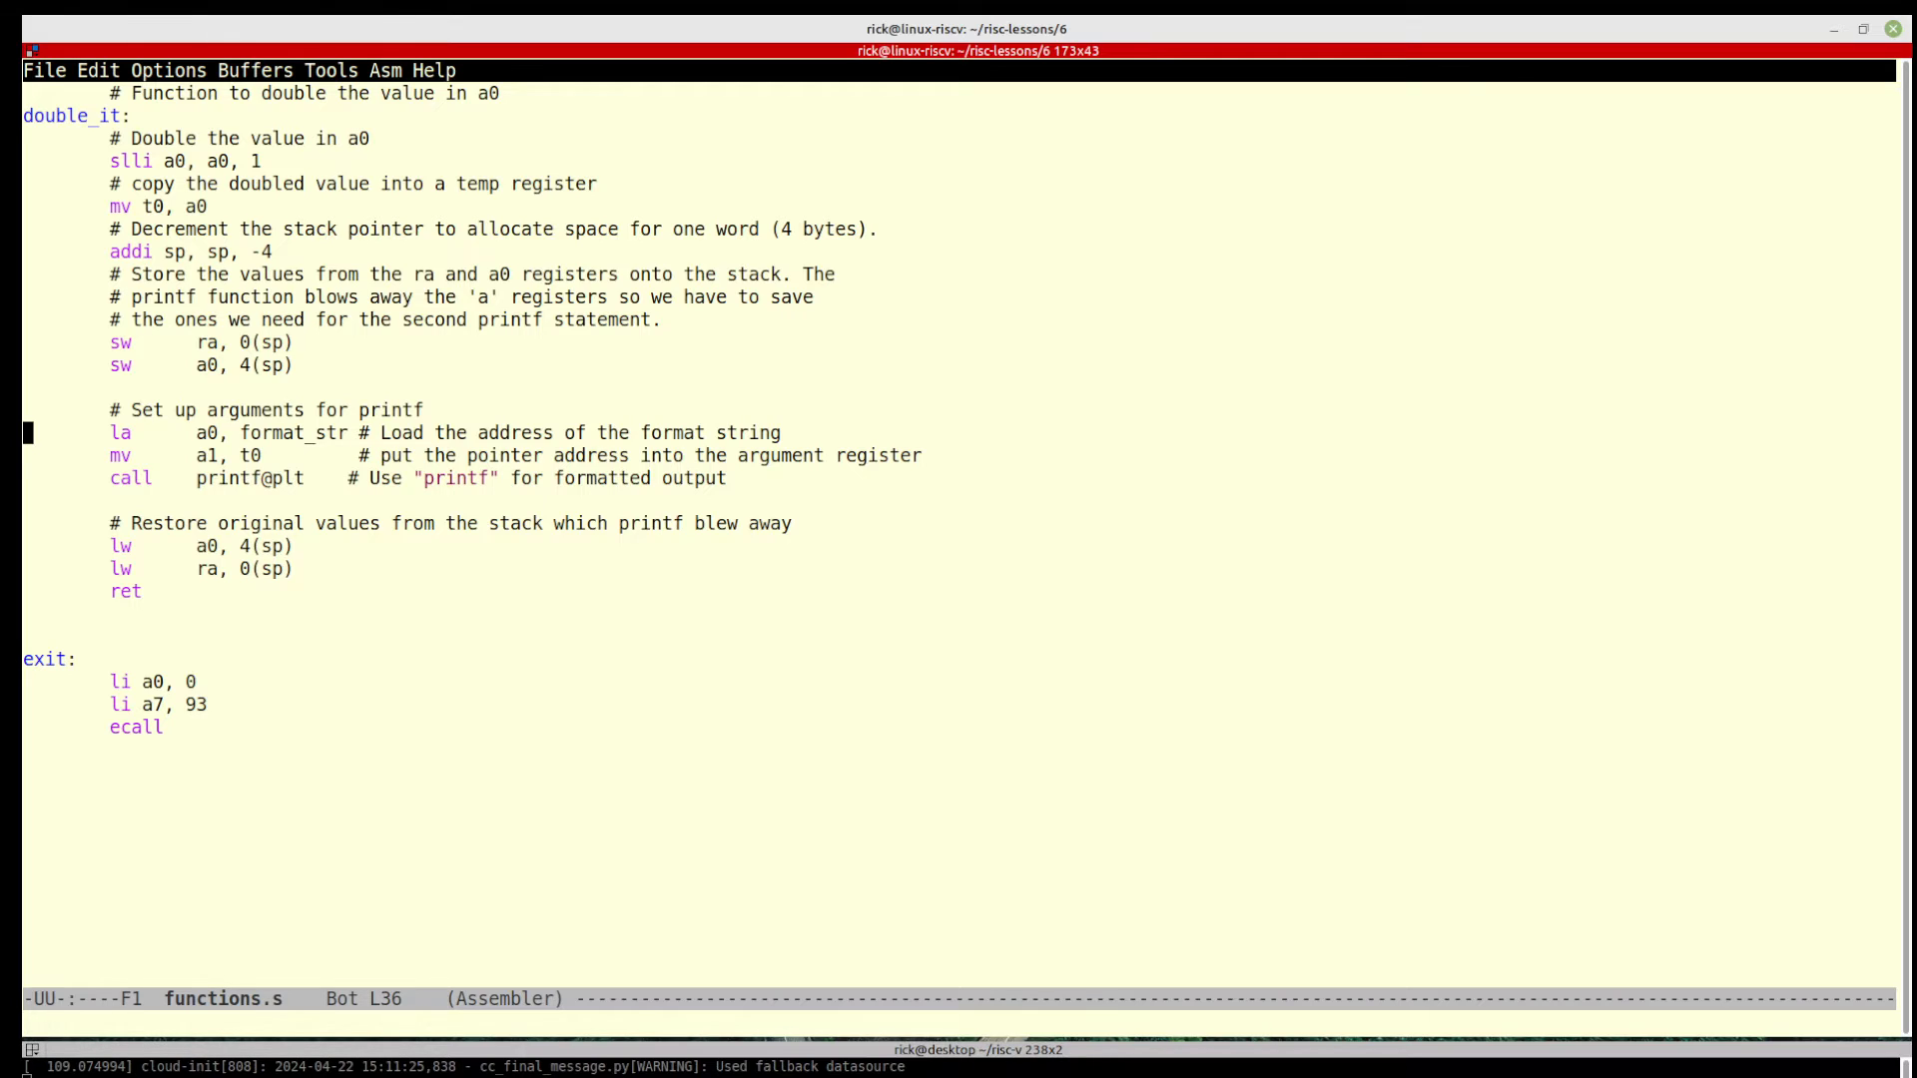
pyautogui.press('down')
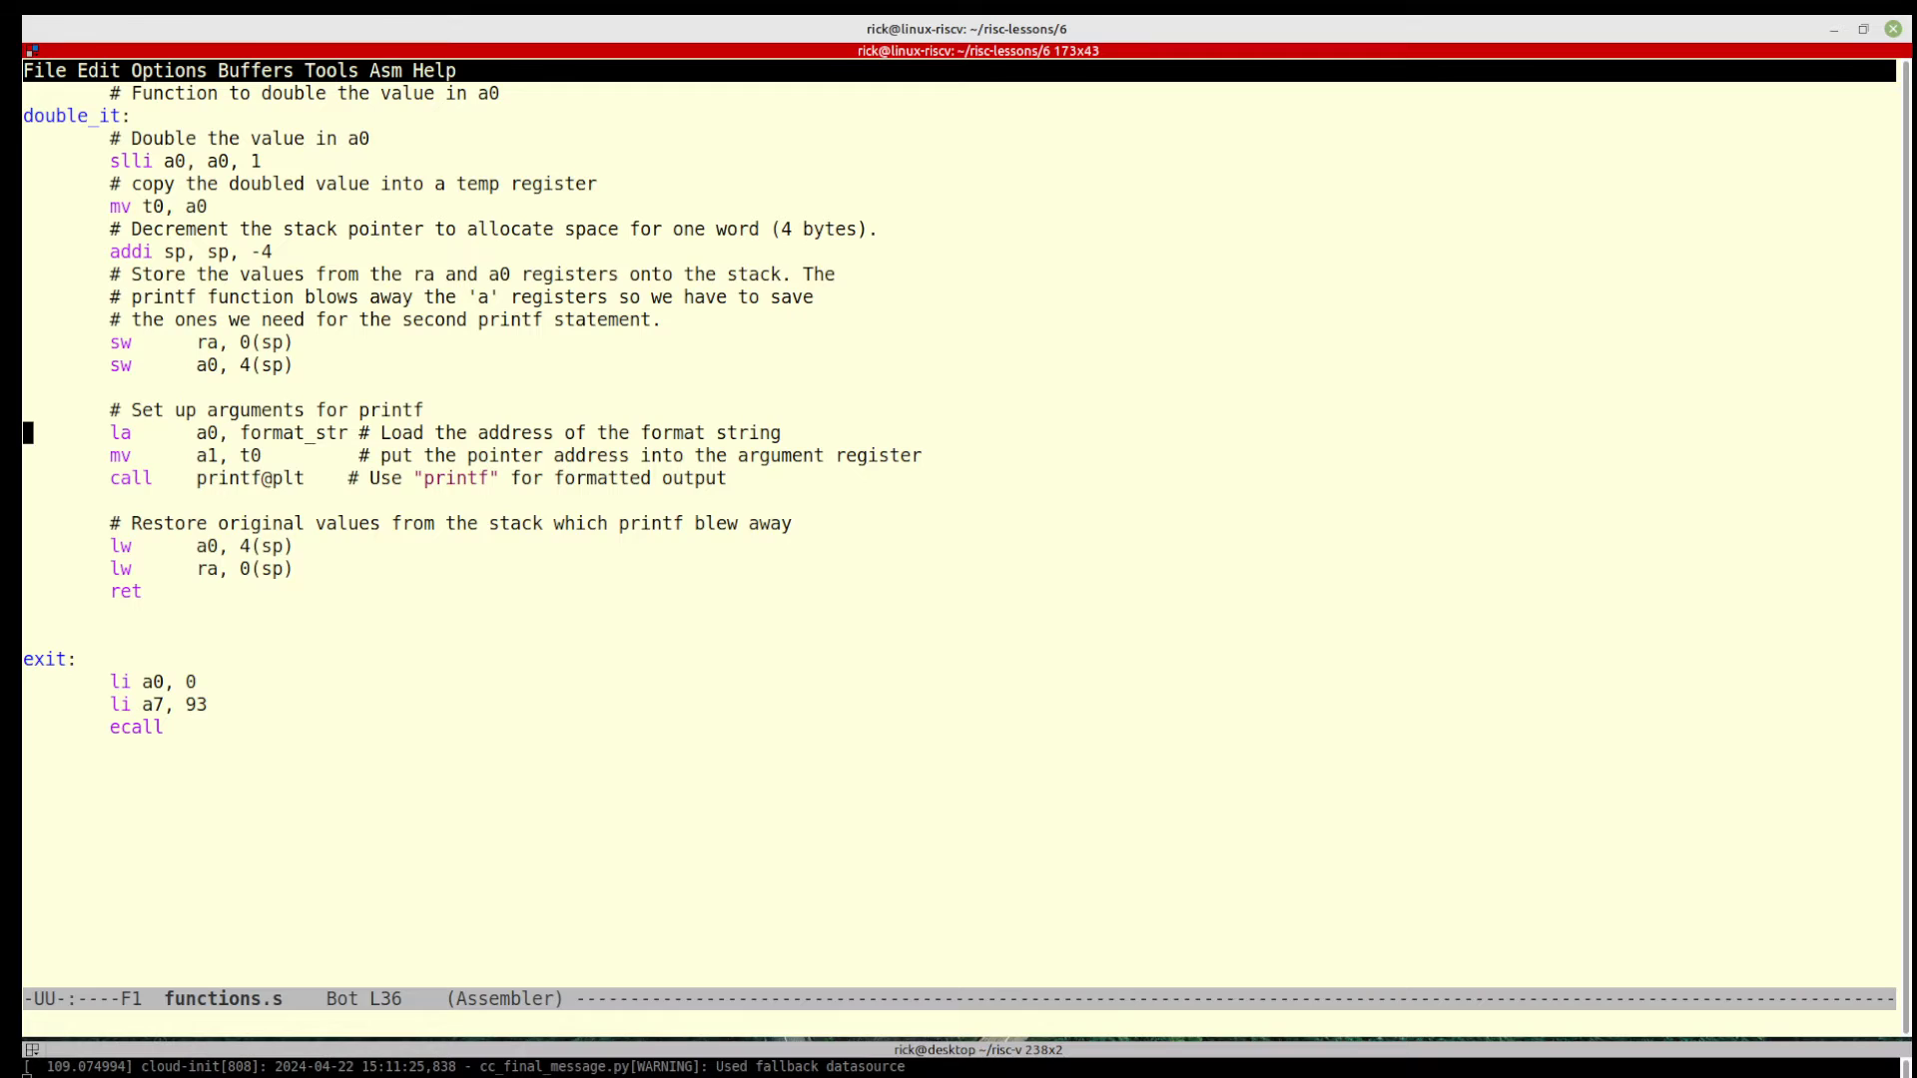
pyautogui.press('up')
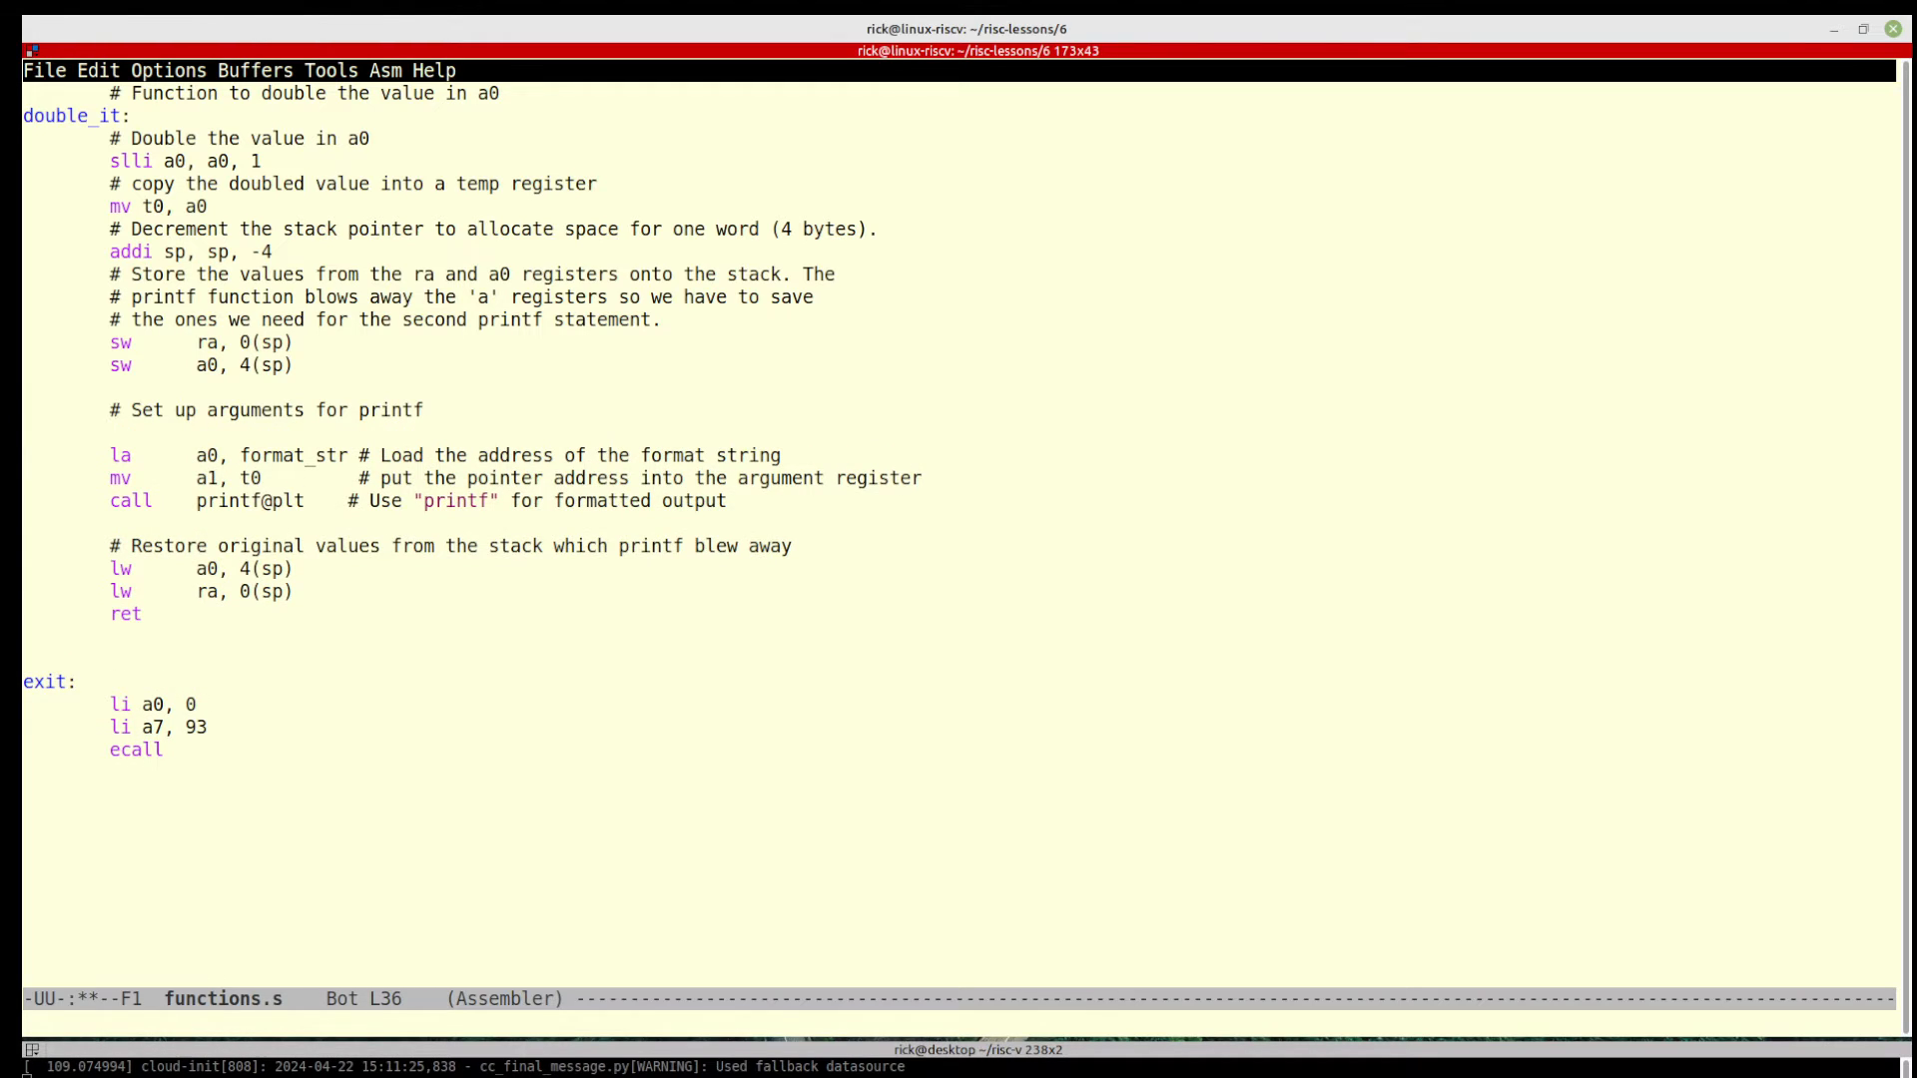
pyautogui.write('# prin')
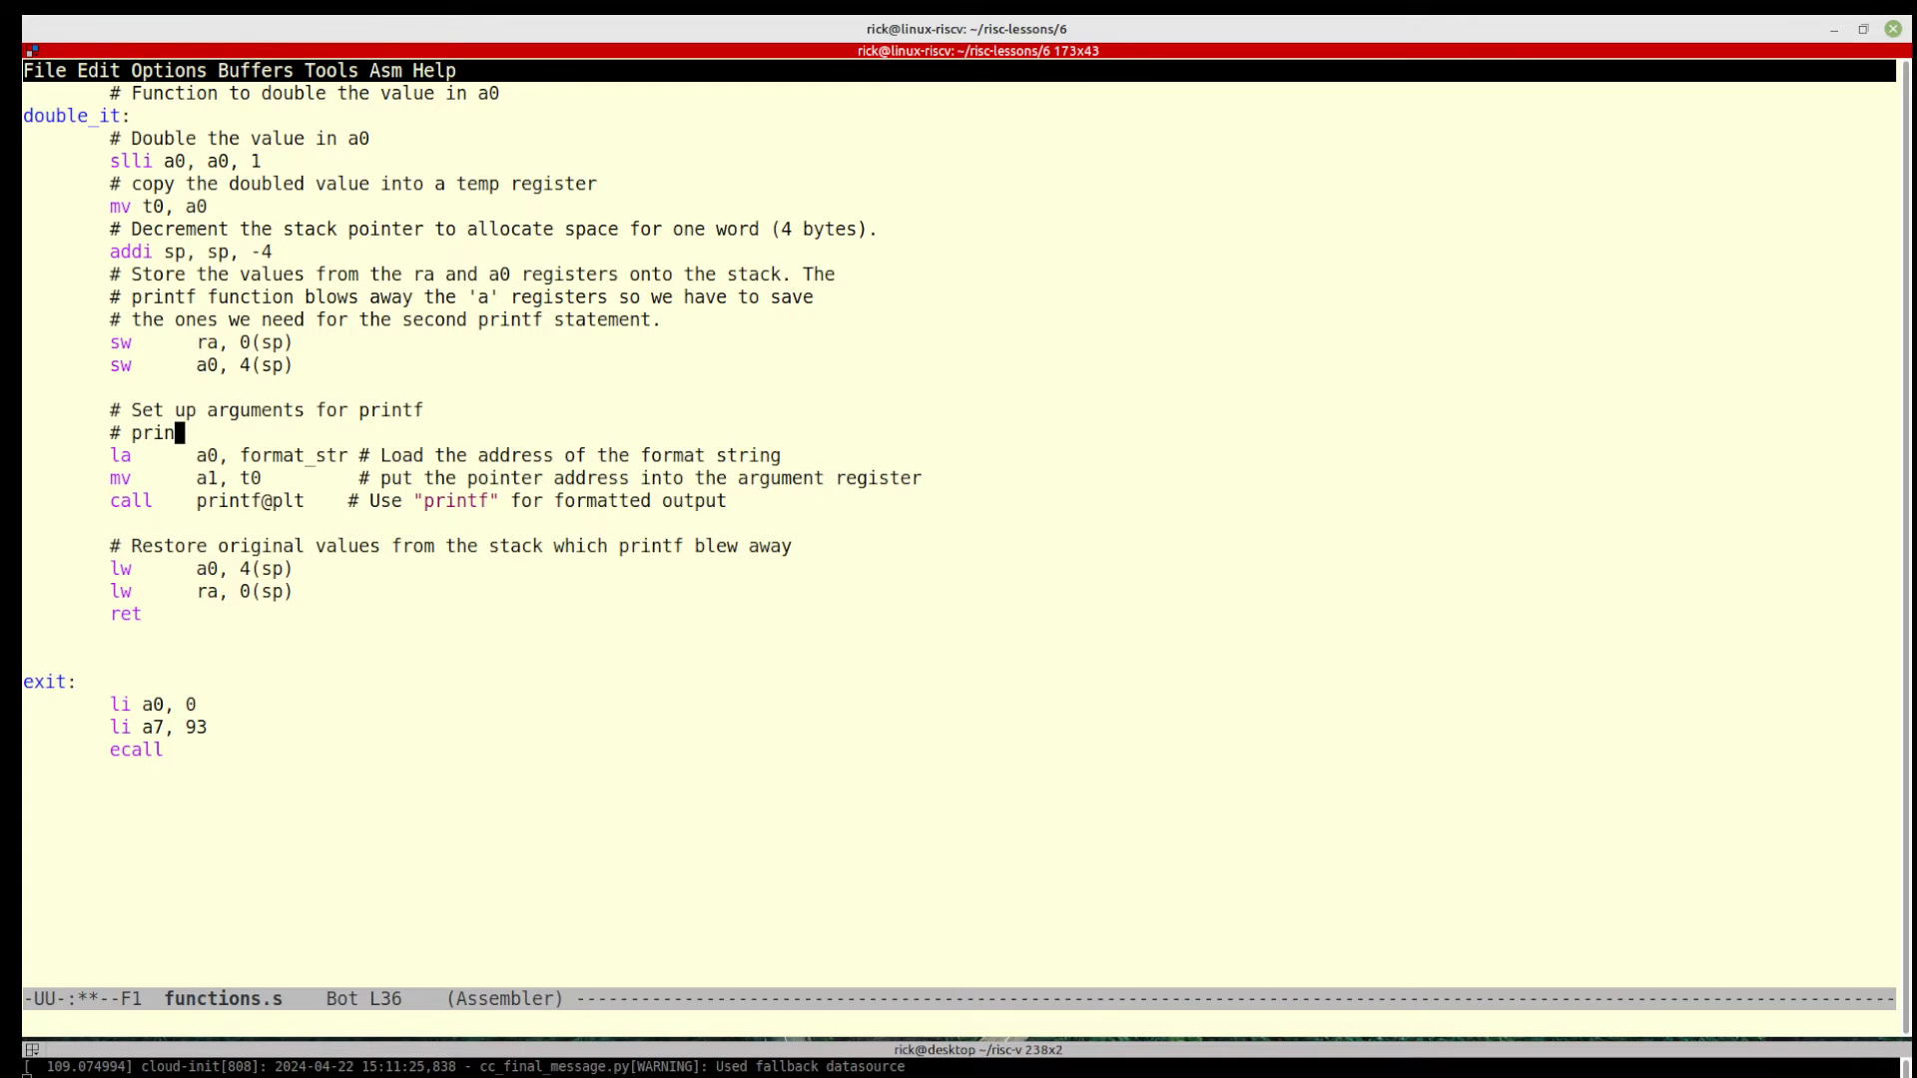
pyautogui.write('tf (')
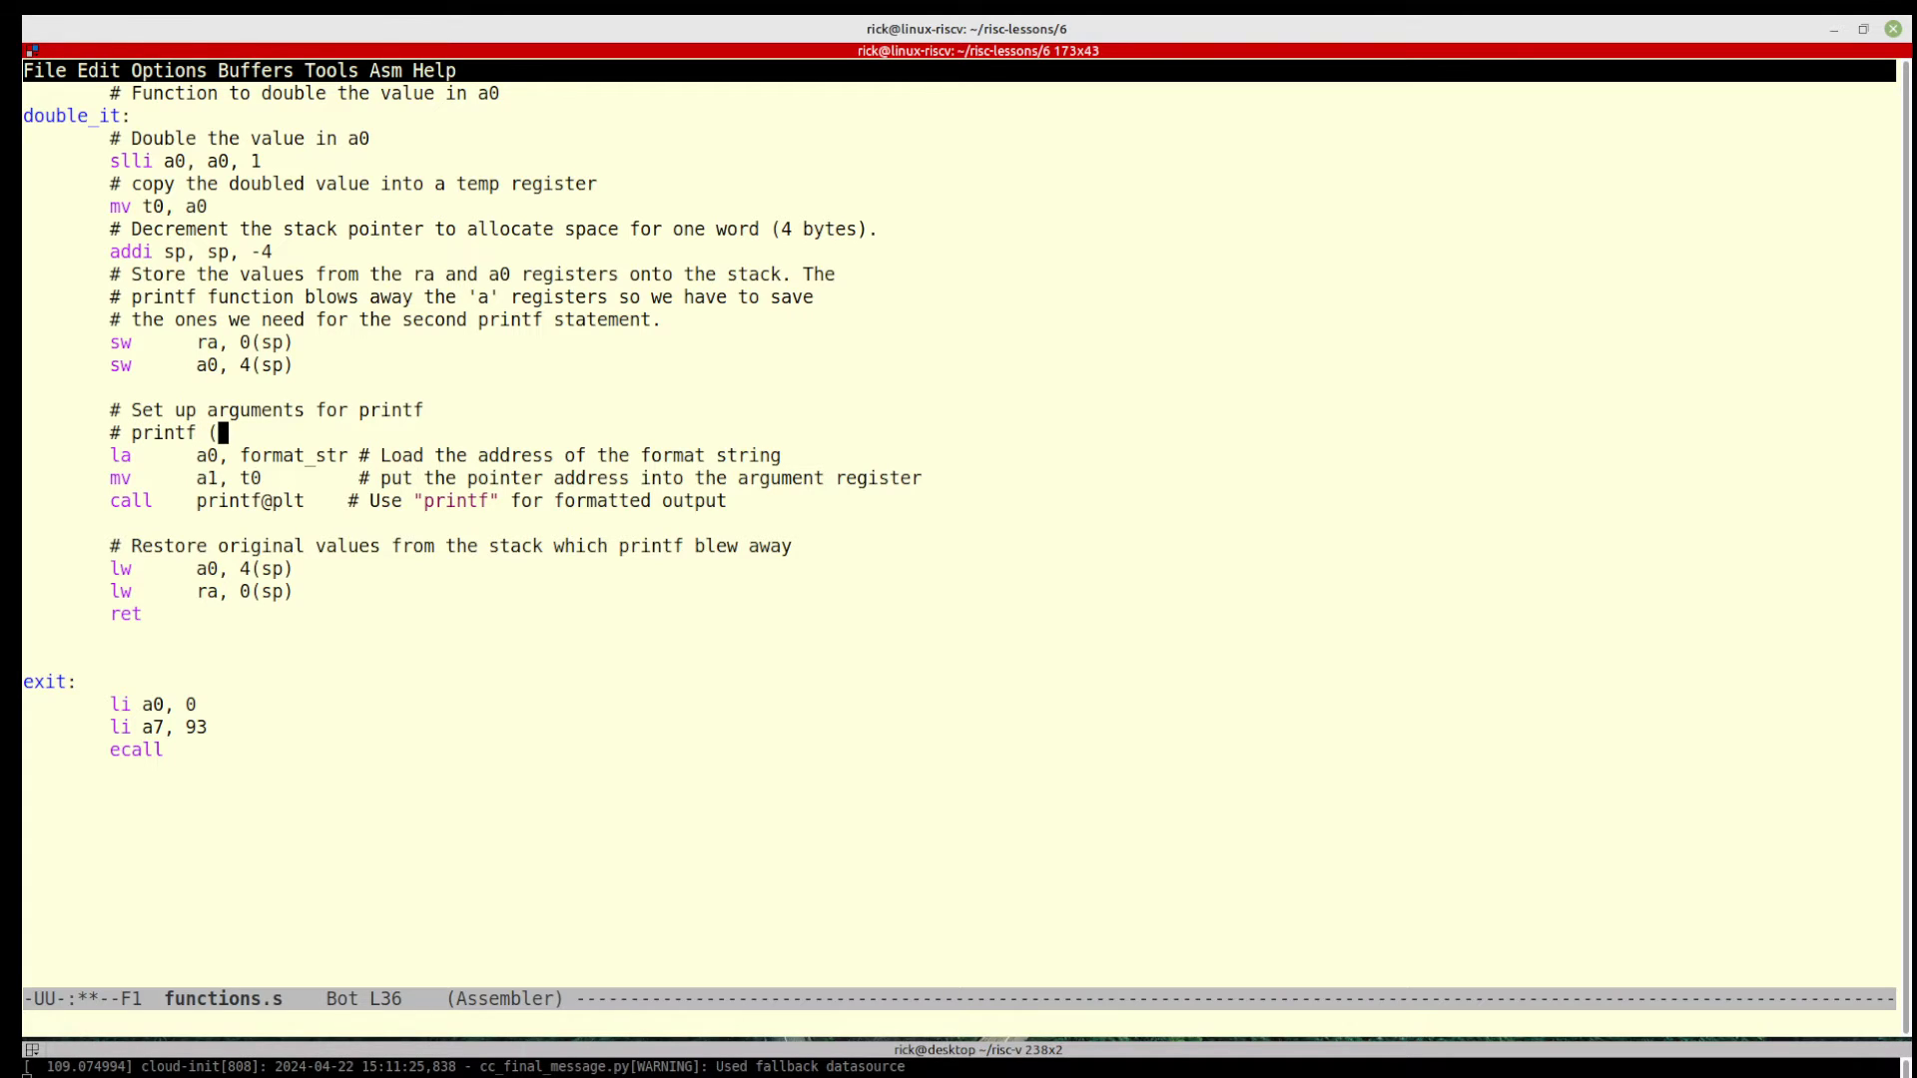
pyautogui.write('"some')
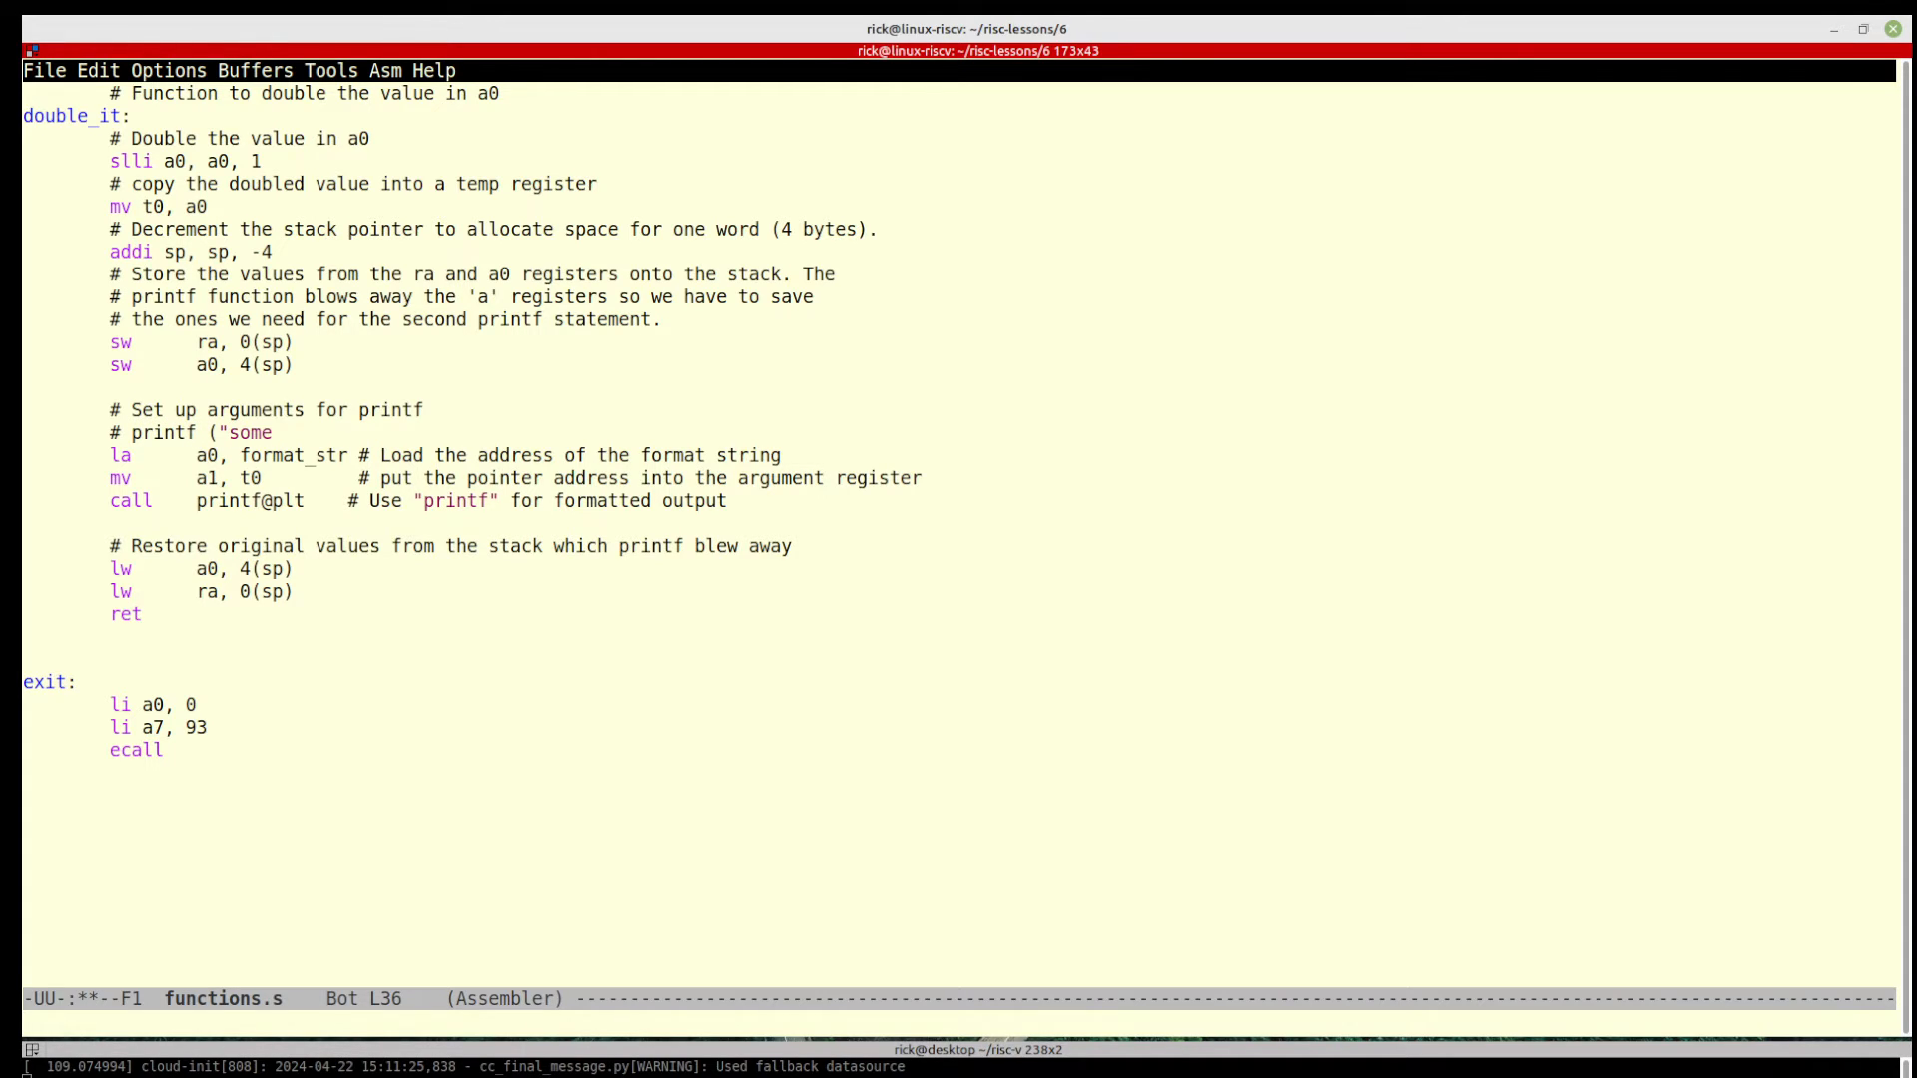
pyautogui.write('text')
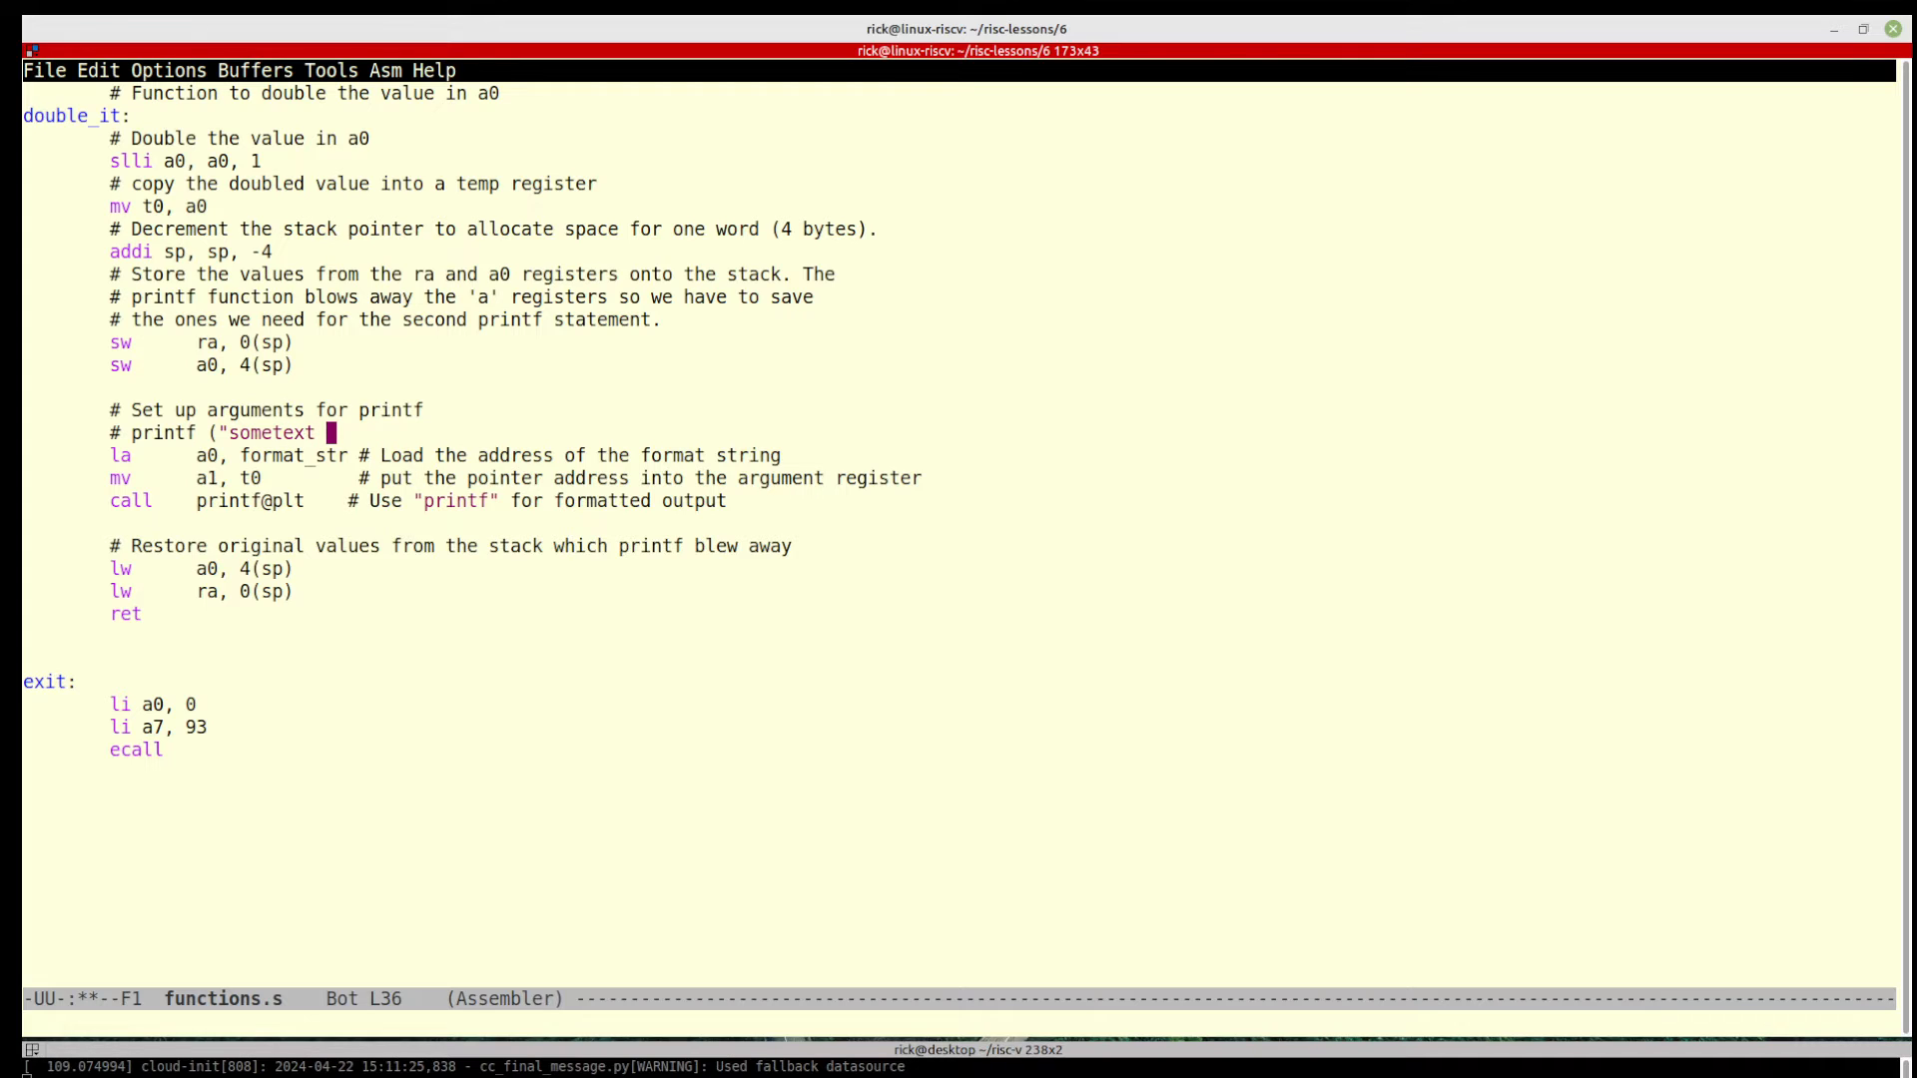
pyautogui.write('%d"')
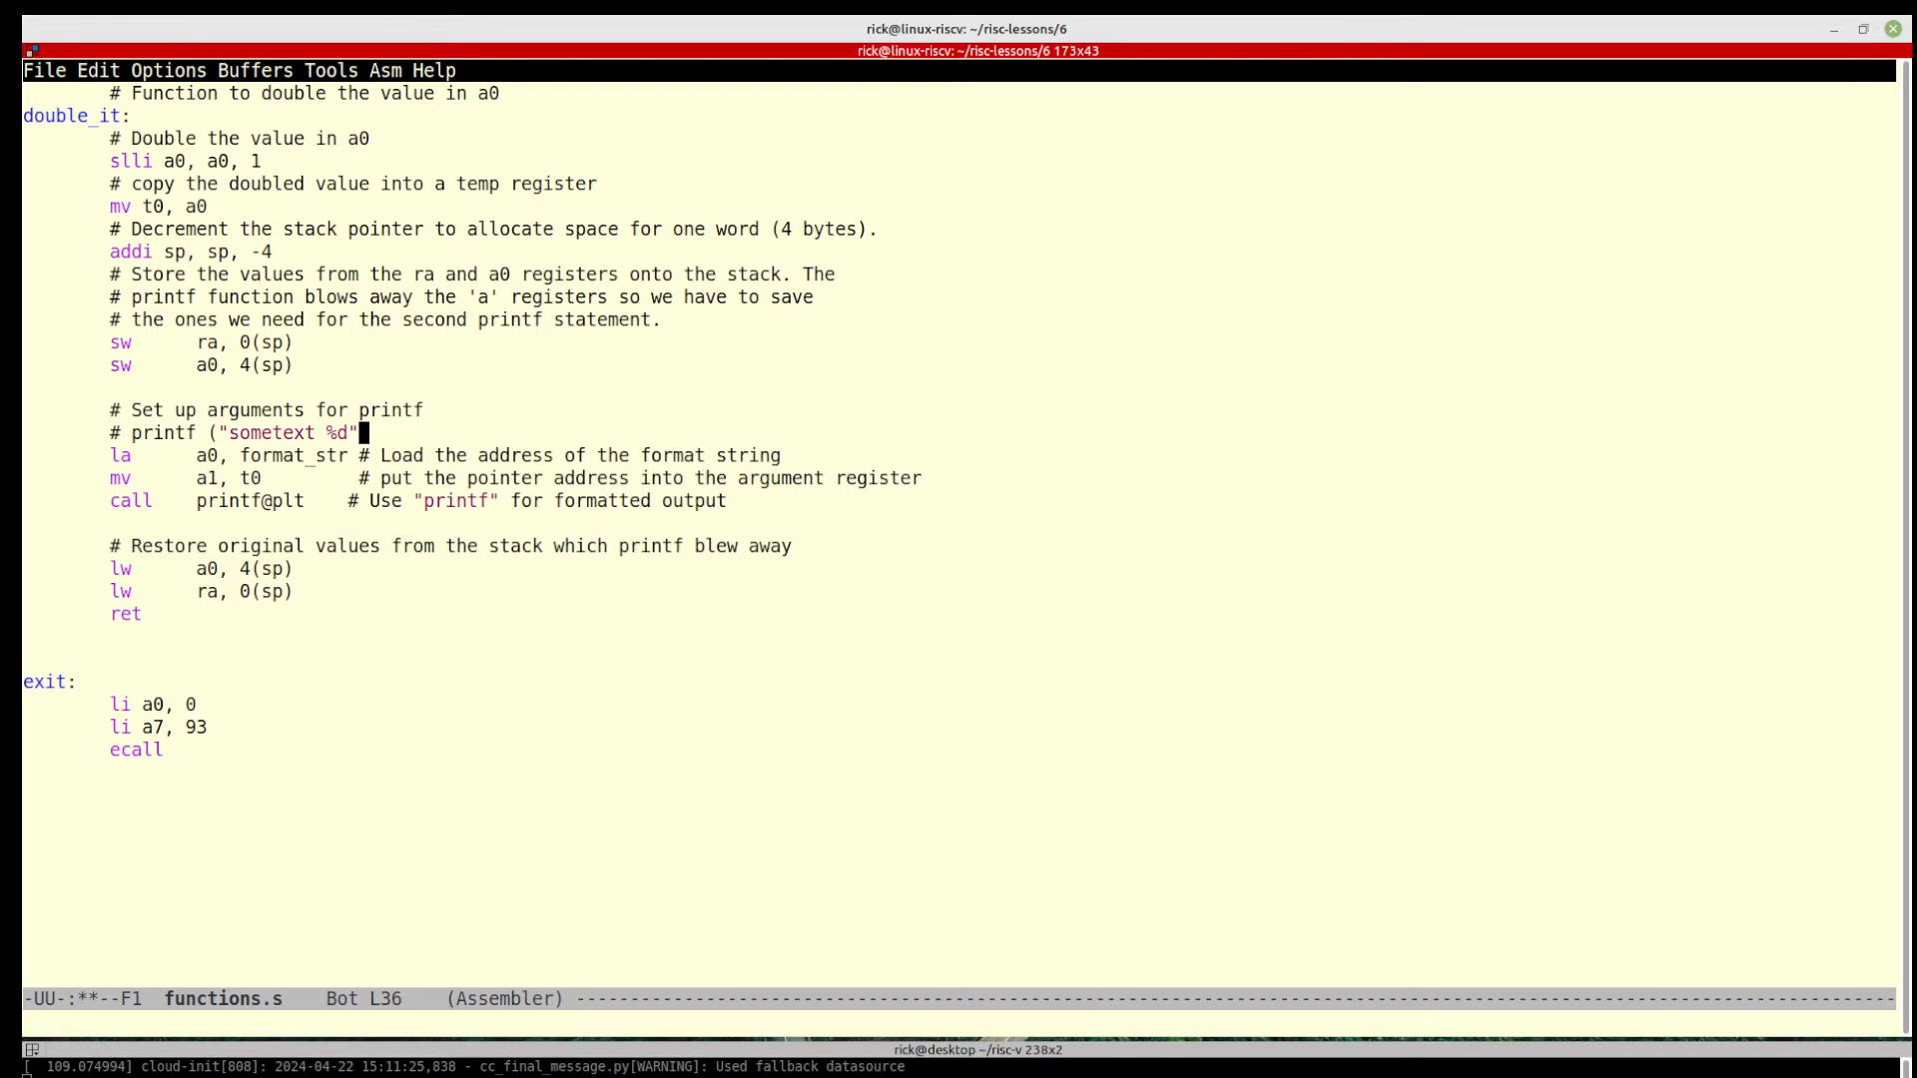
pyautogui.write('",')
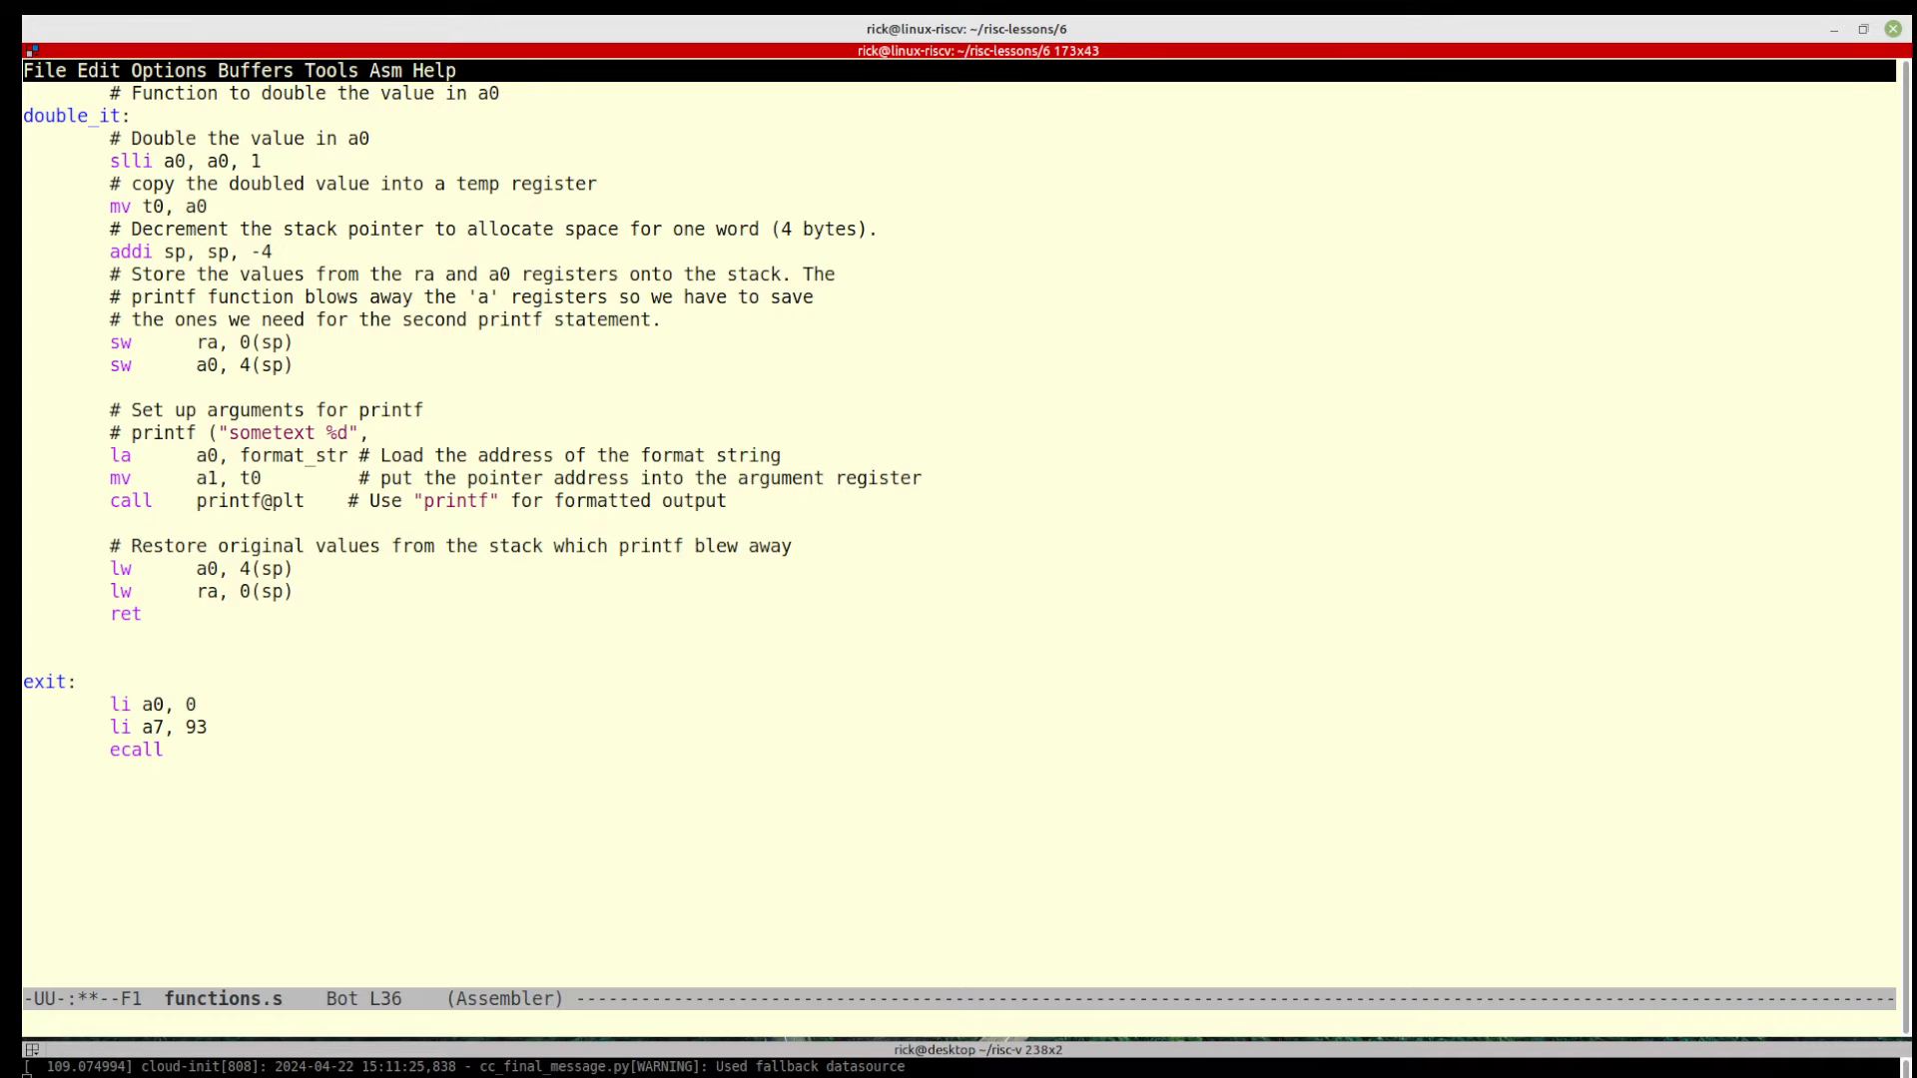
pyautogui.click(387, 431)
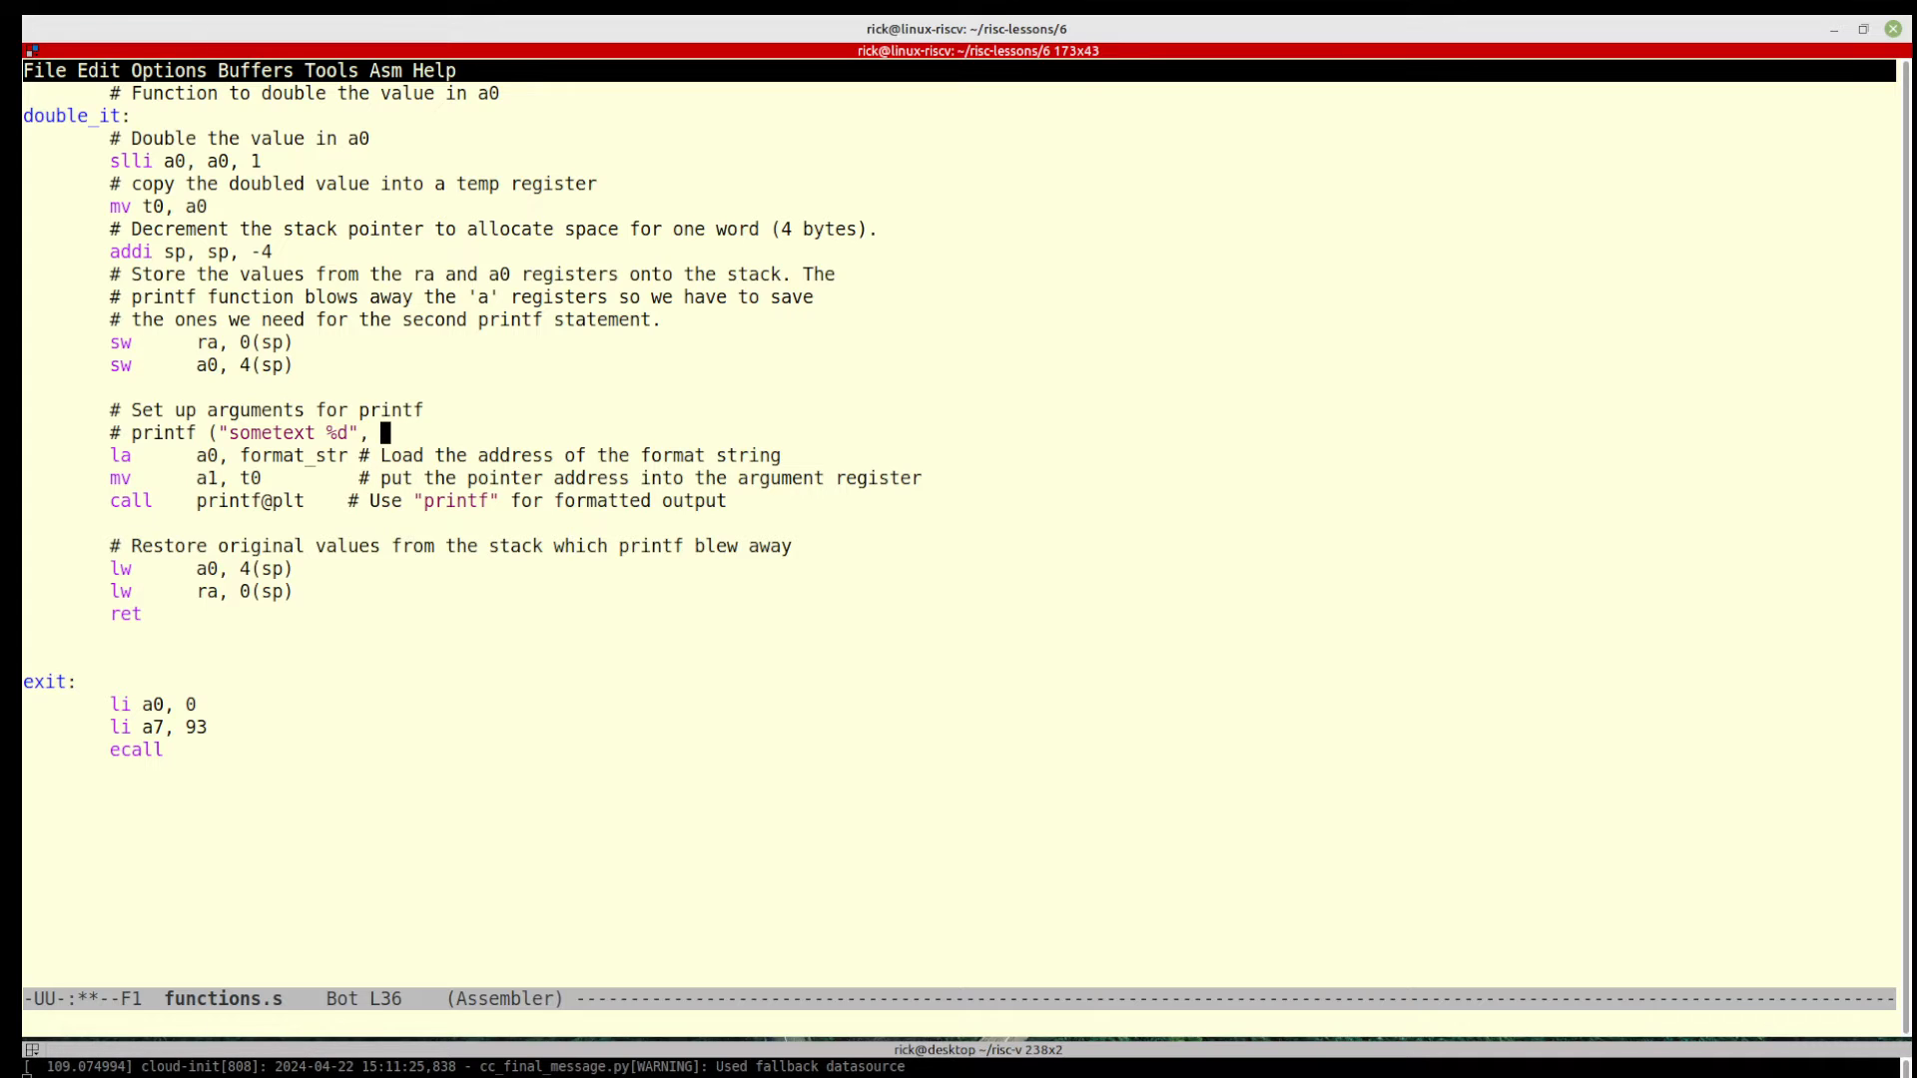
pyautogui.write('x) ;')
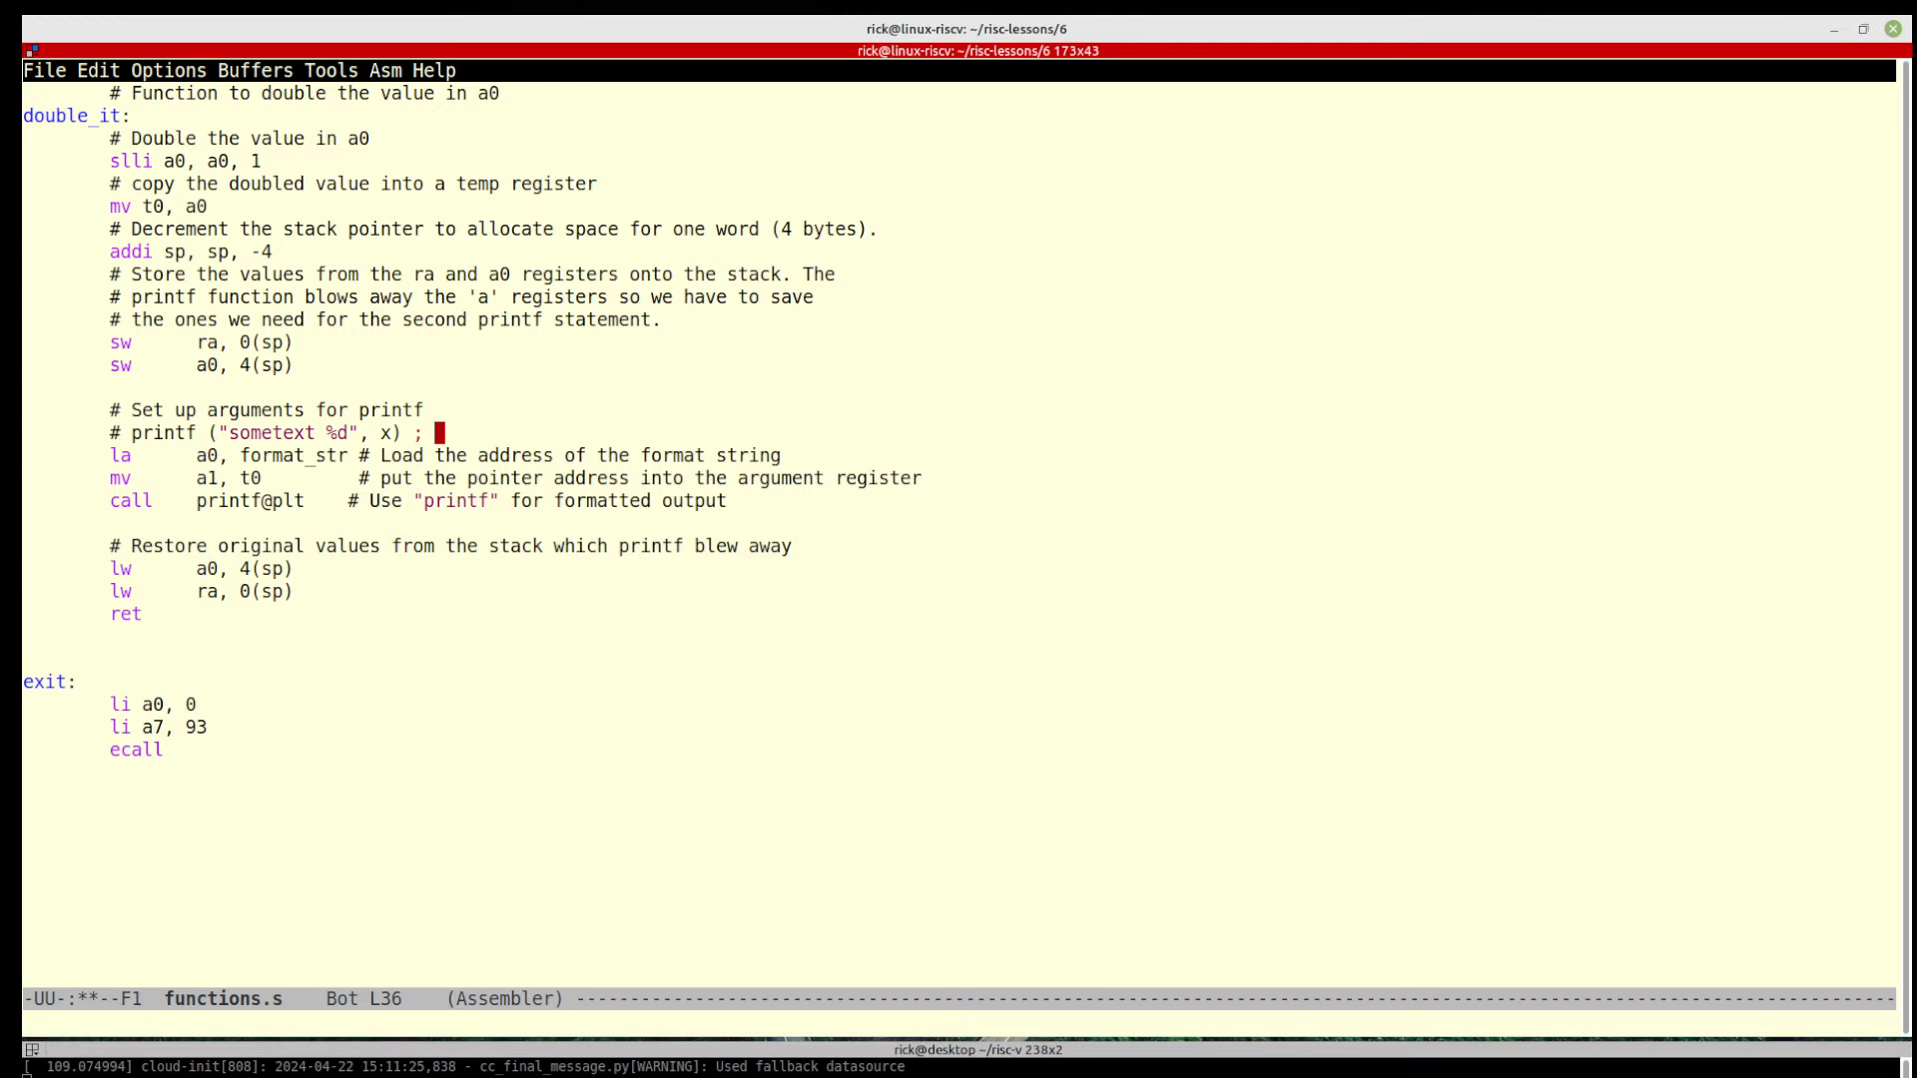
pyautogui.write('a0')
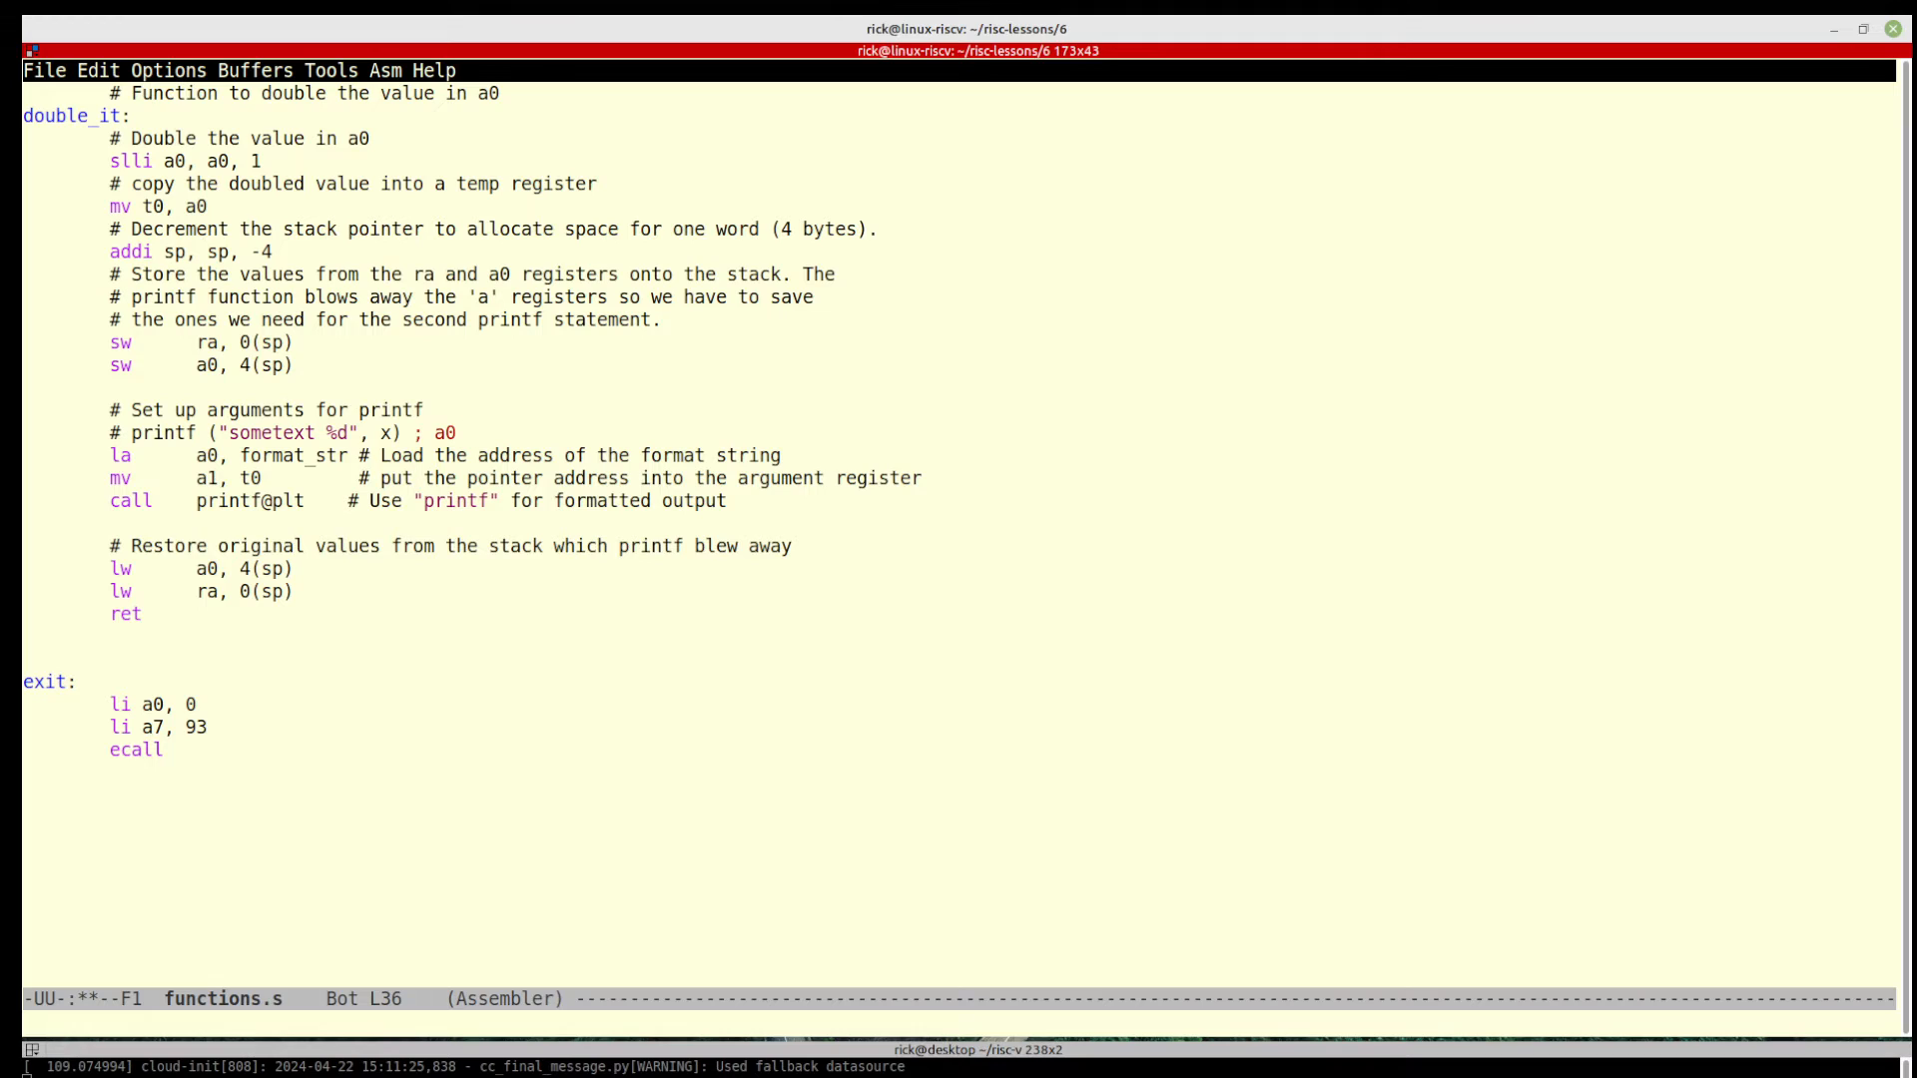
pyautogui.write('a1')
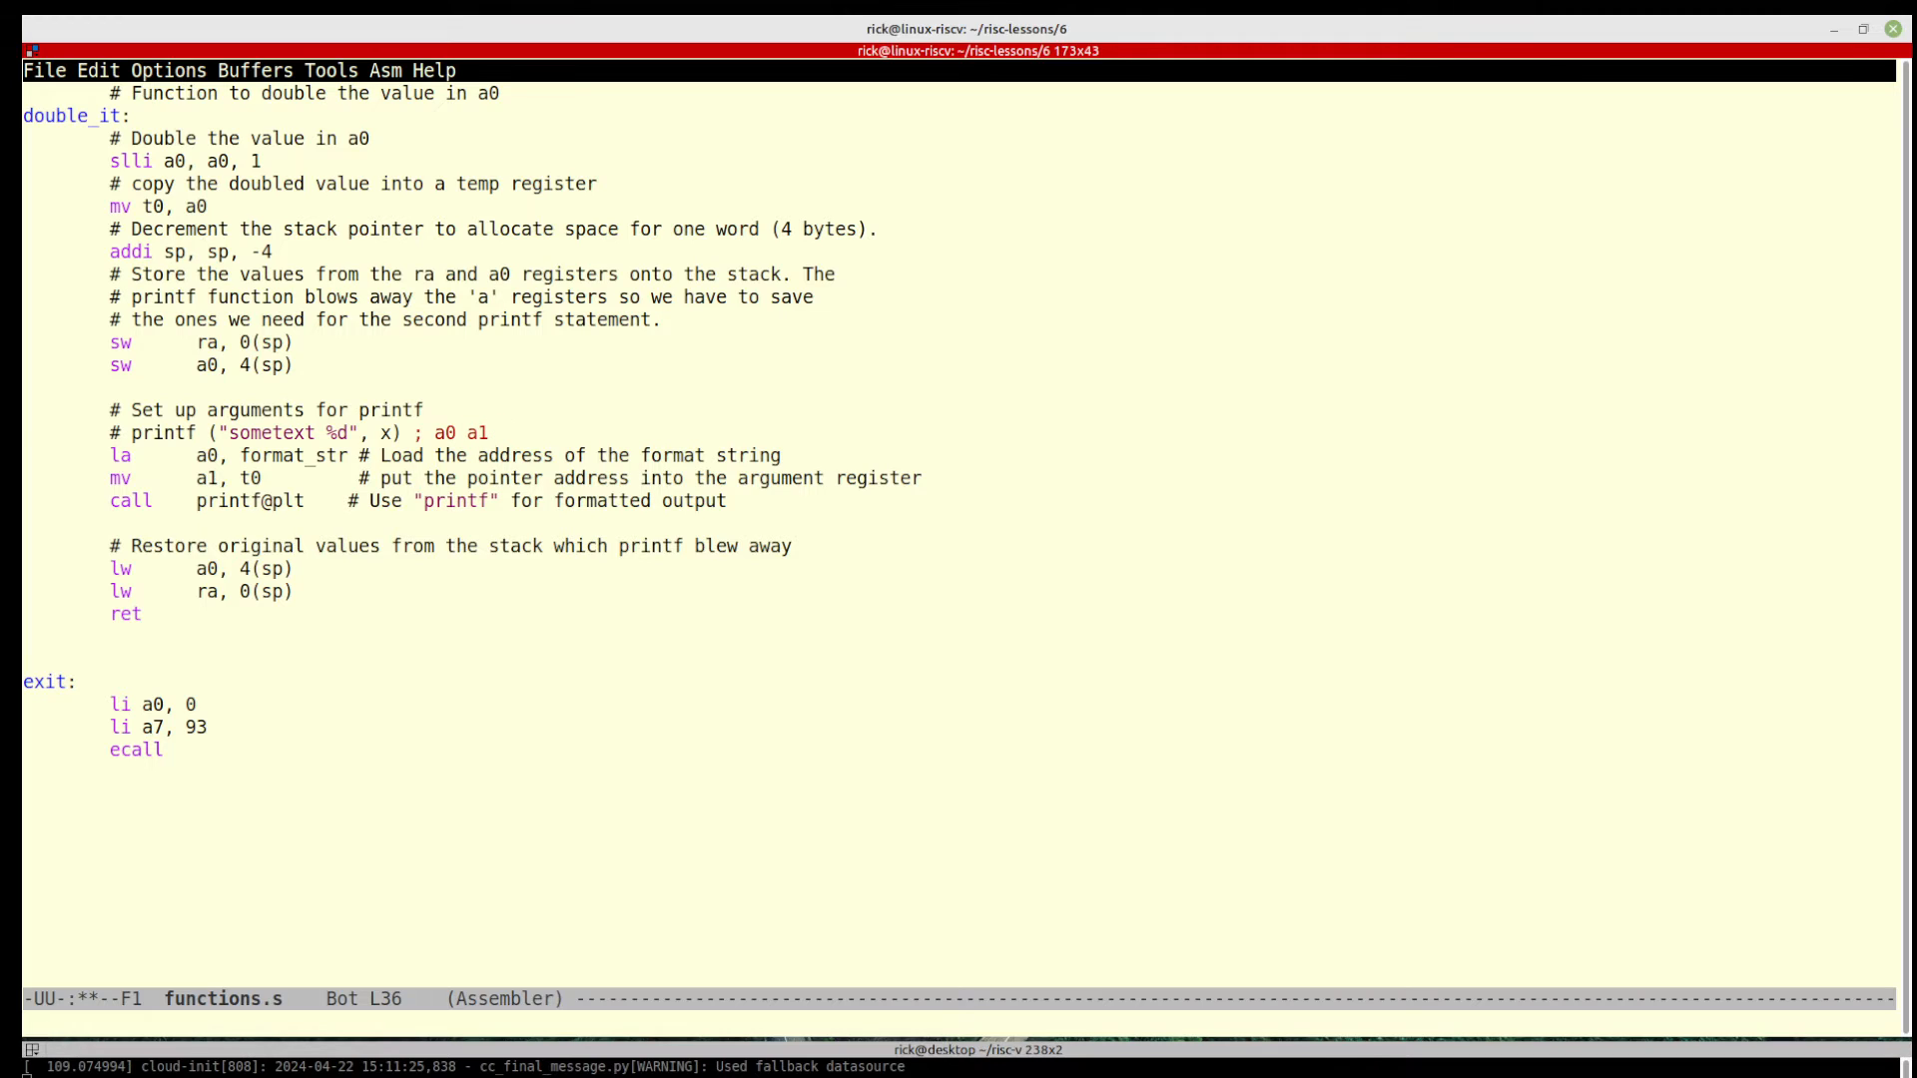
pyautogui.write('a2')
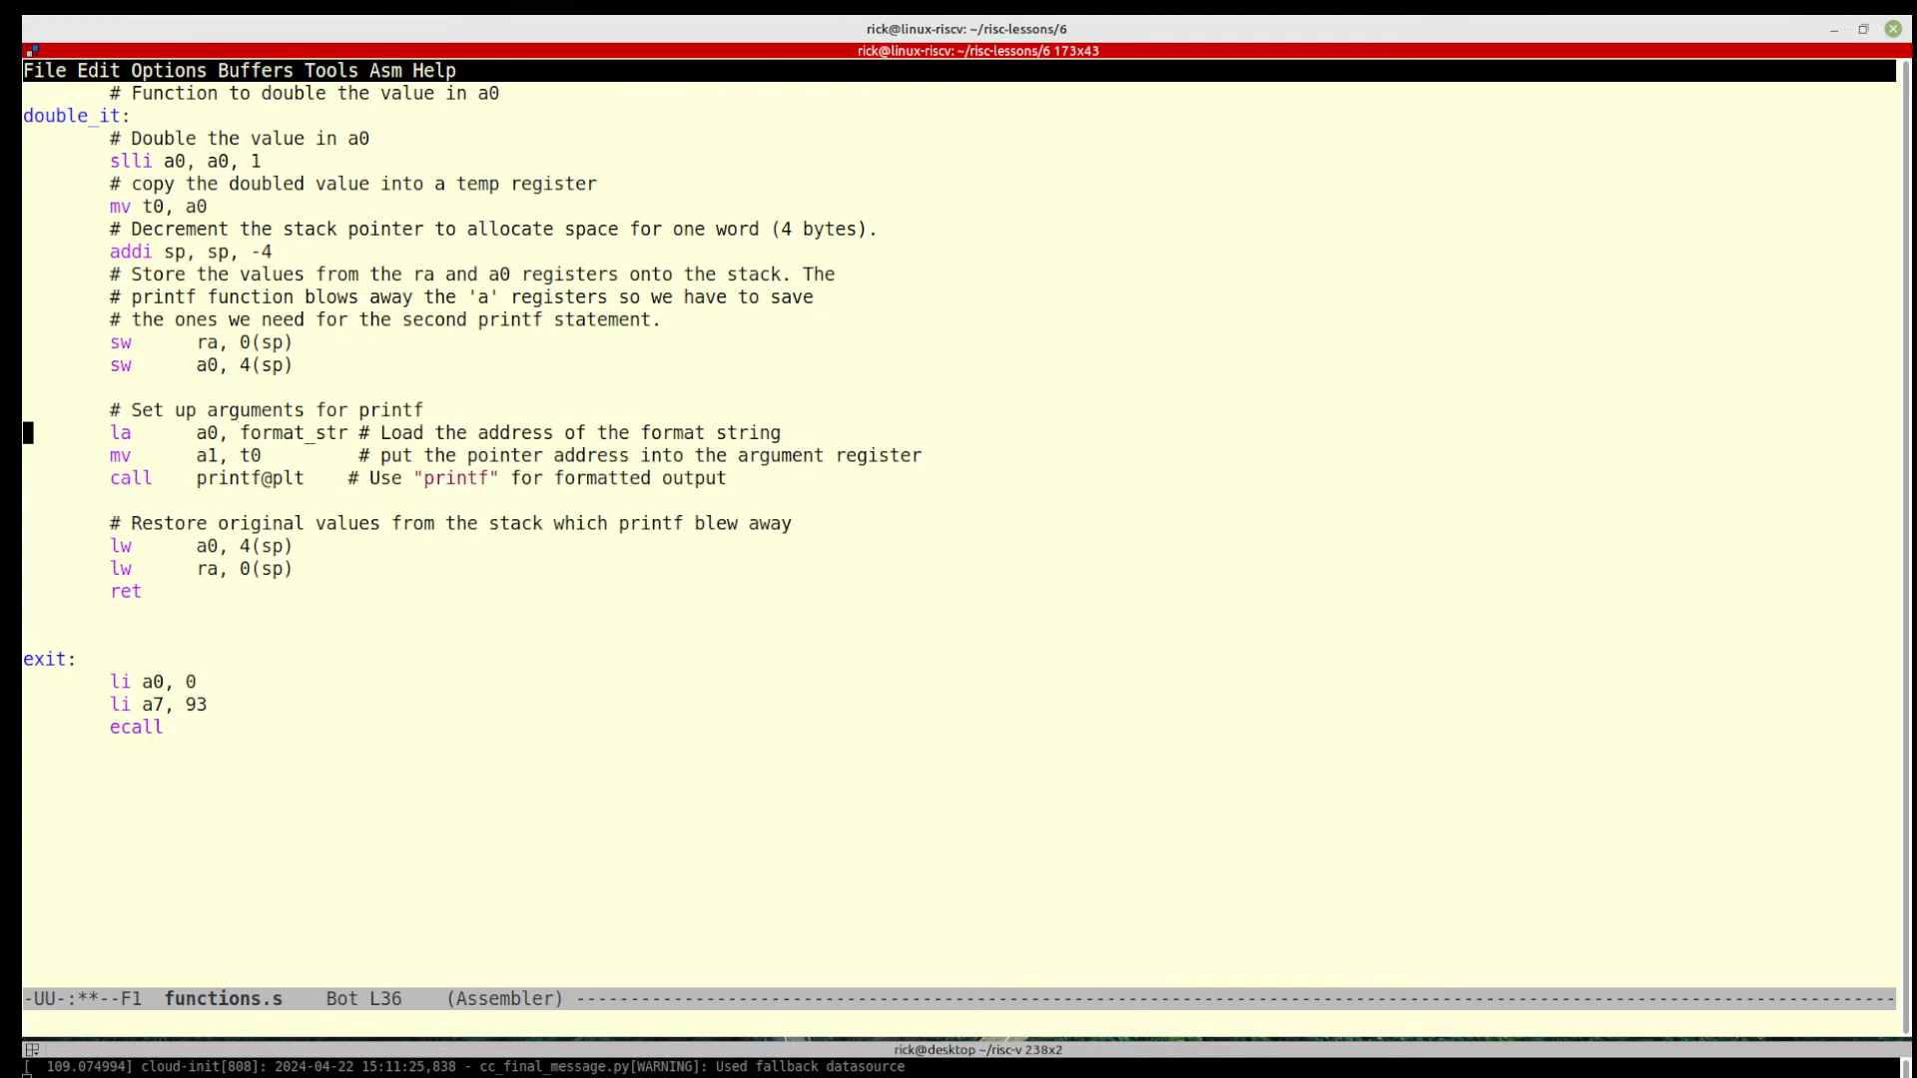
pyautogui.press('down')
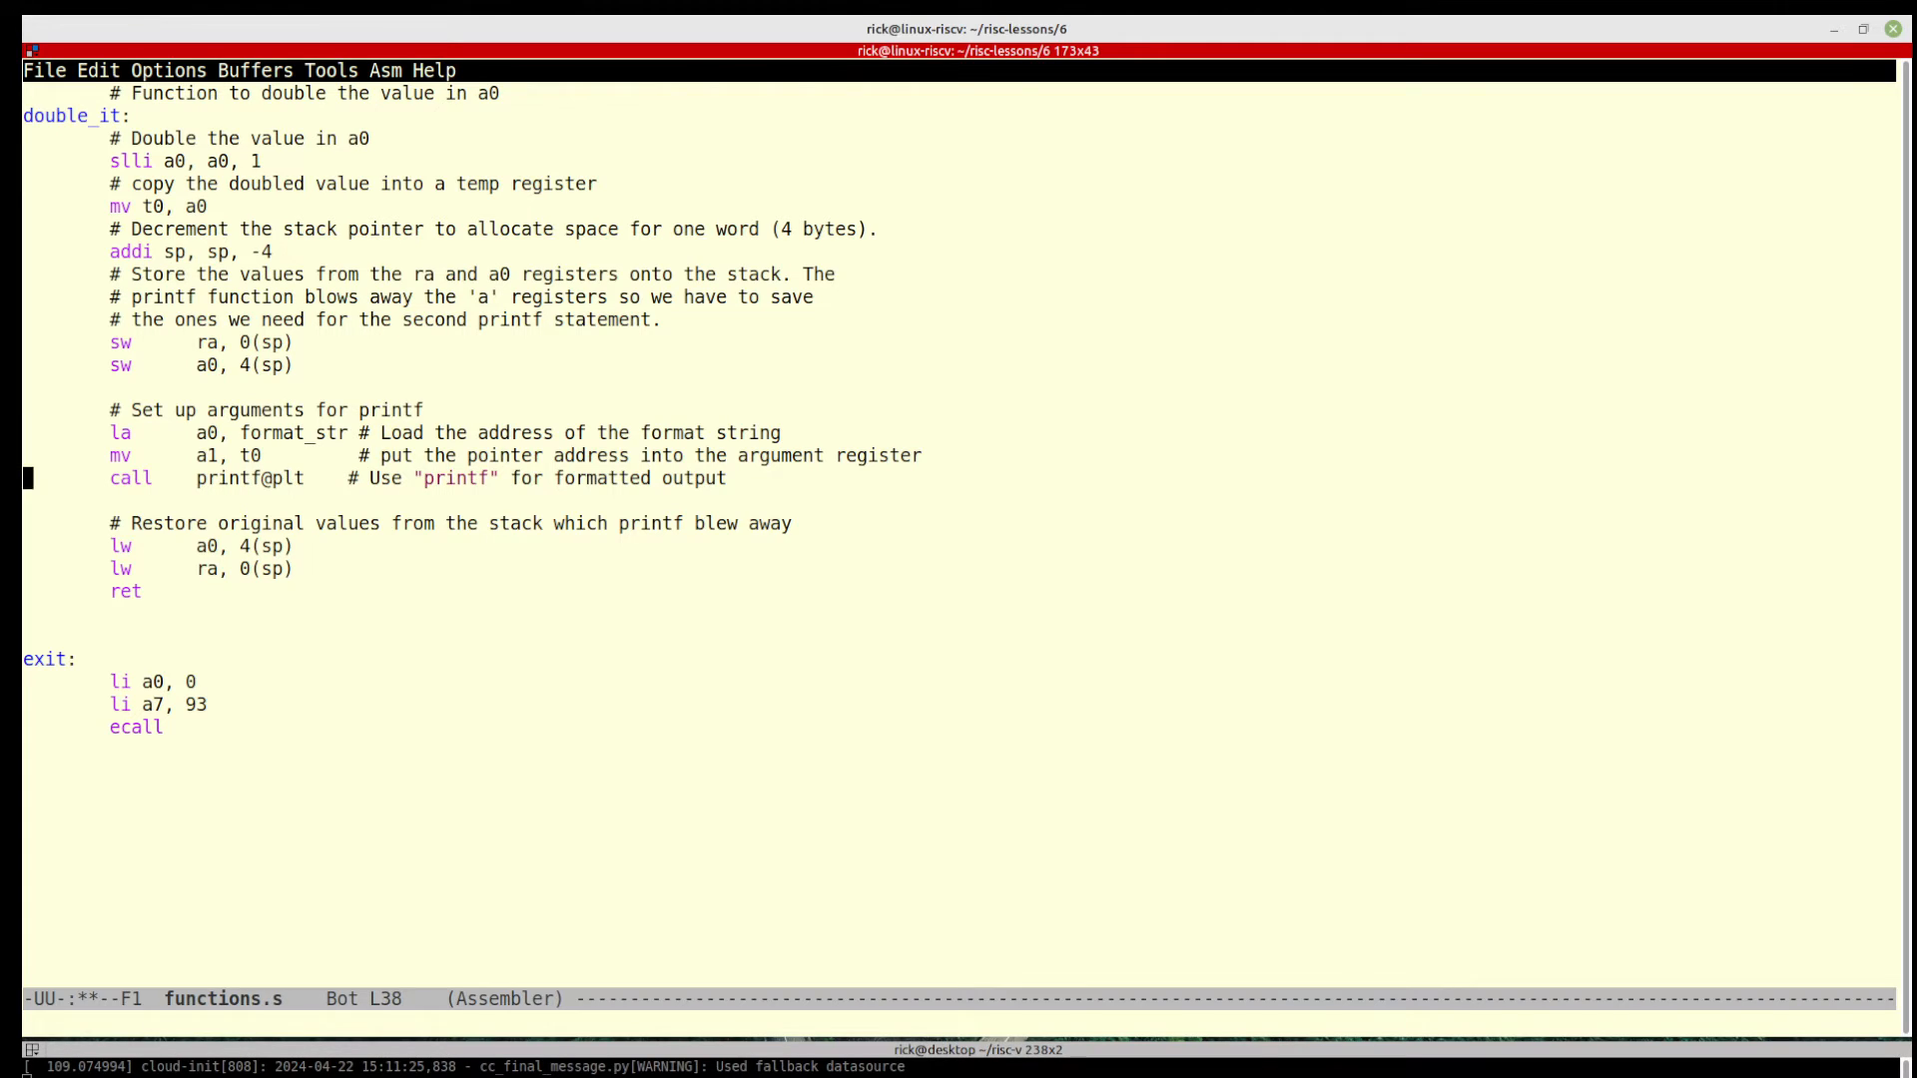
pyautogui.press('up')
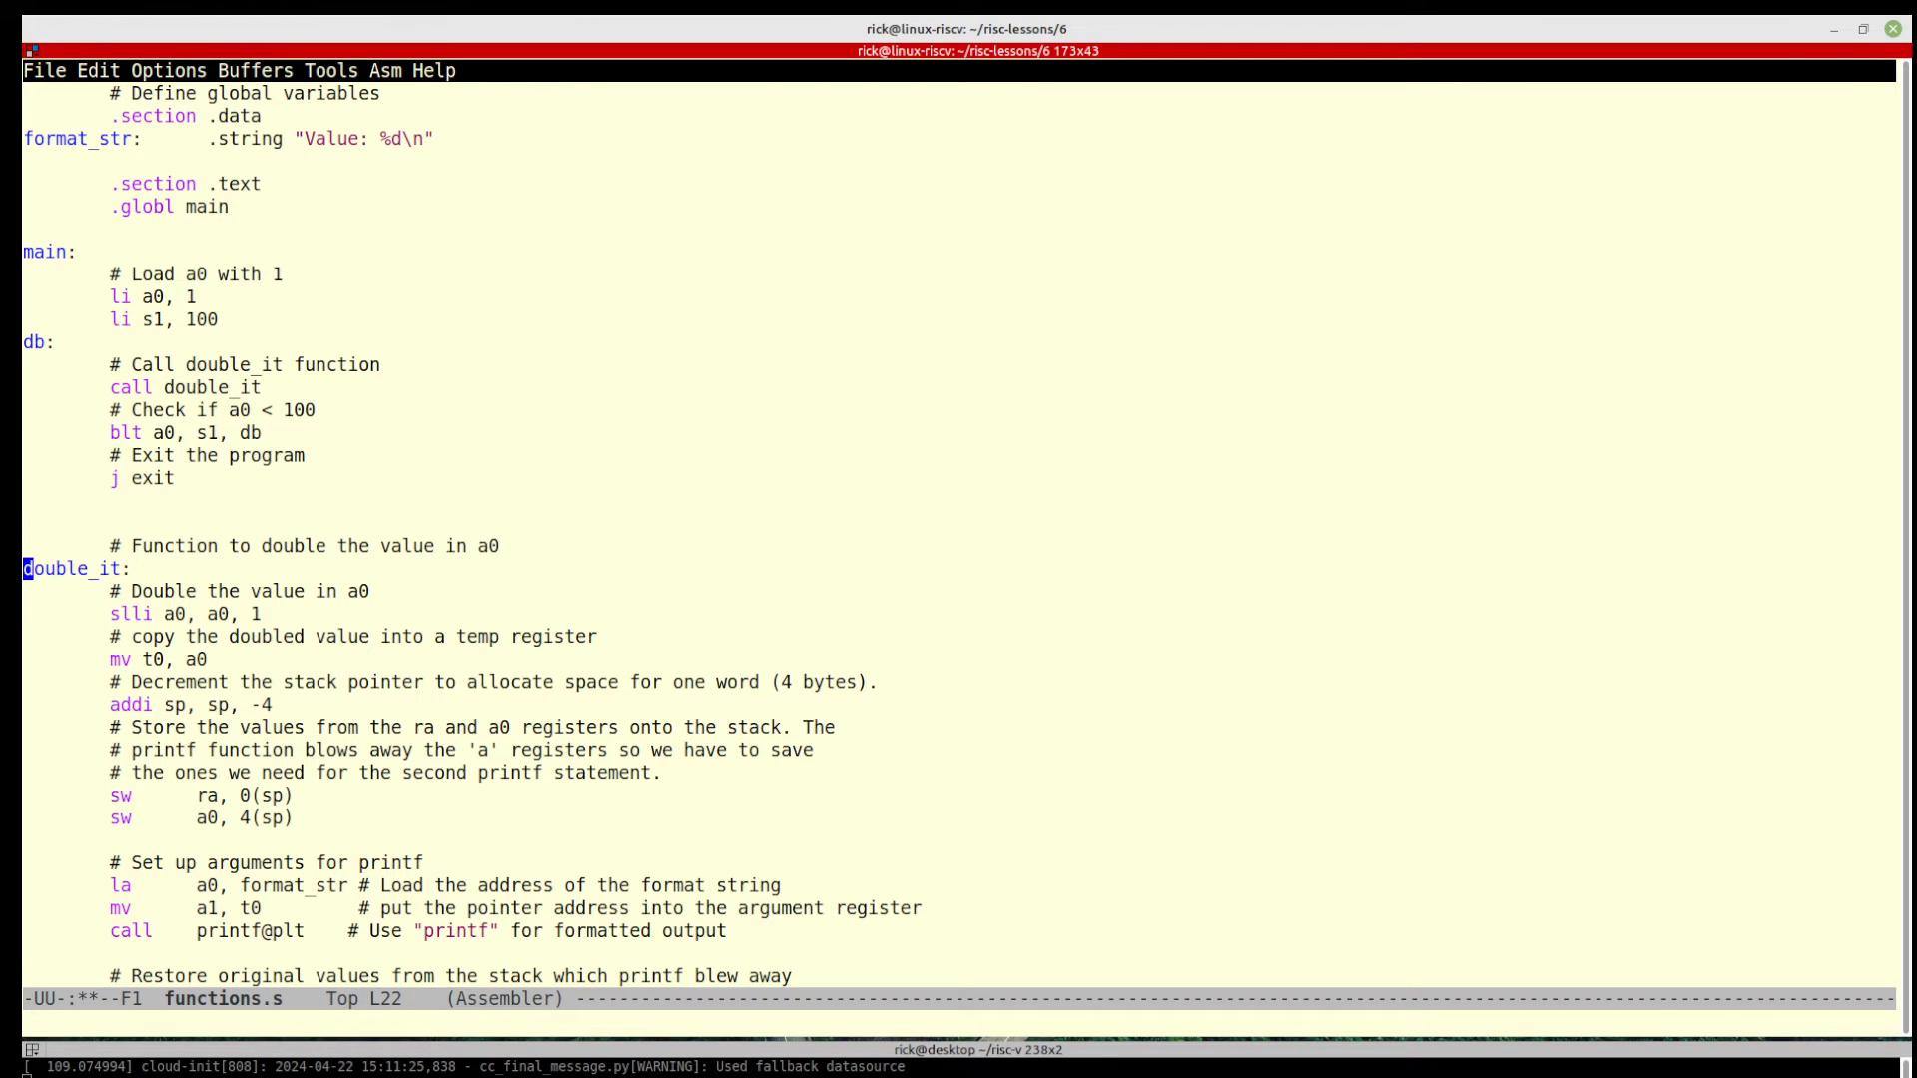
pyautogui.scroll(-3)
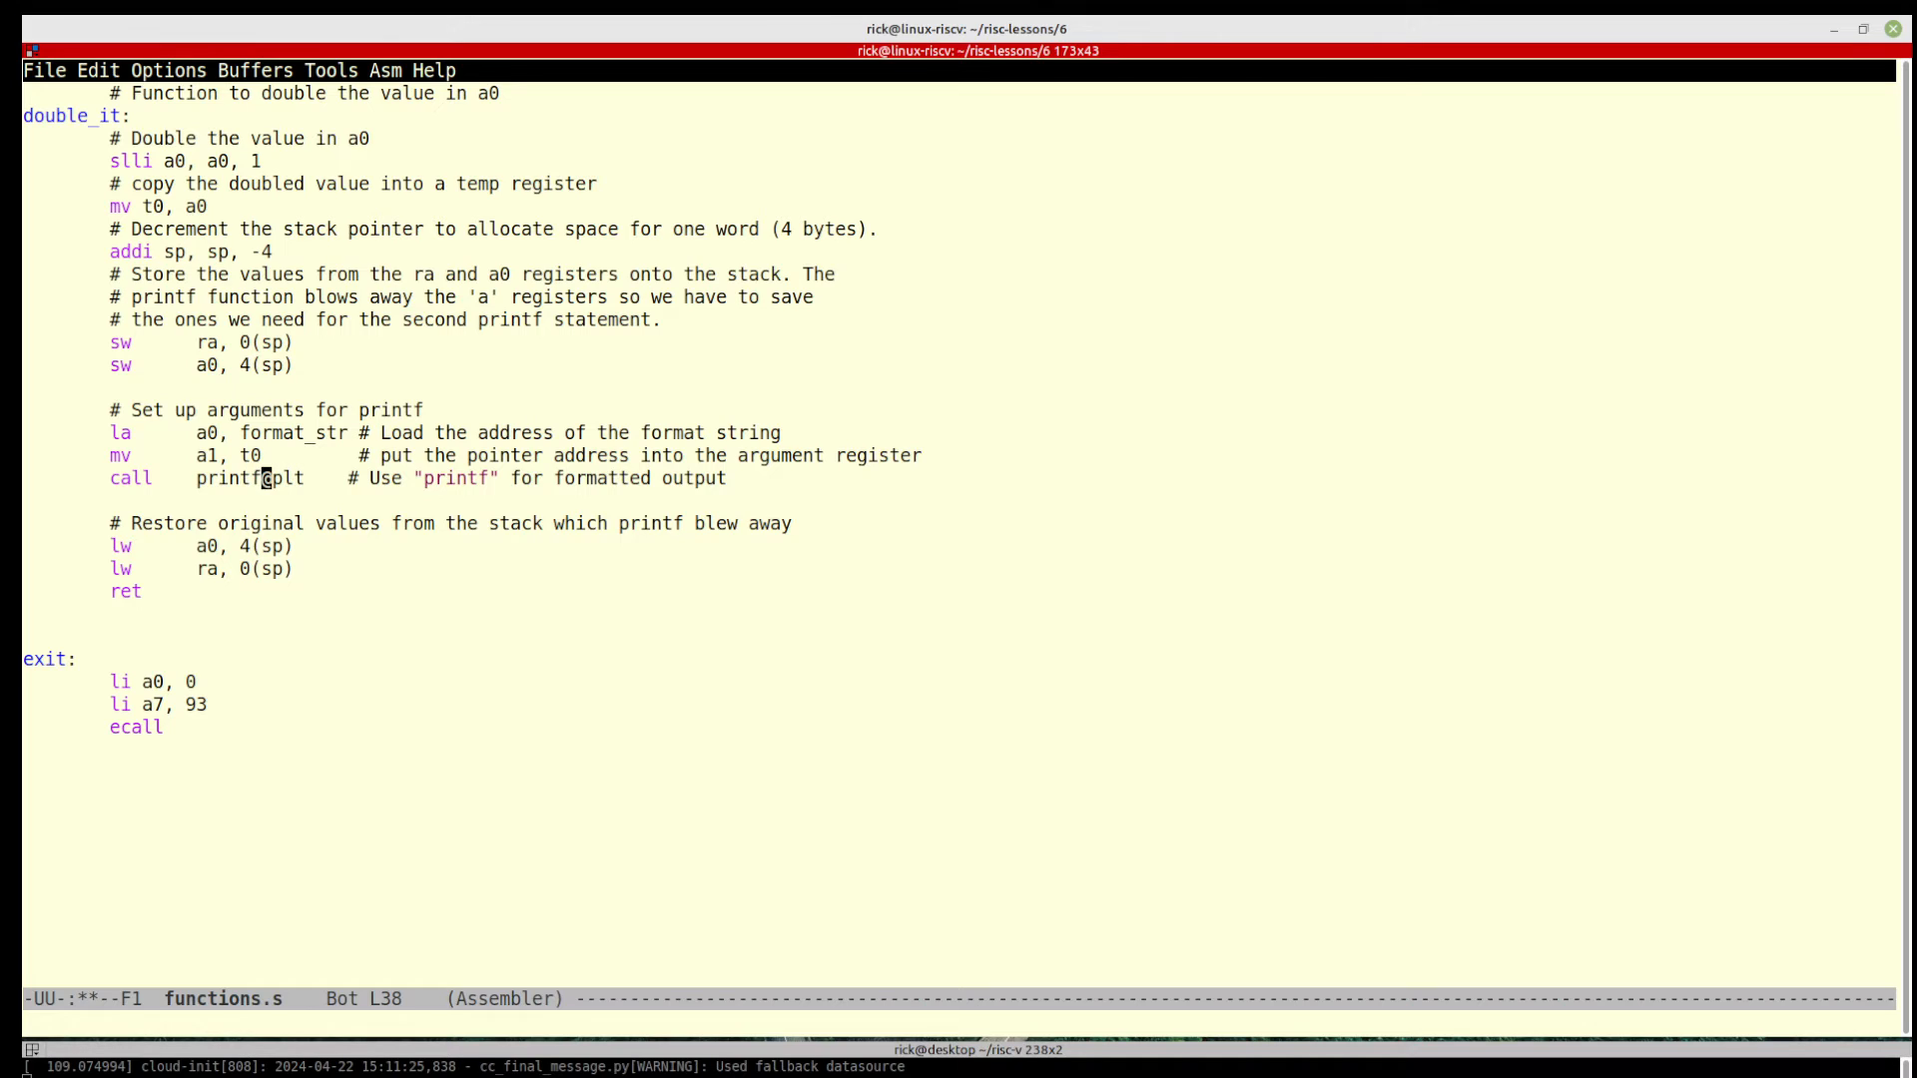
pyautogui.moveTo(124, 477)
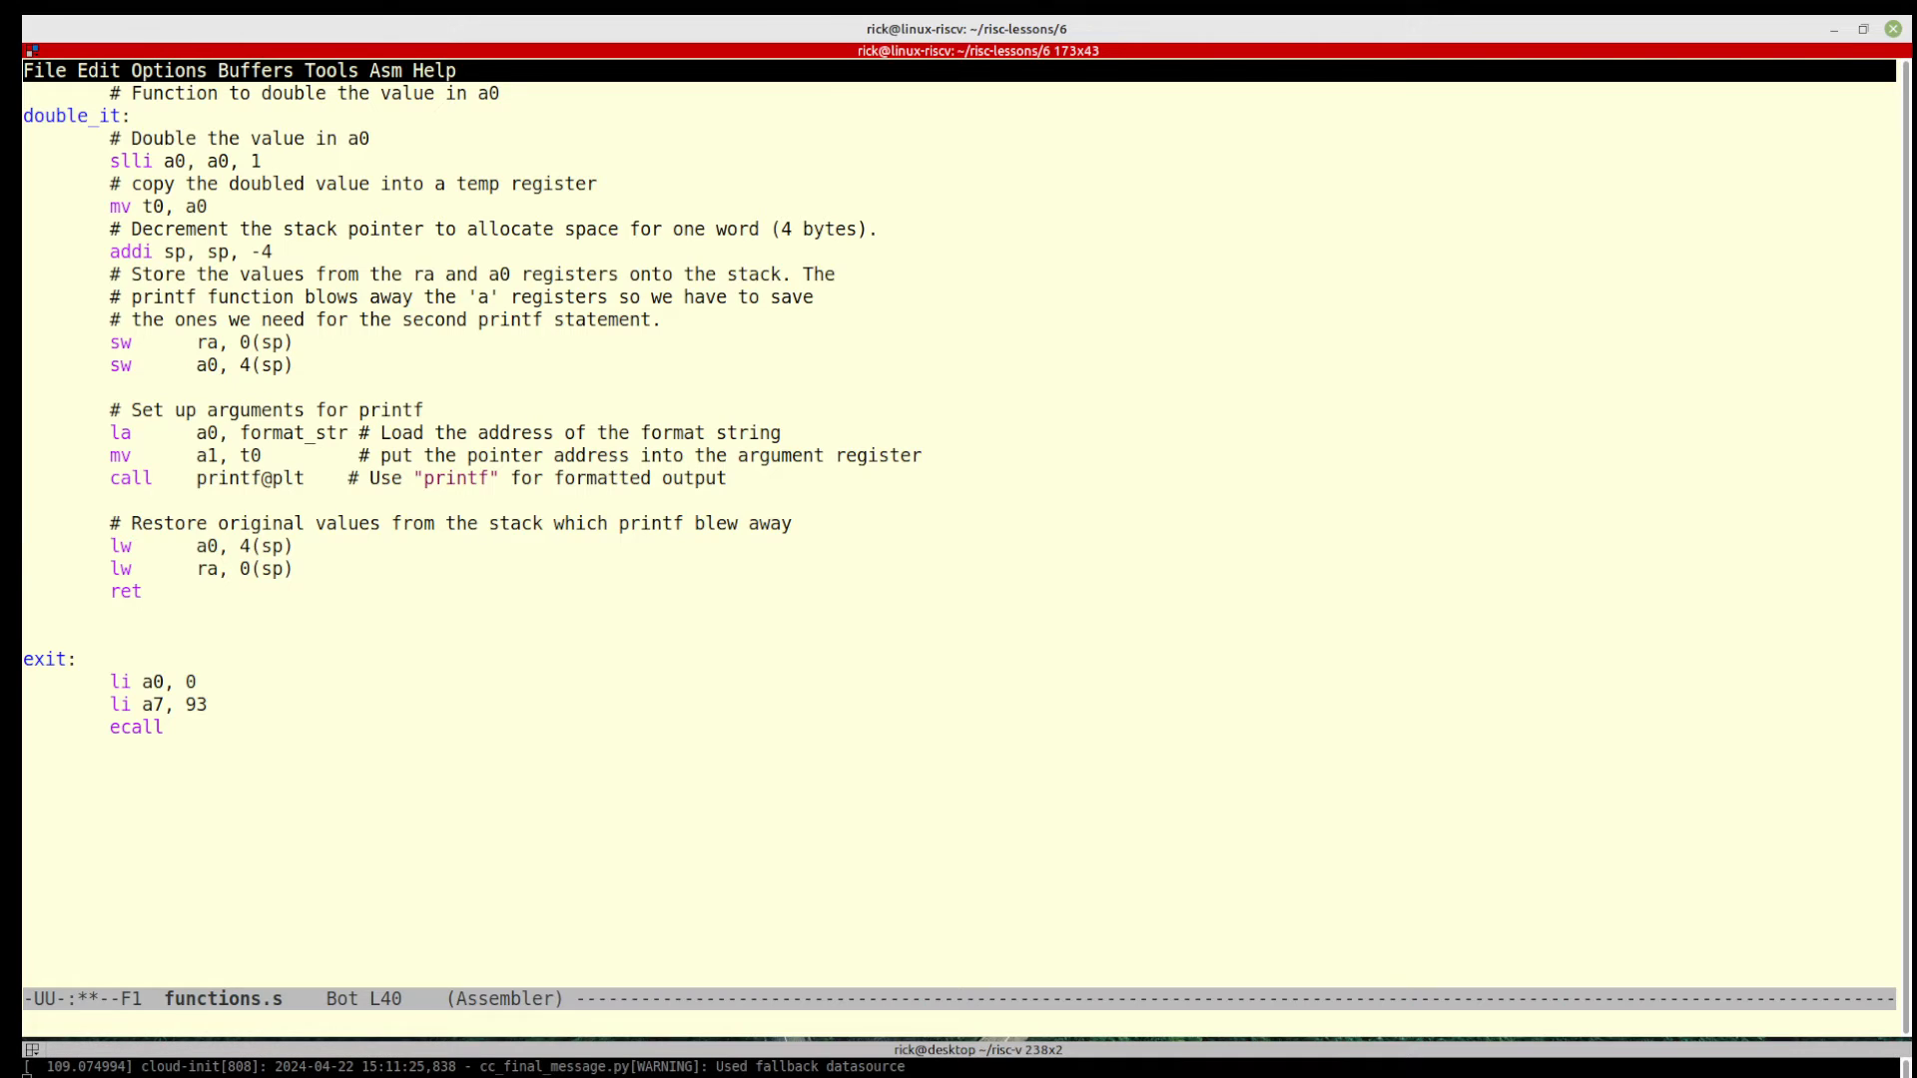
# Quit Emacs, relaunch it, and run M-x gdb accepting the default doubleit command
pyautogui.press('down')
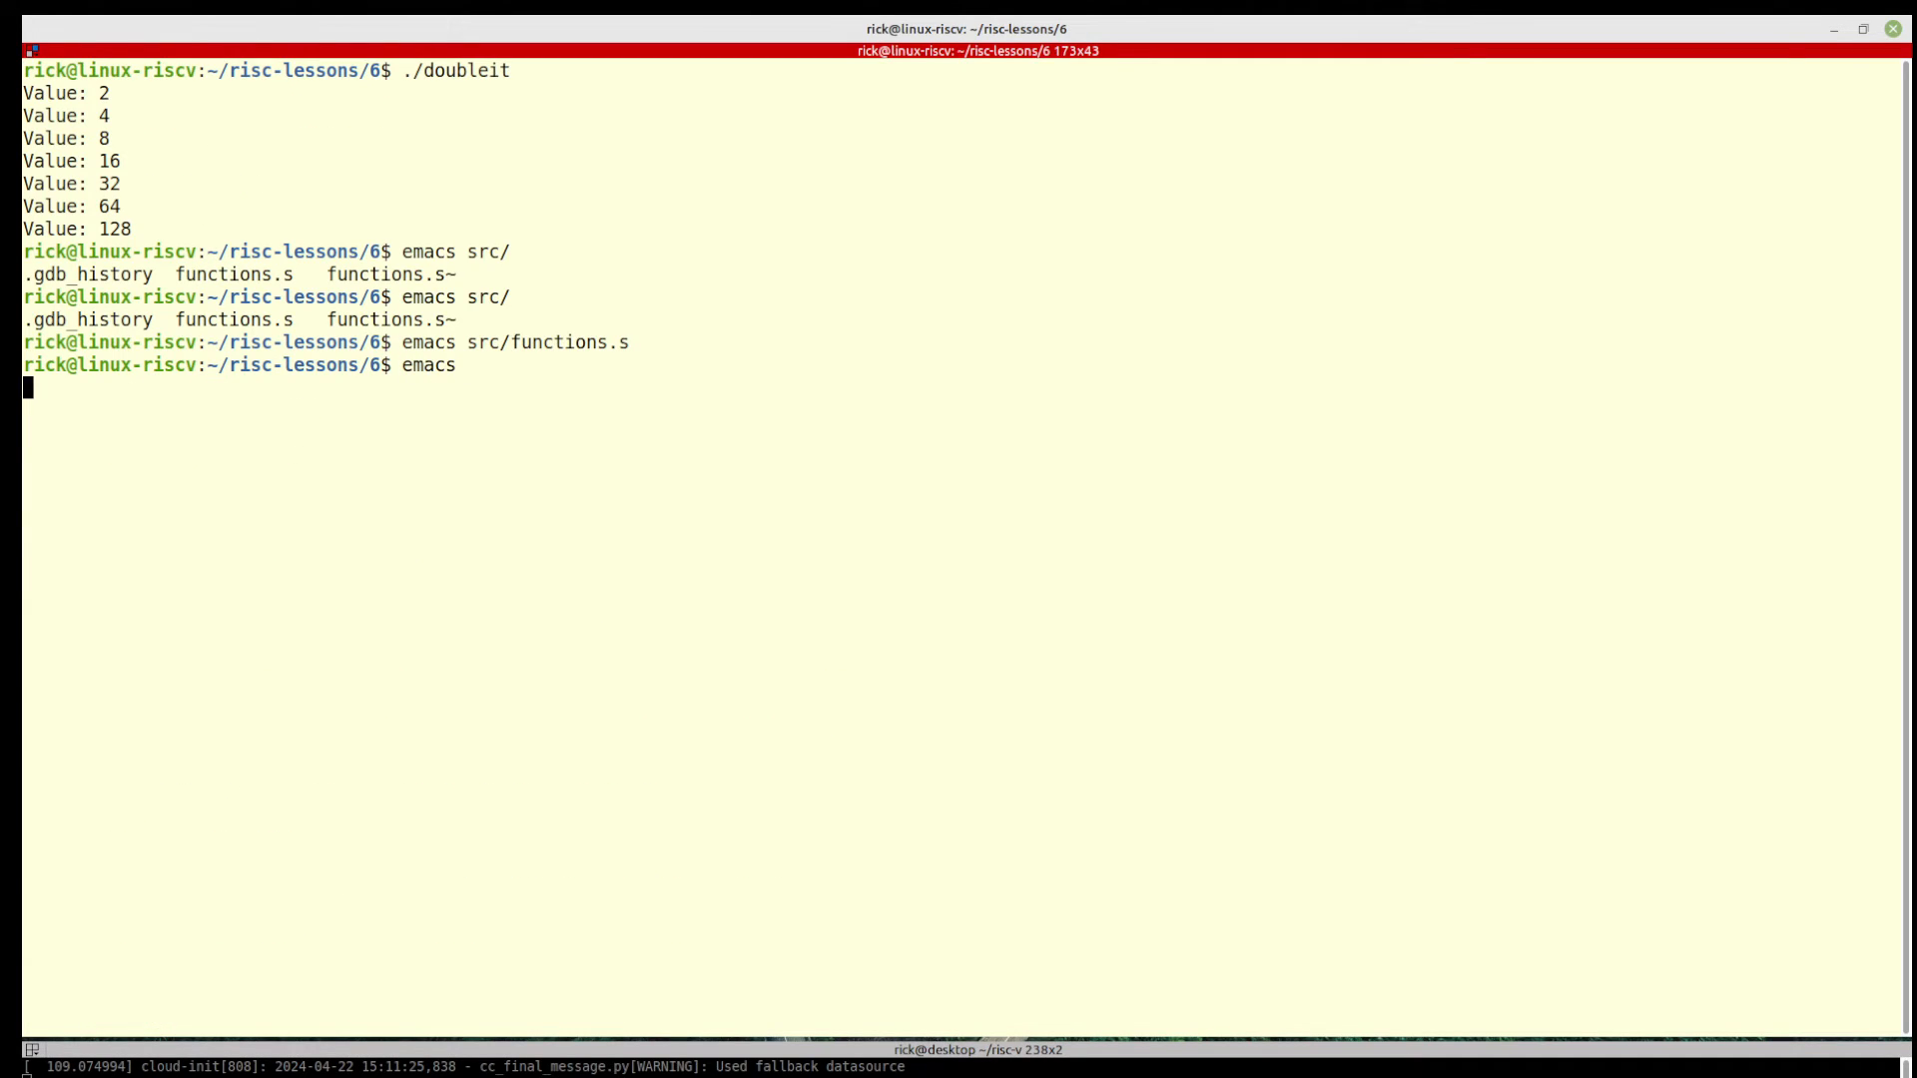
pyautogui.press('Return')
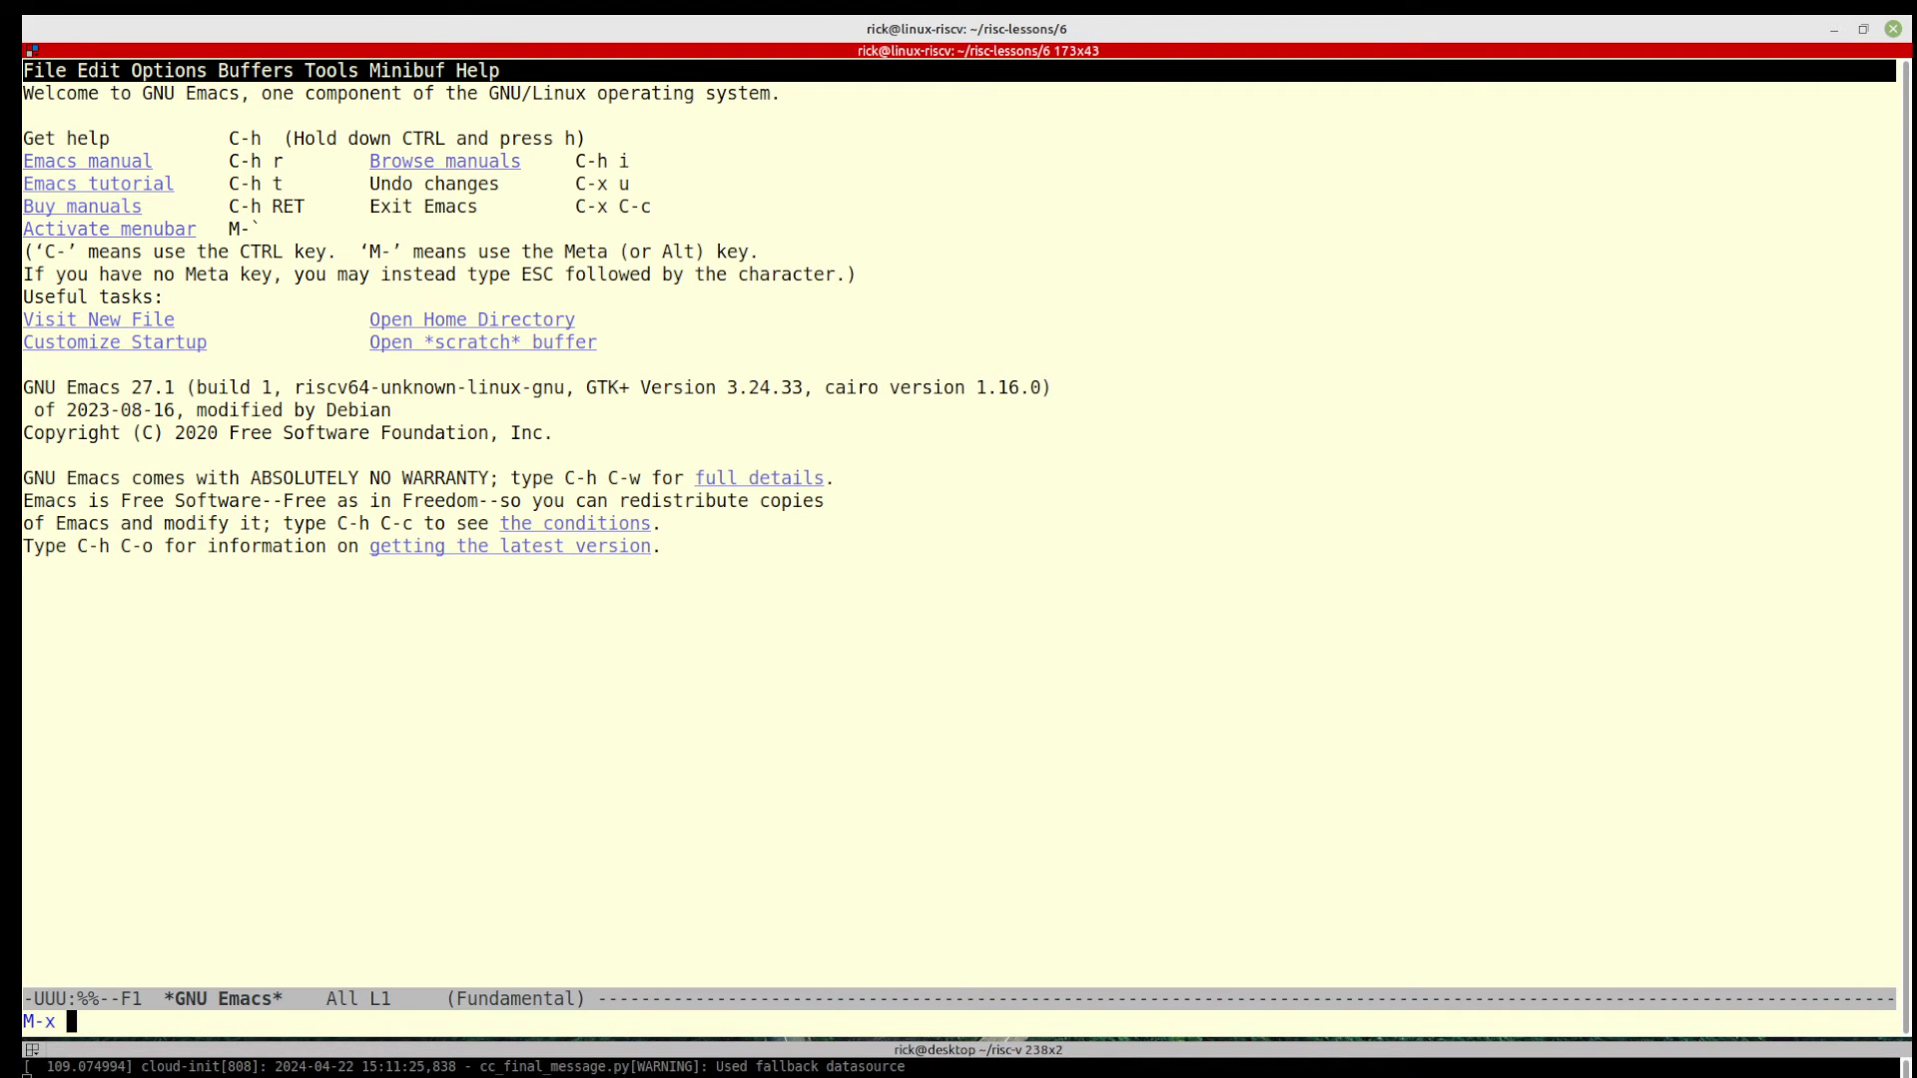
pyautogui.write('gdb')
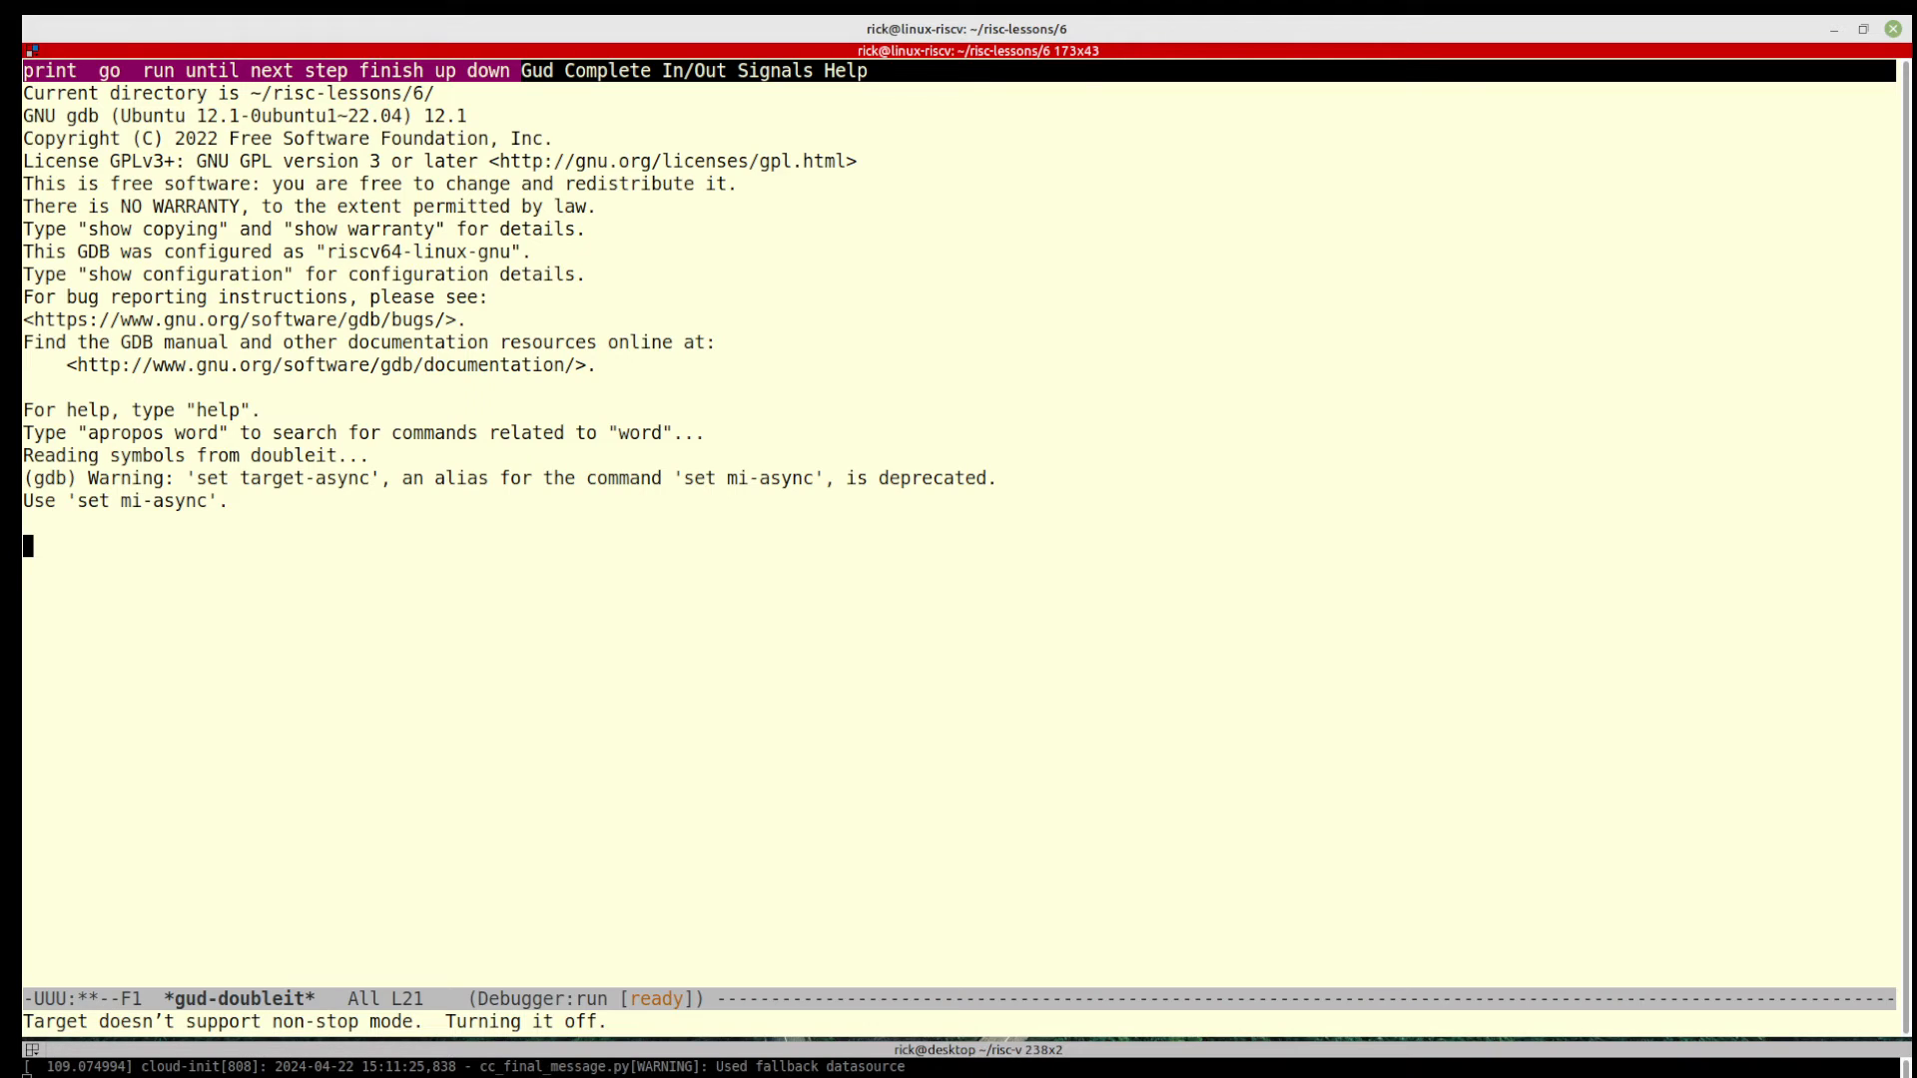
# Break at main, run, step twice, show a0=1 and s1=100, then step into double_it
pyautogui.write('b main')
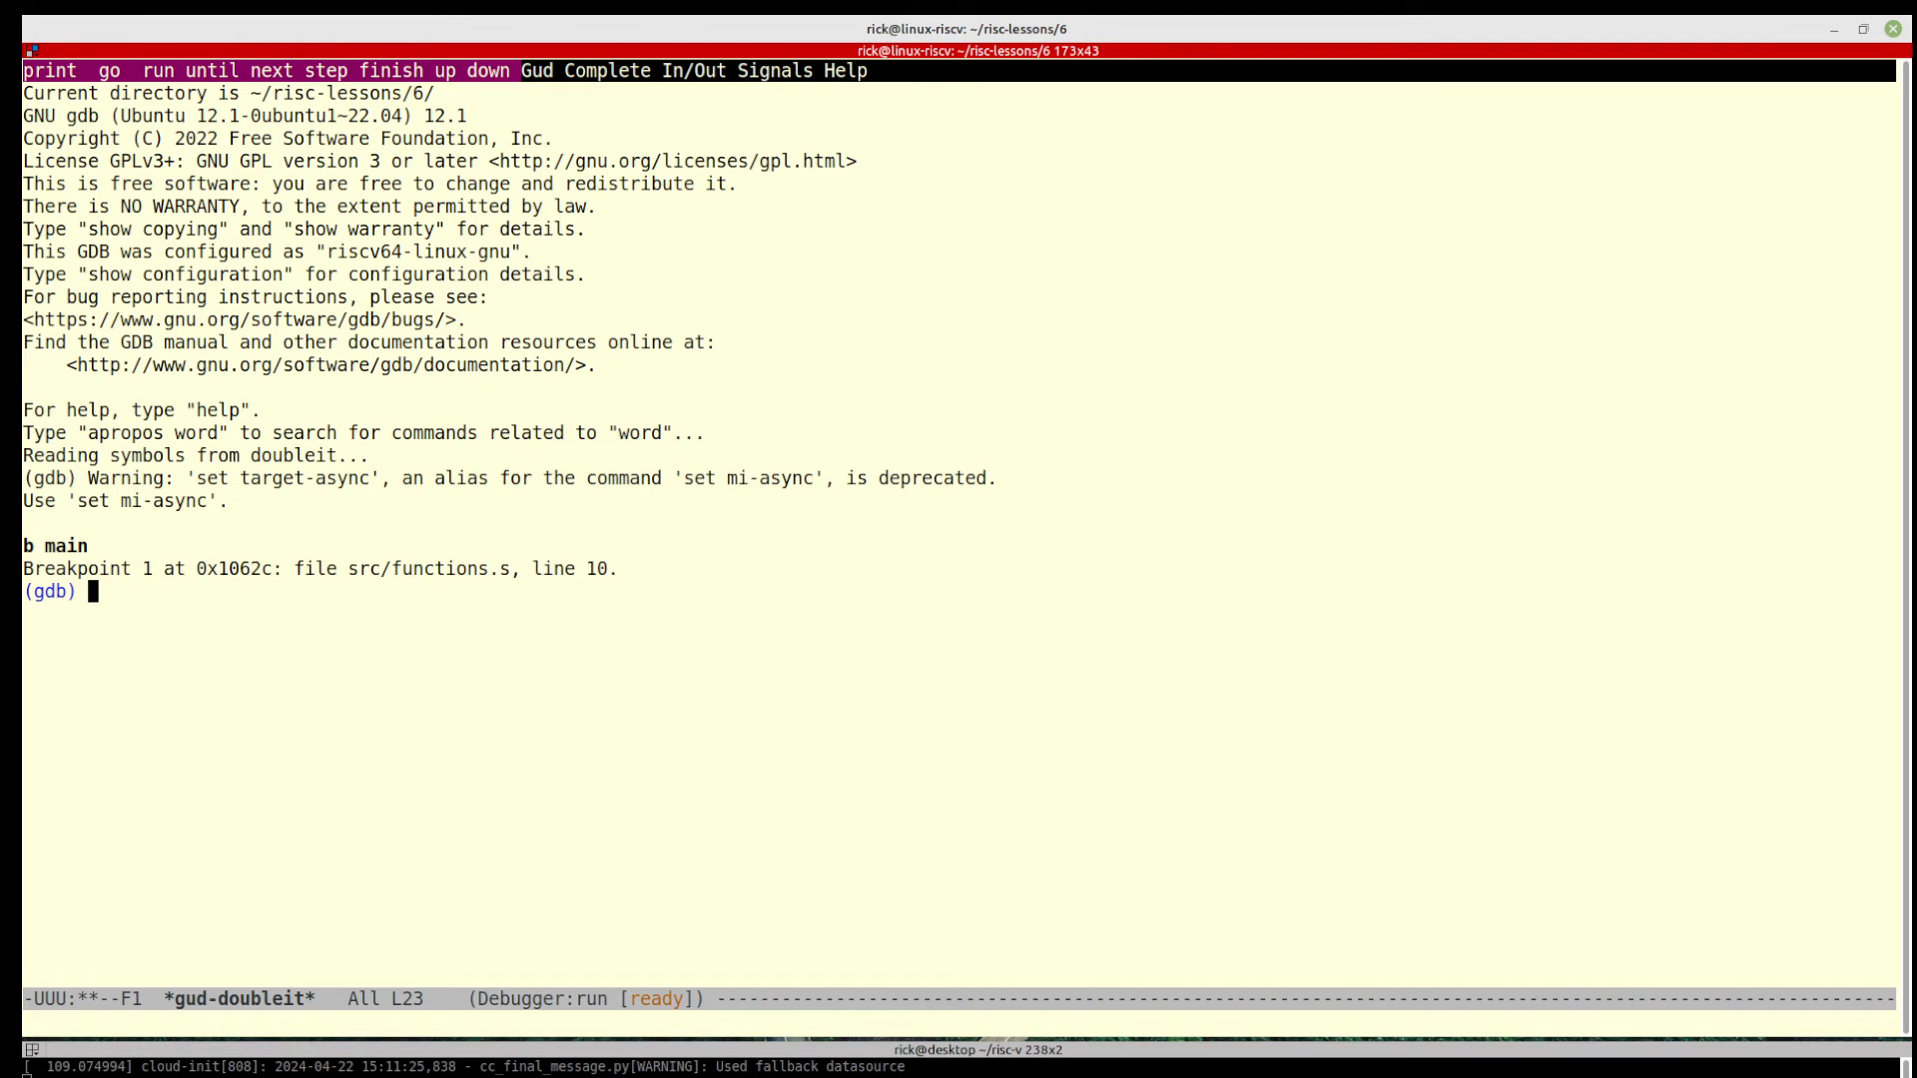
pyautogui.write('r')
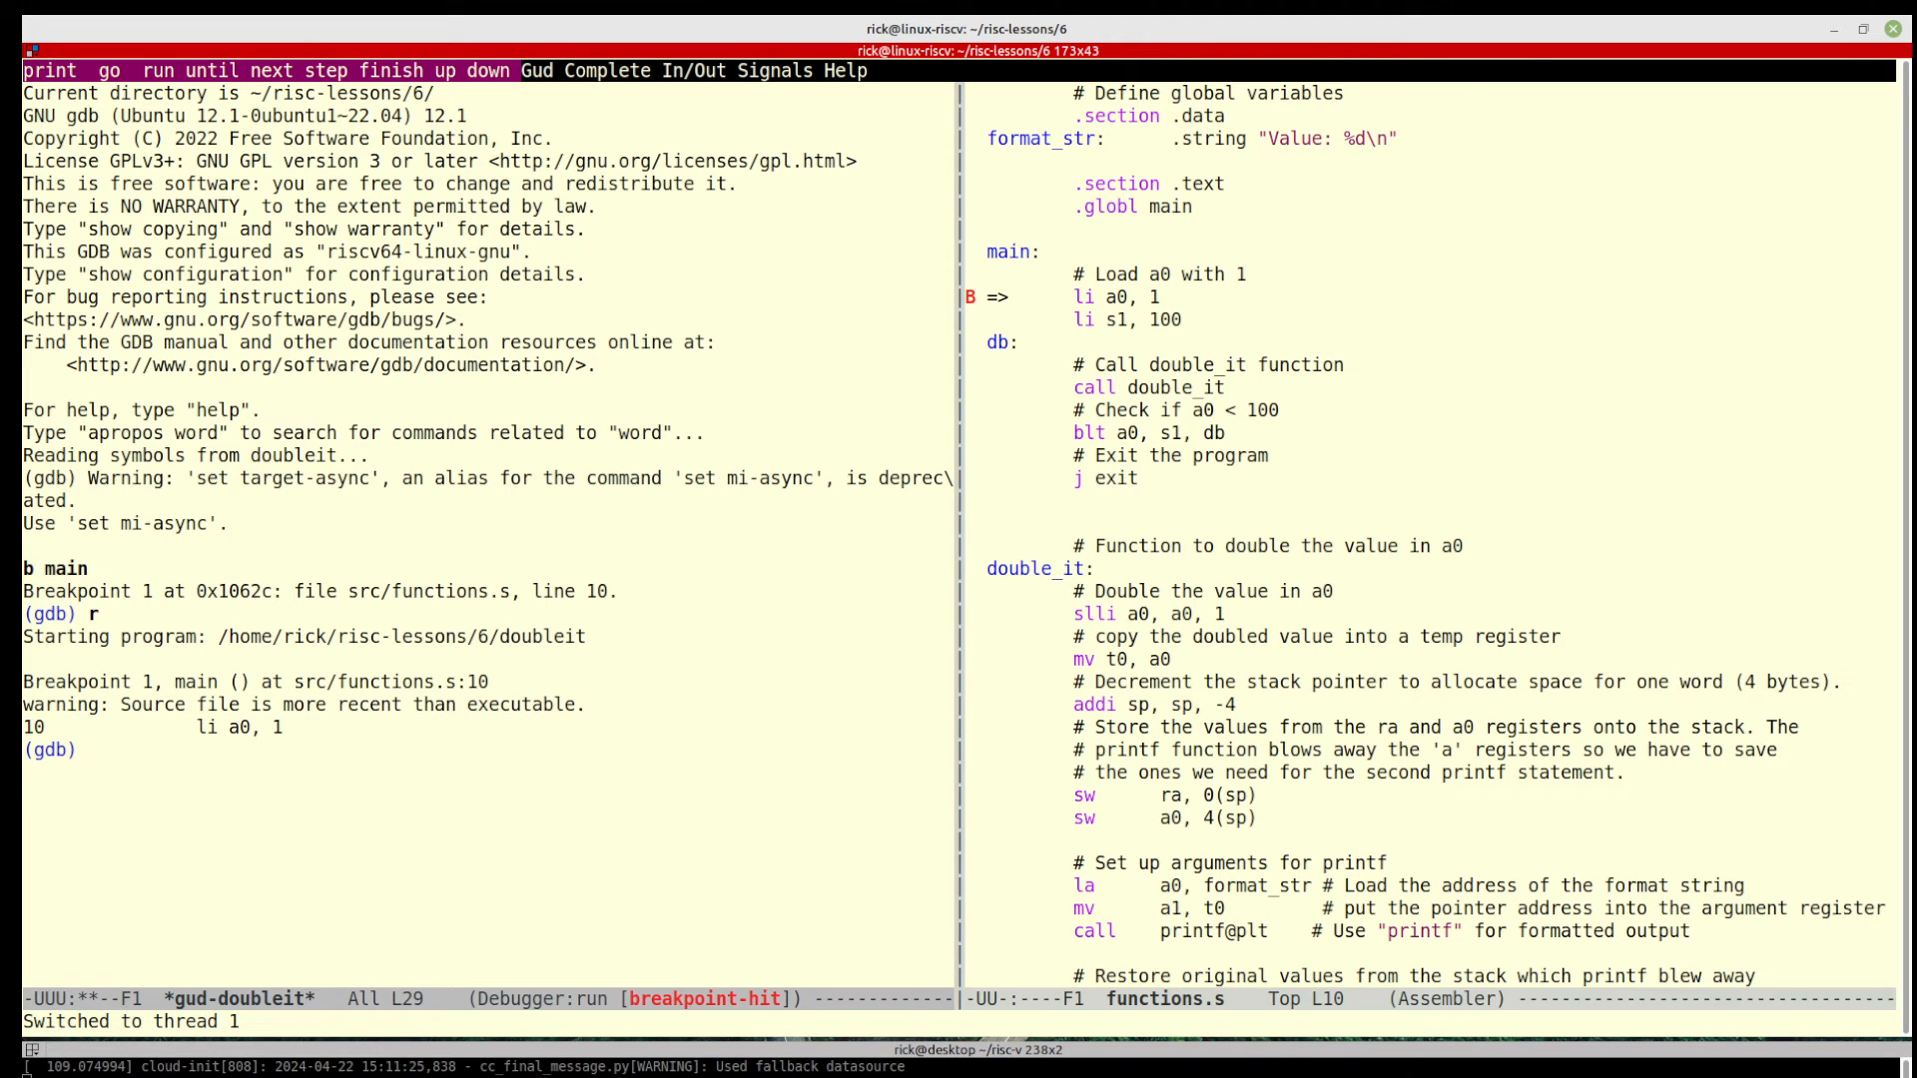
pyautogui.write('s')
pyautogui.write('i r a')
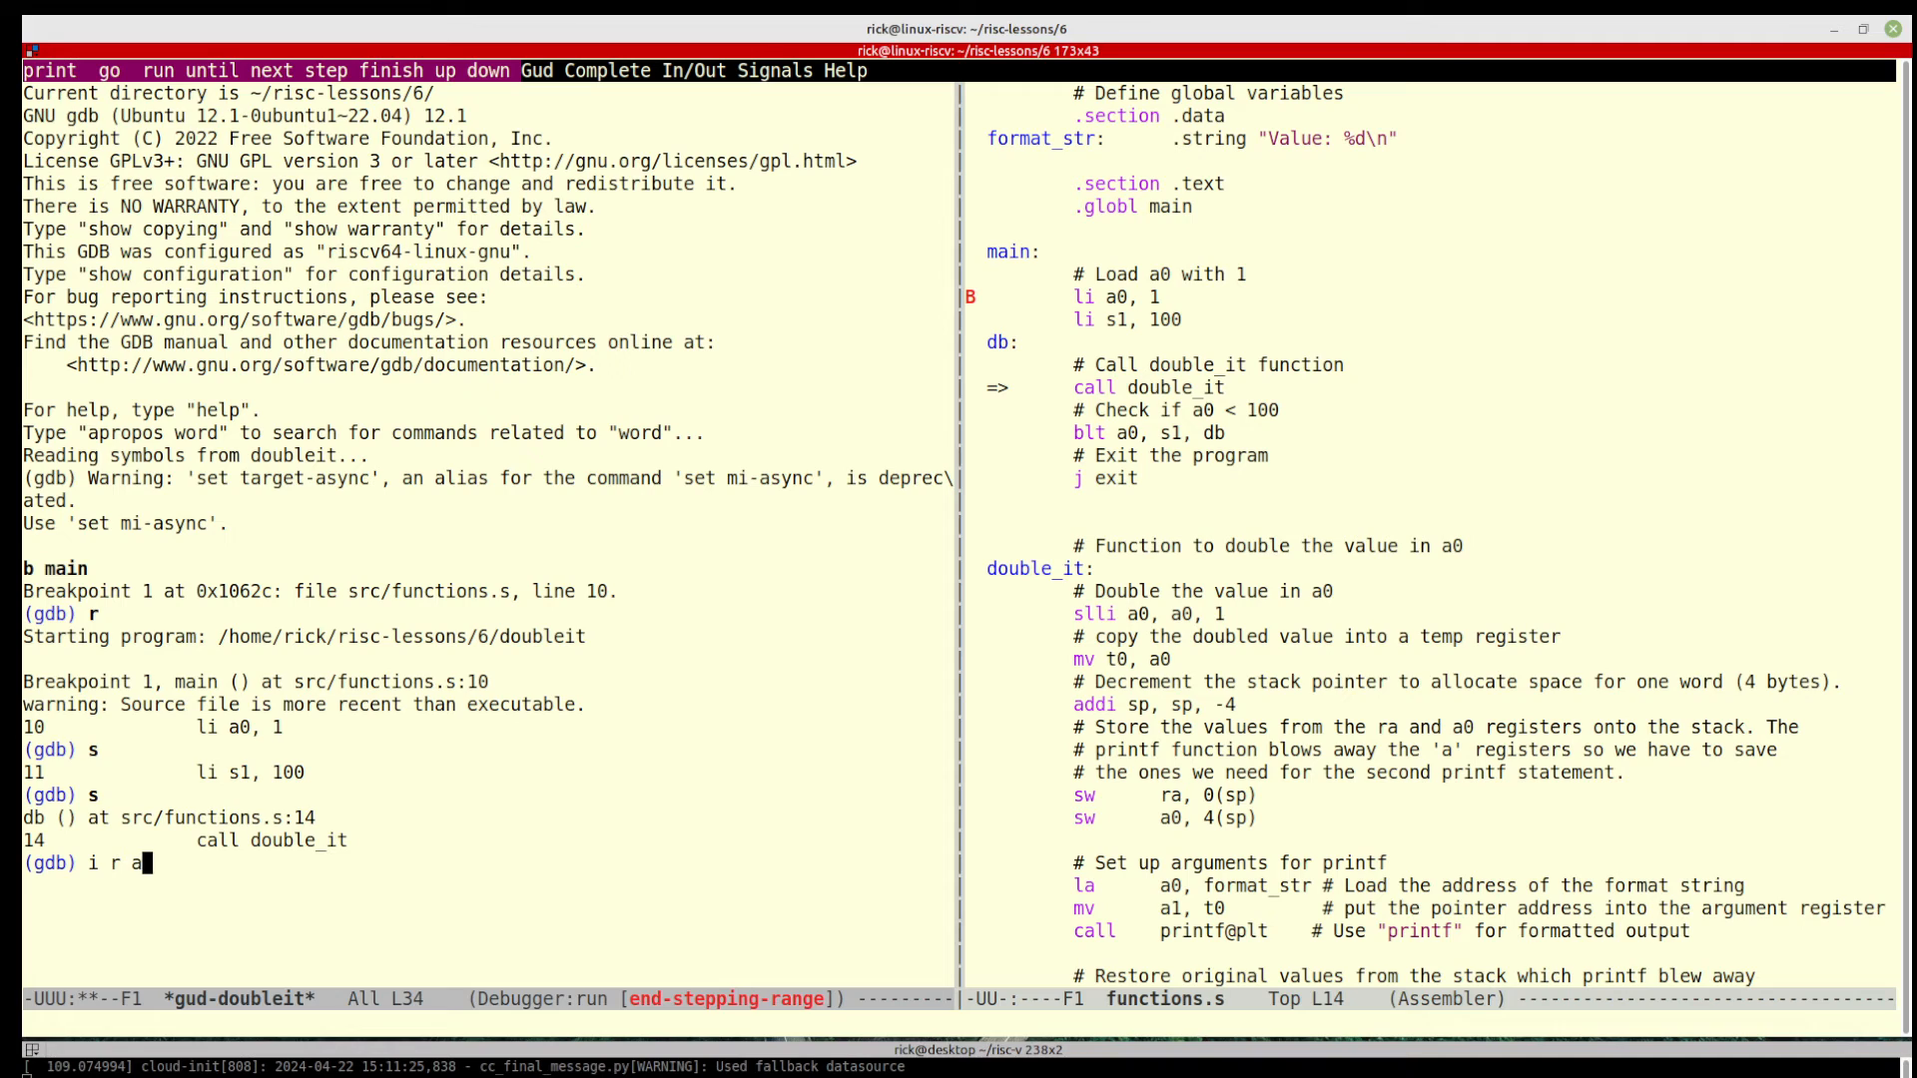
pyautogui.write('0 s1')
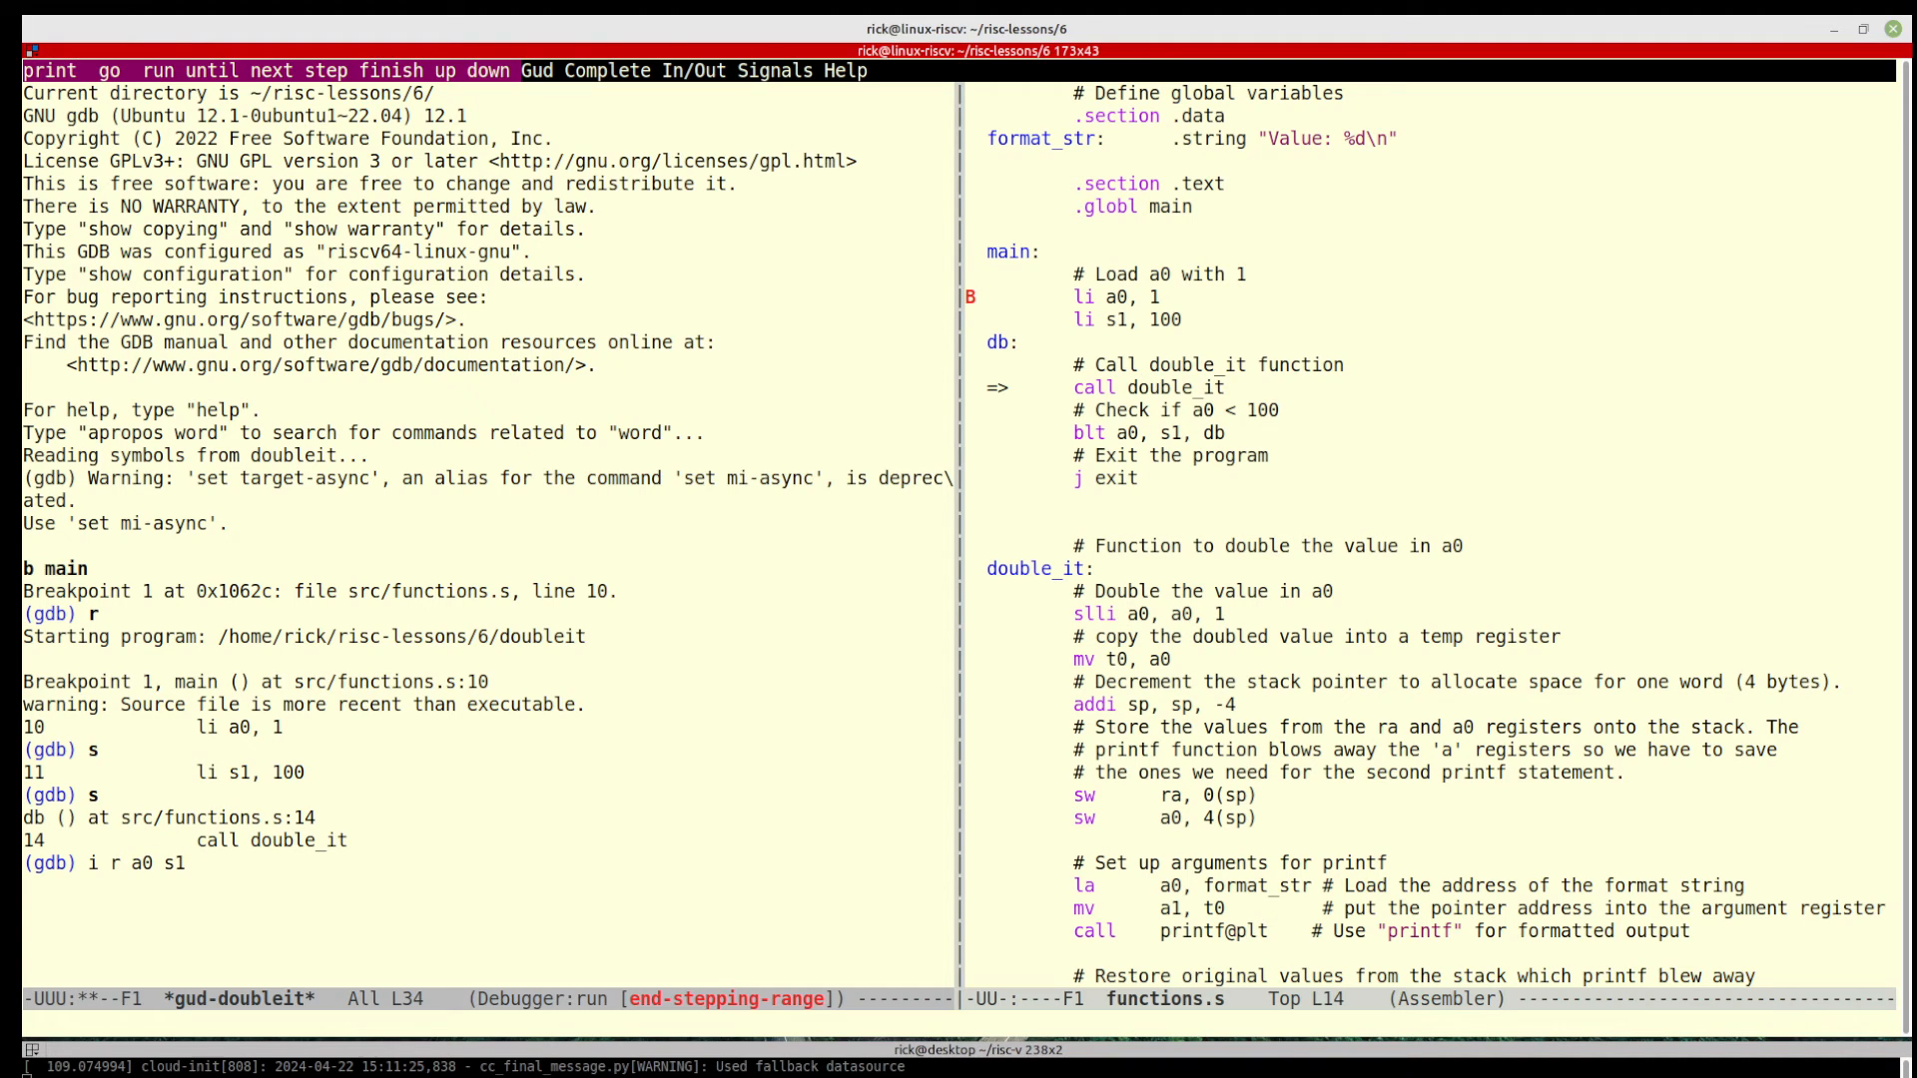
pyautogui.press('Return')
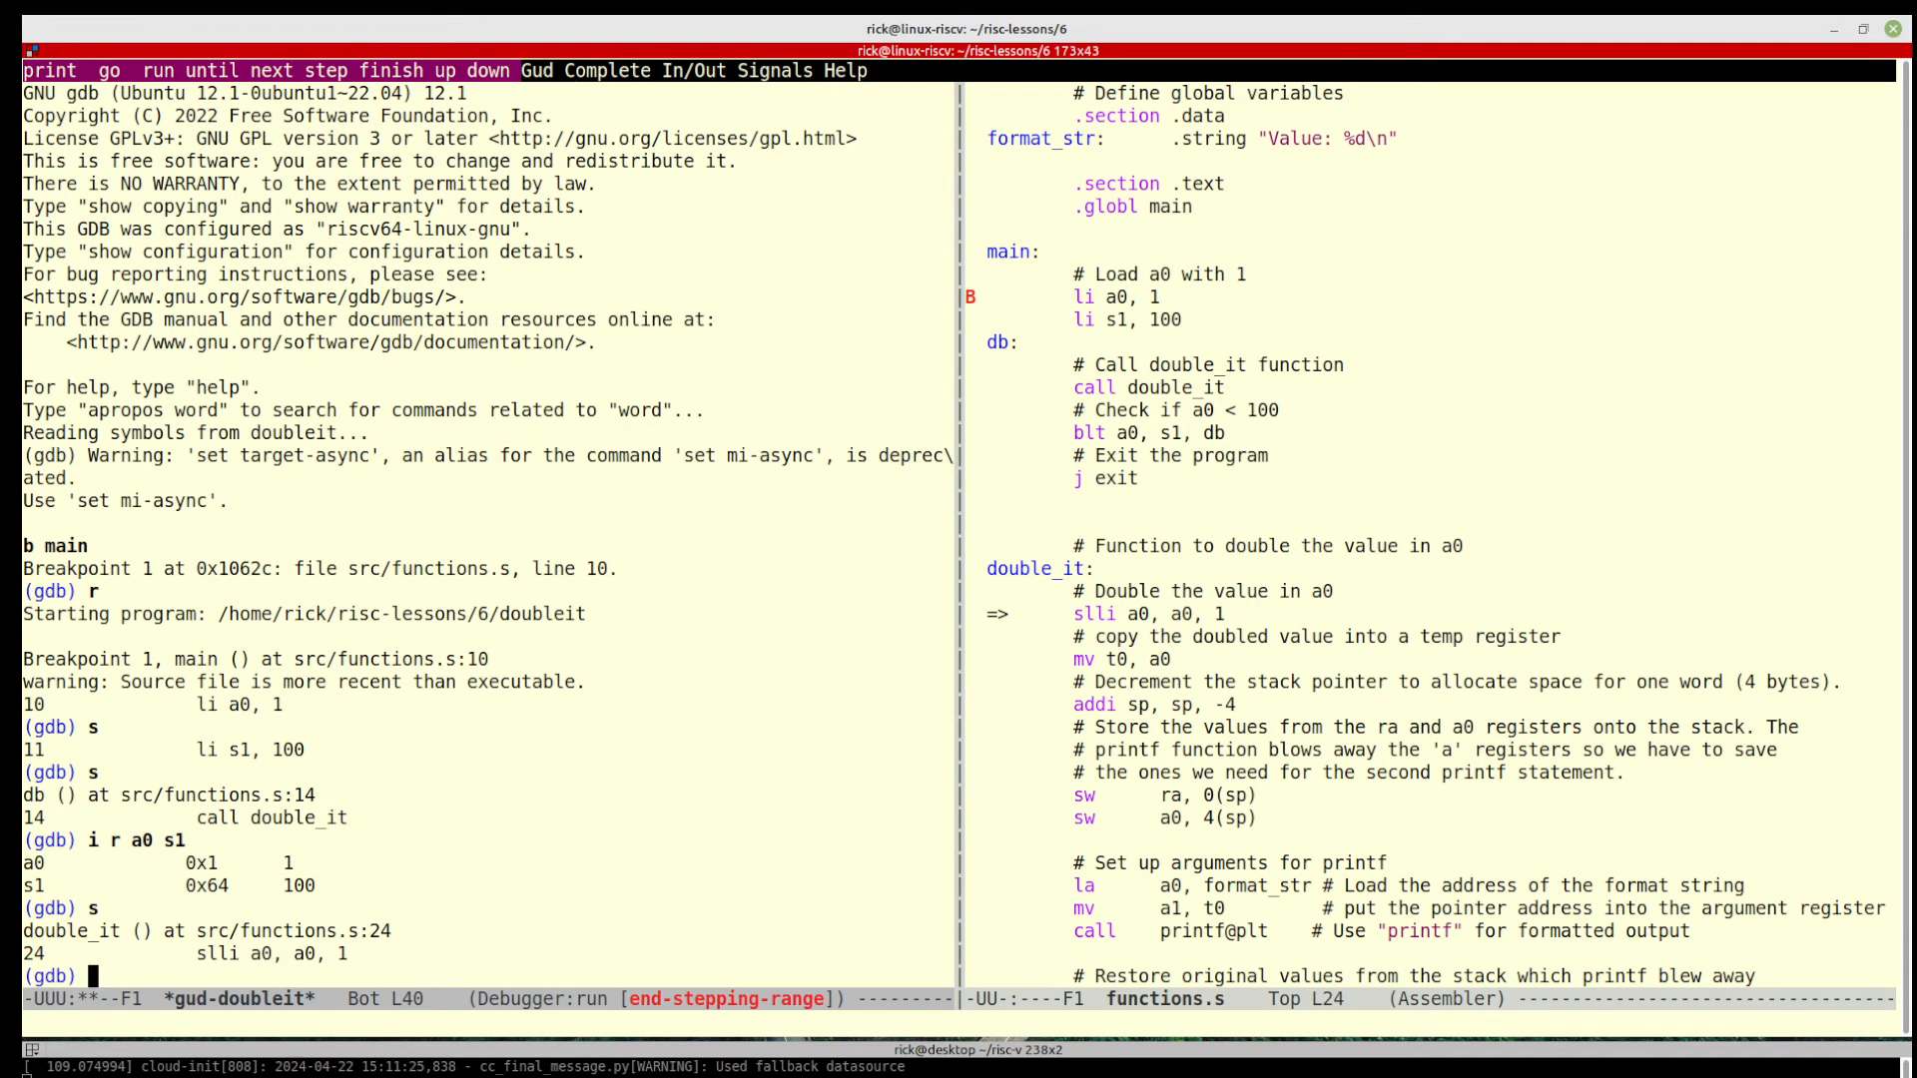
# Step past slli confirming a0=2, then step to the format string load
pyautogui.write('s')
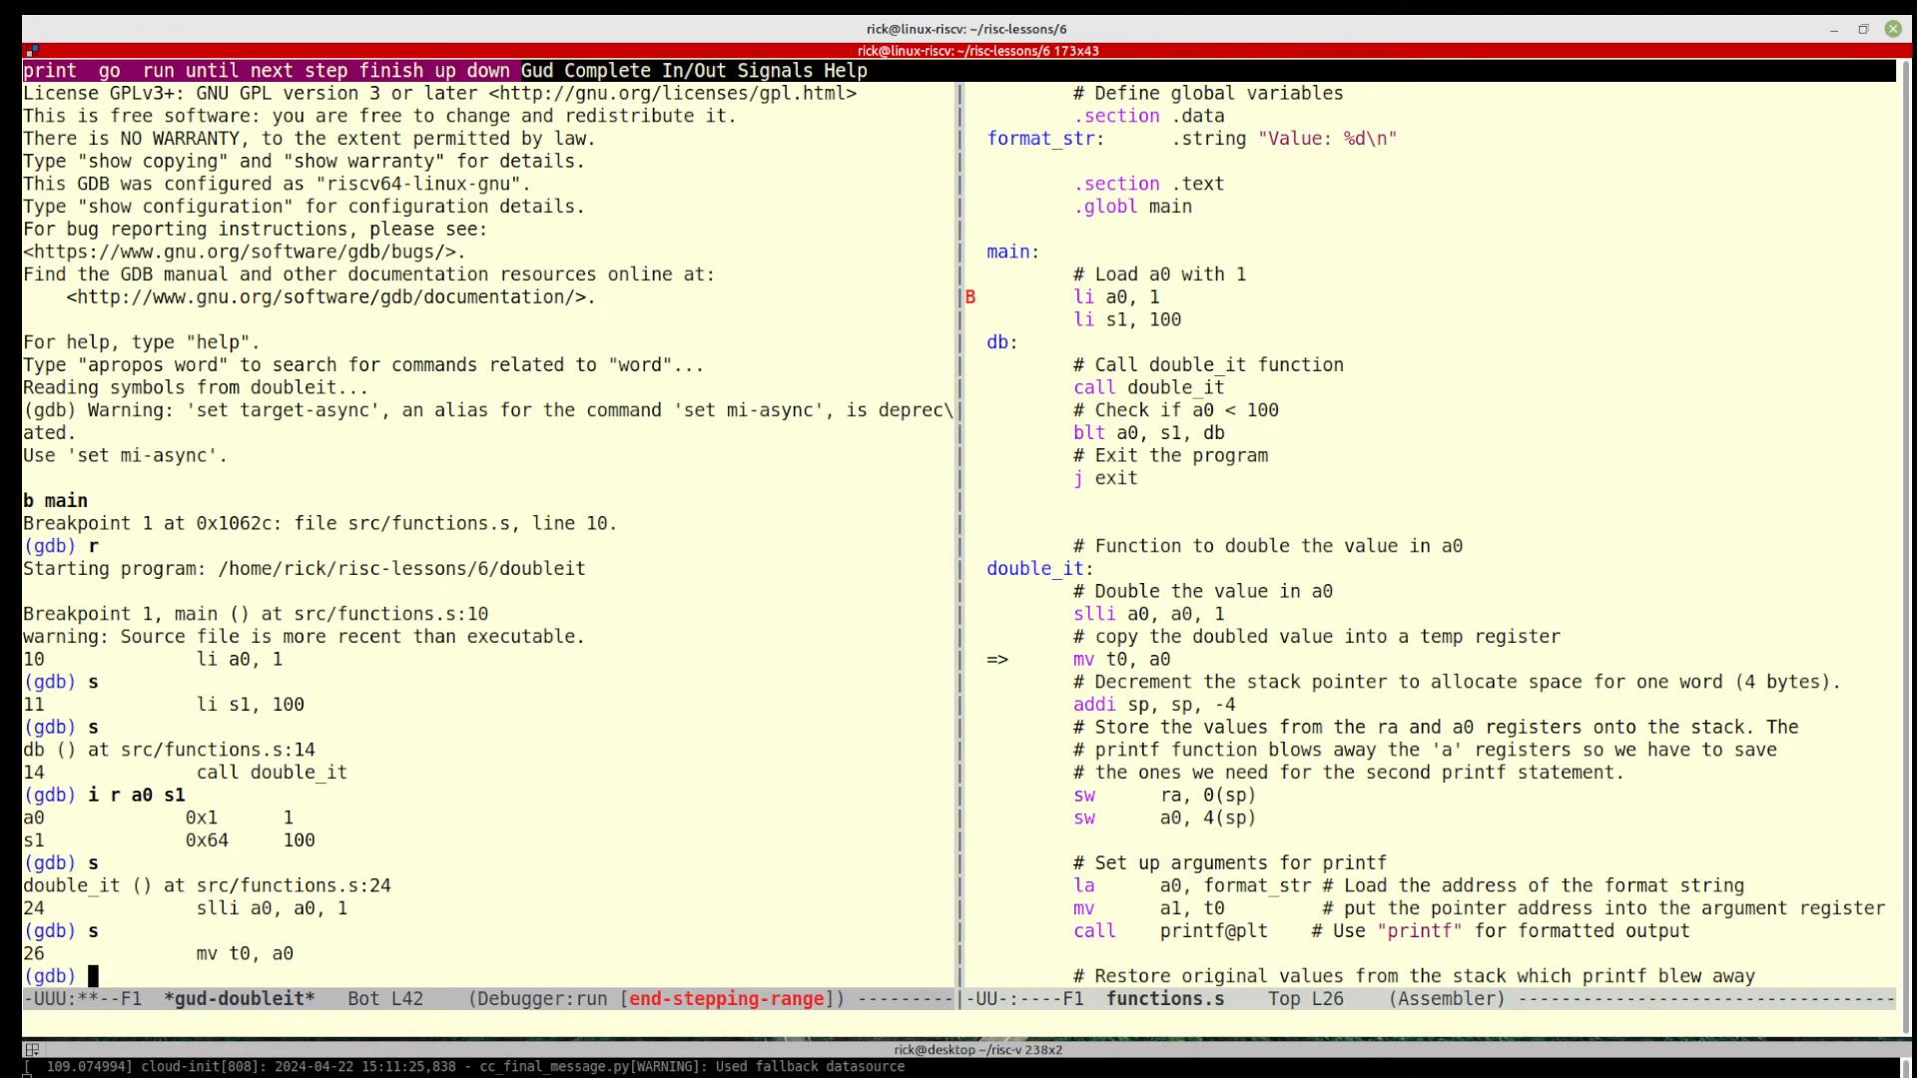
pyautogui.write('i r a0')
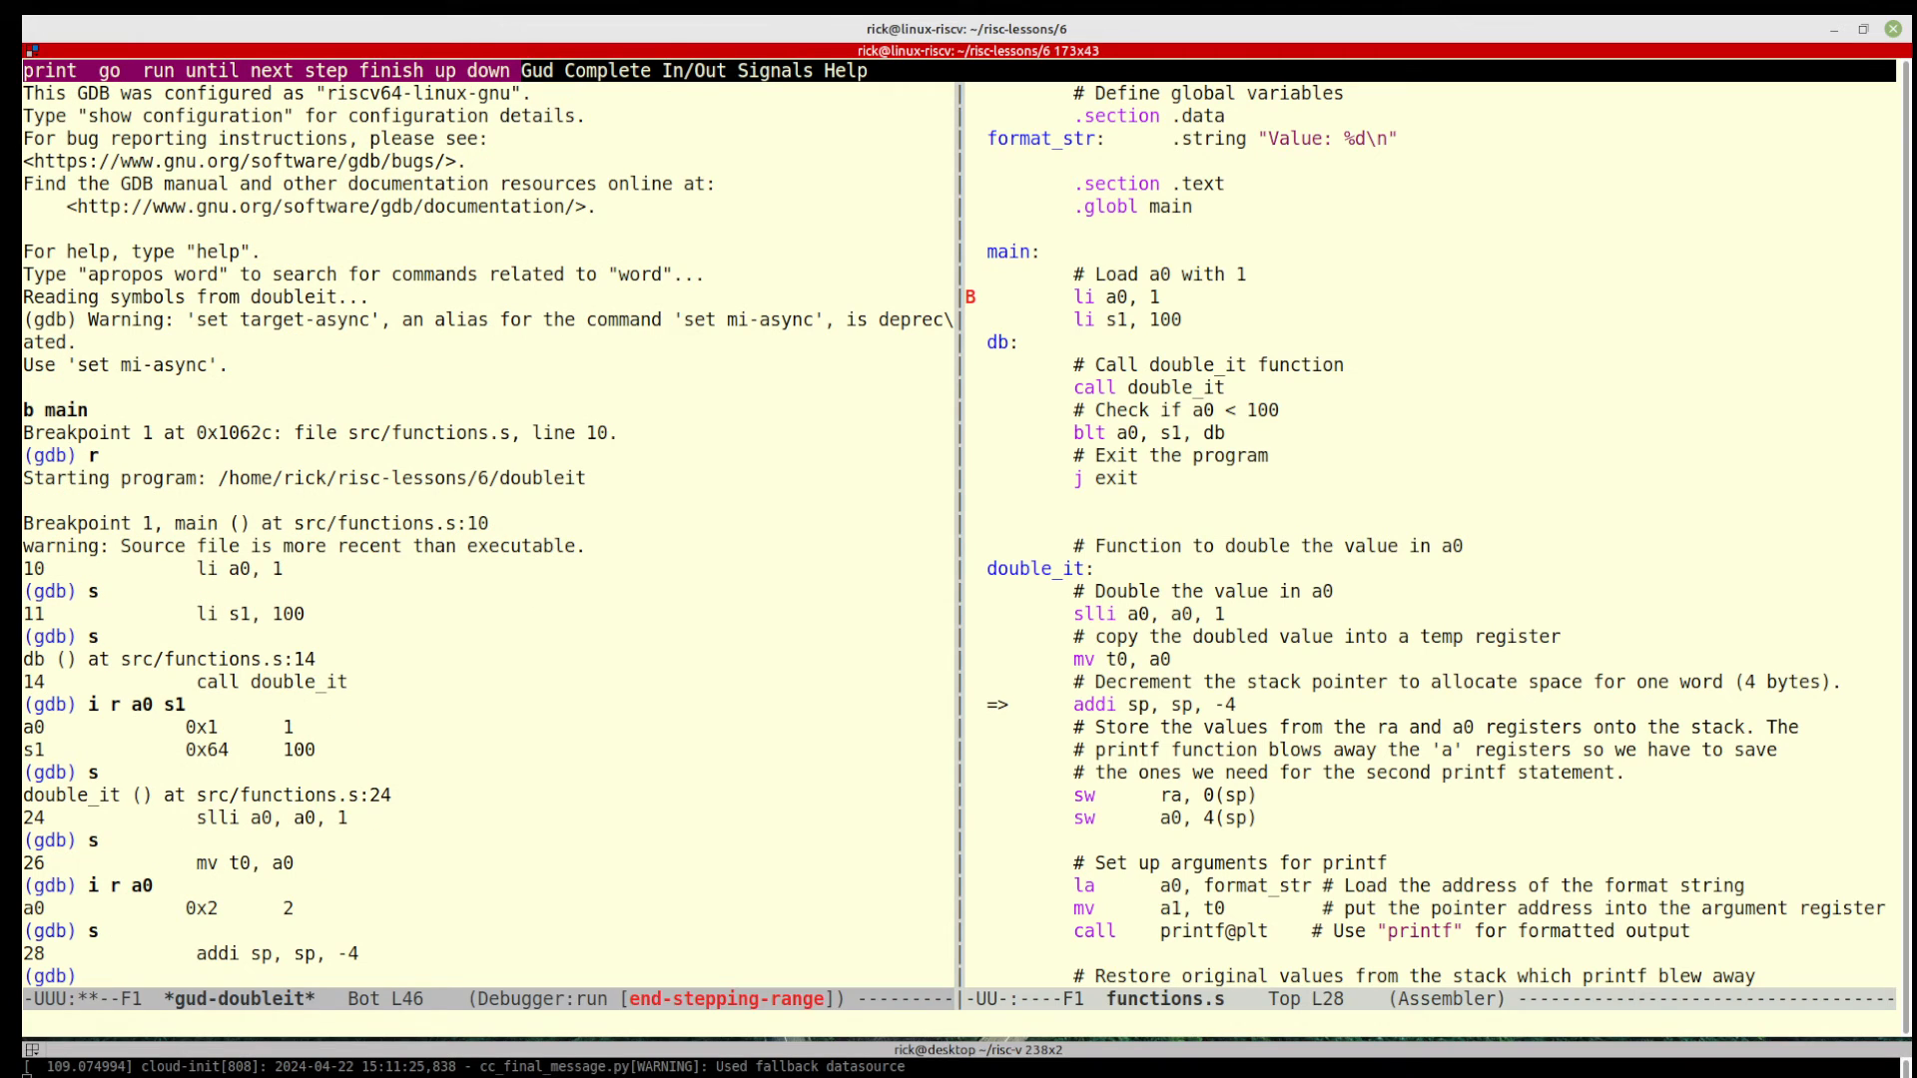
pyautogui.press('Return')
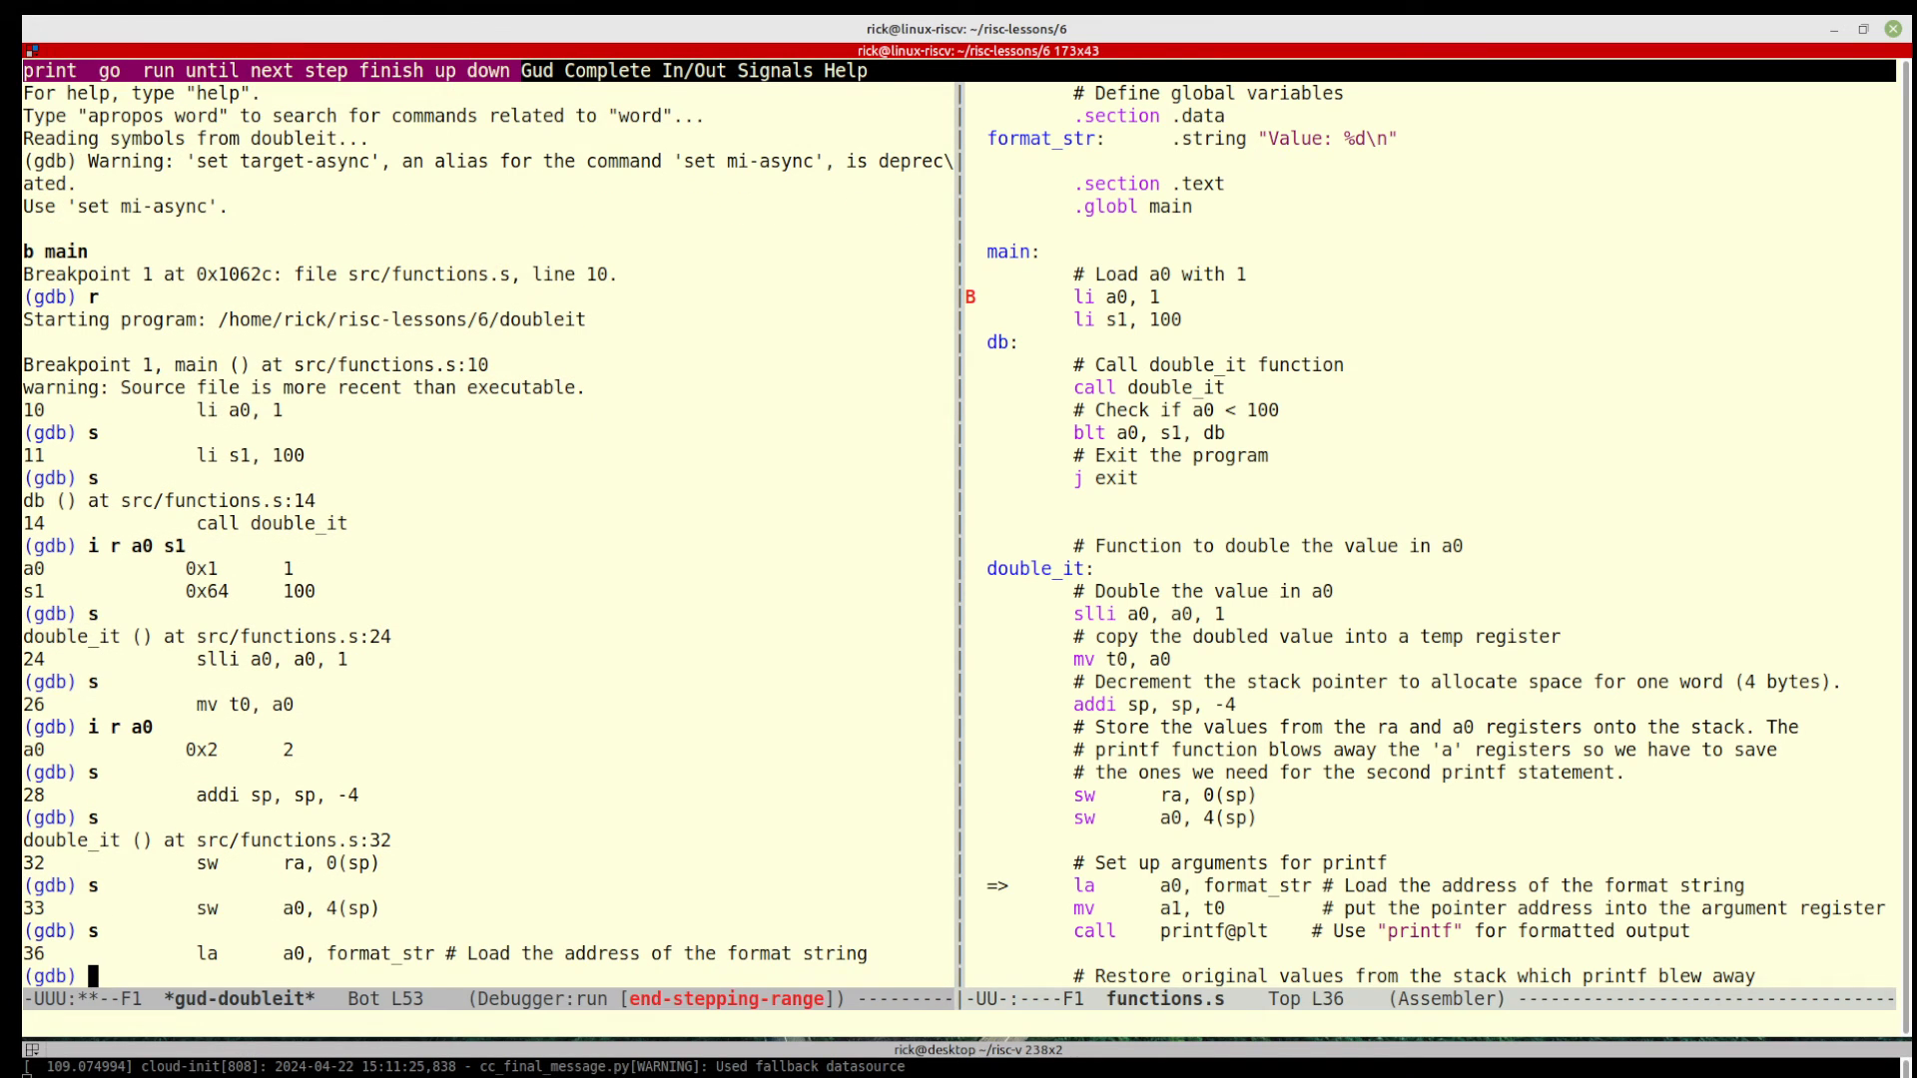
pyautogui.press('Return')
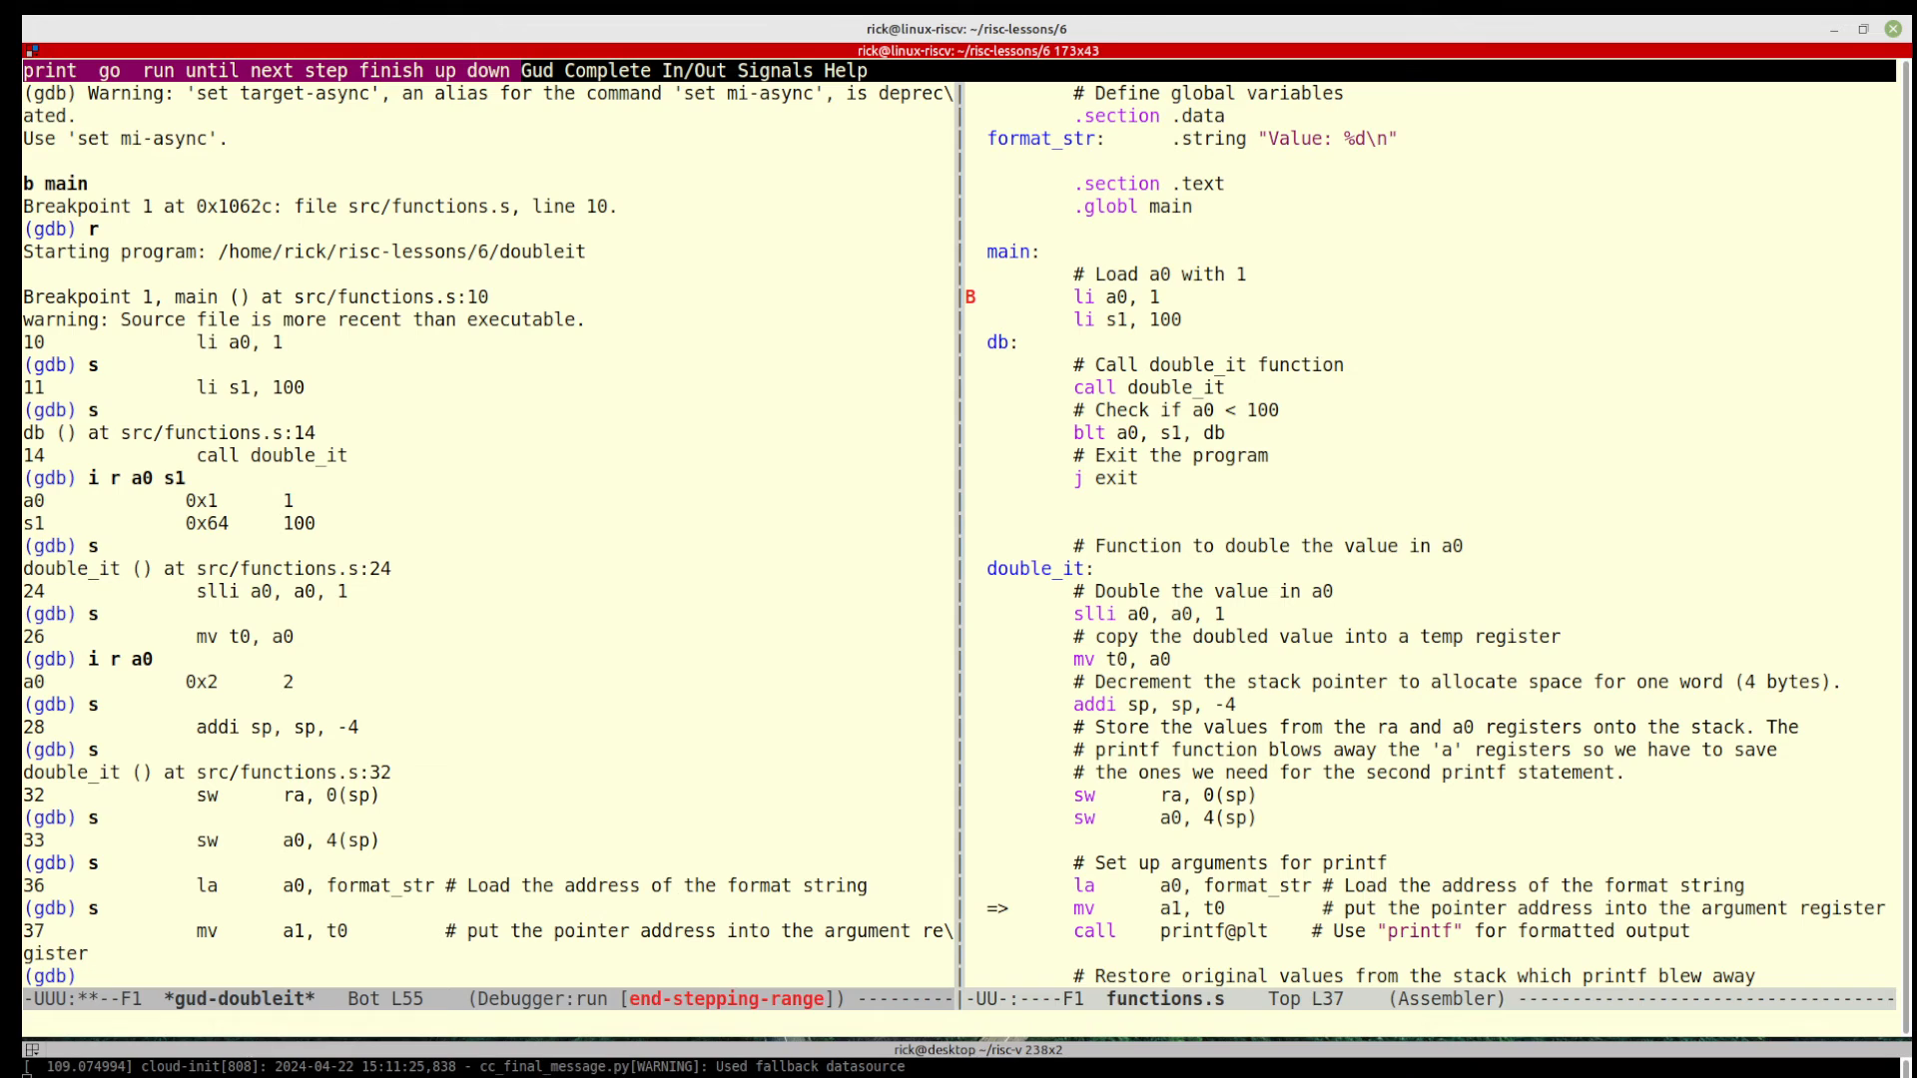
# Check a0 holds format_str's address and step to call printf@plt
pyautogui.write('i')
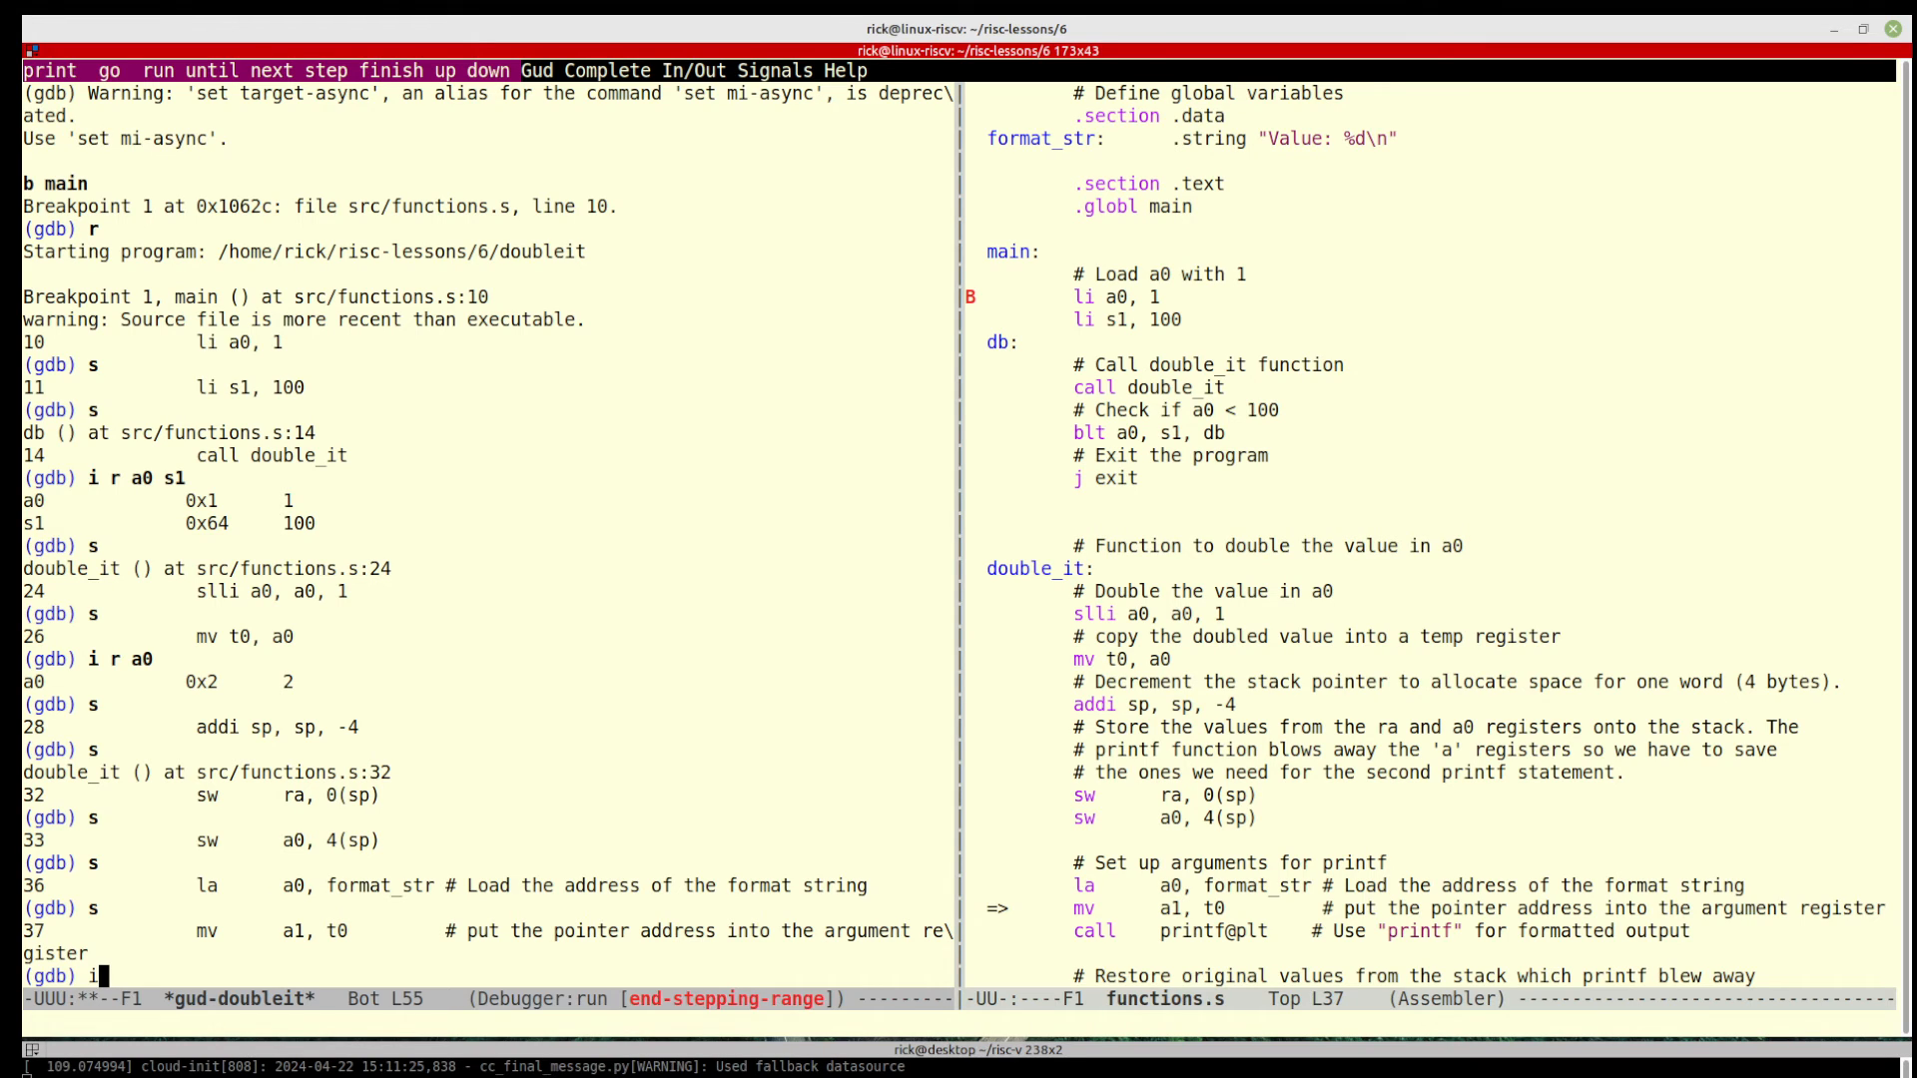
pyautogui.write('i r a0')
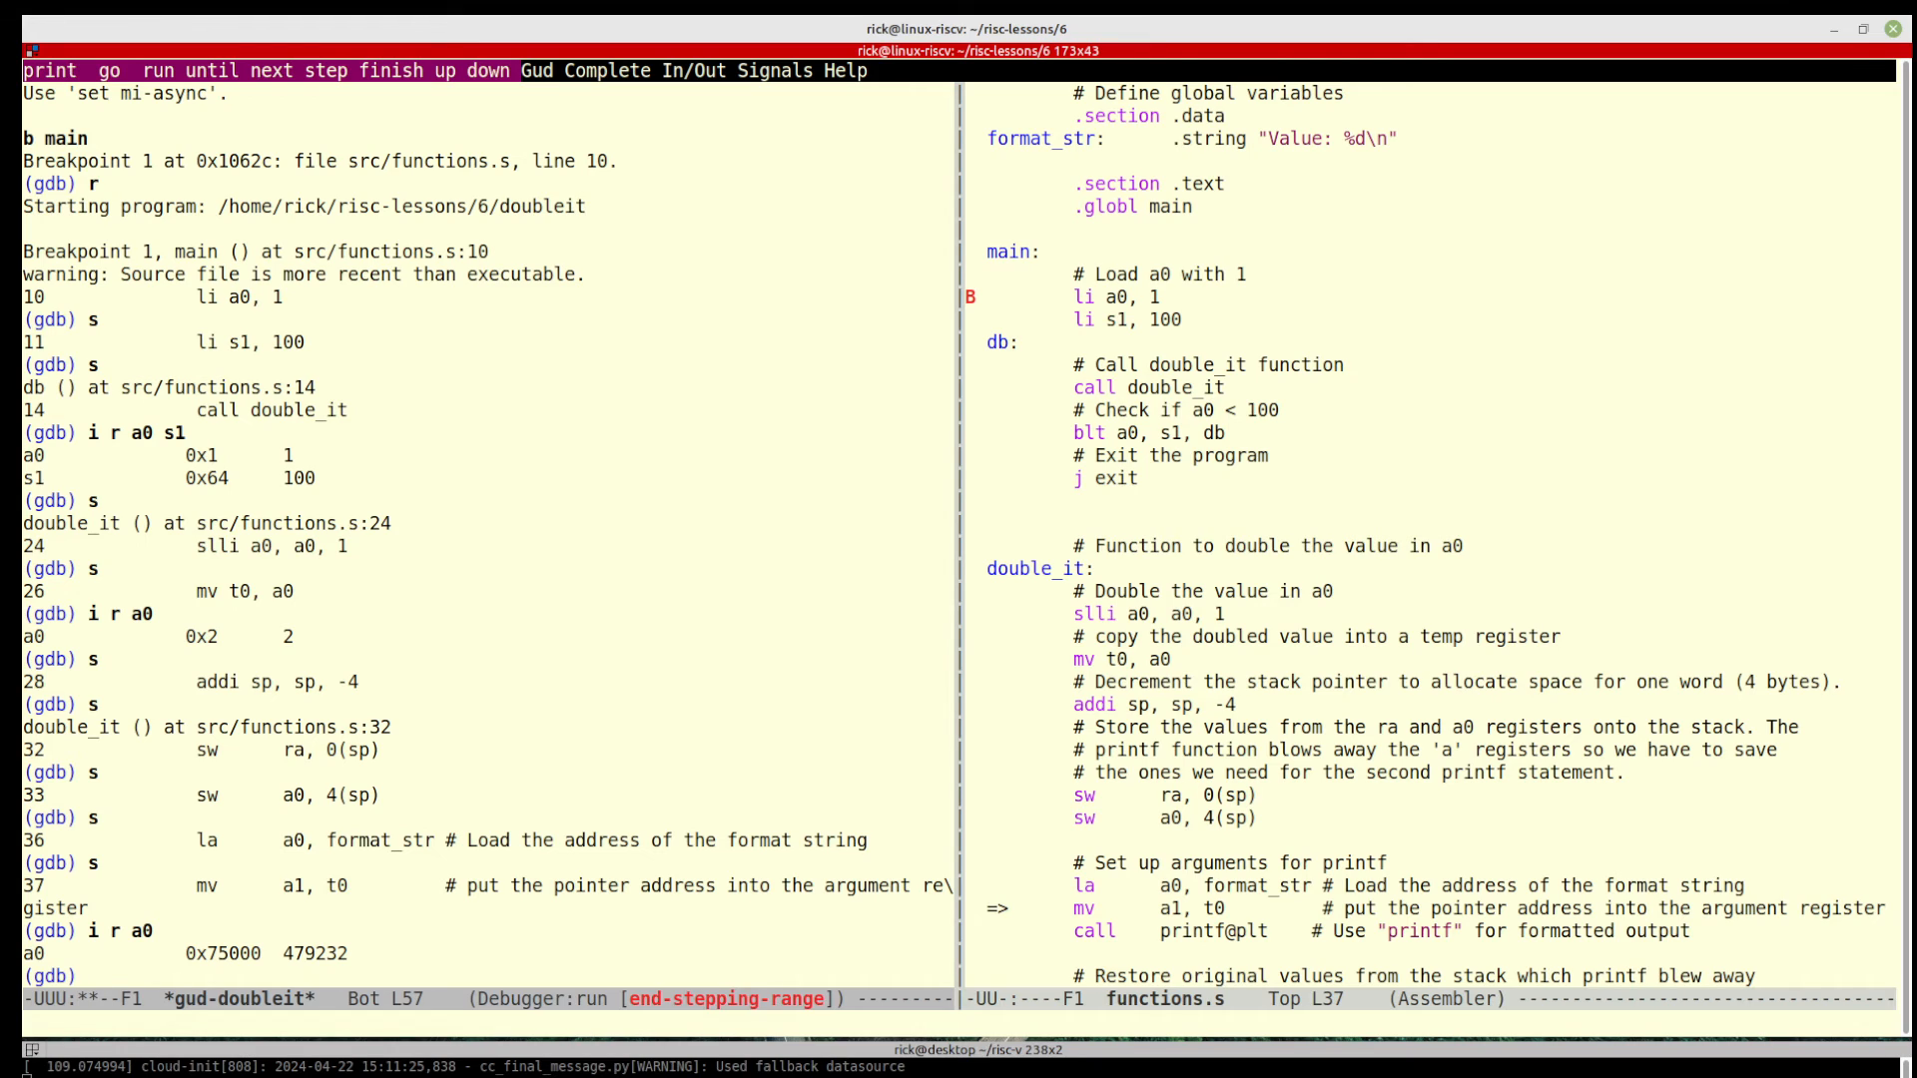
pyautogui.write('s')
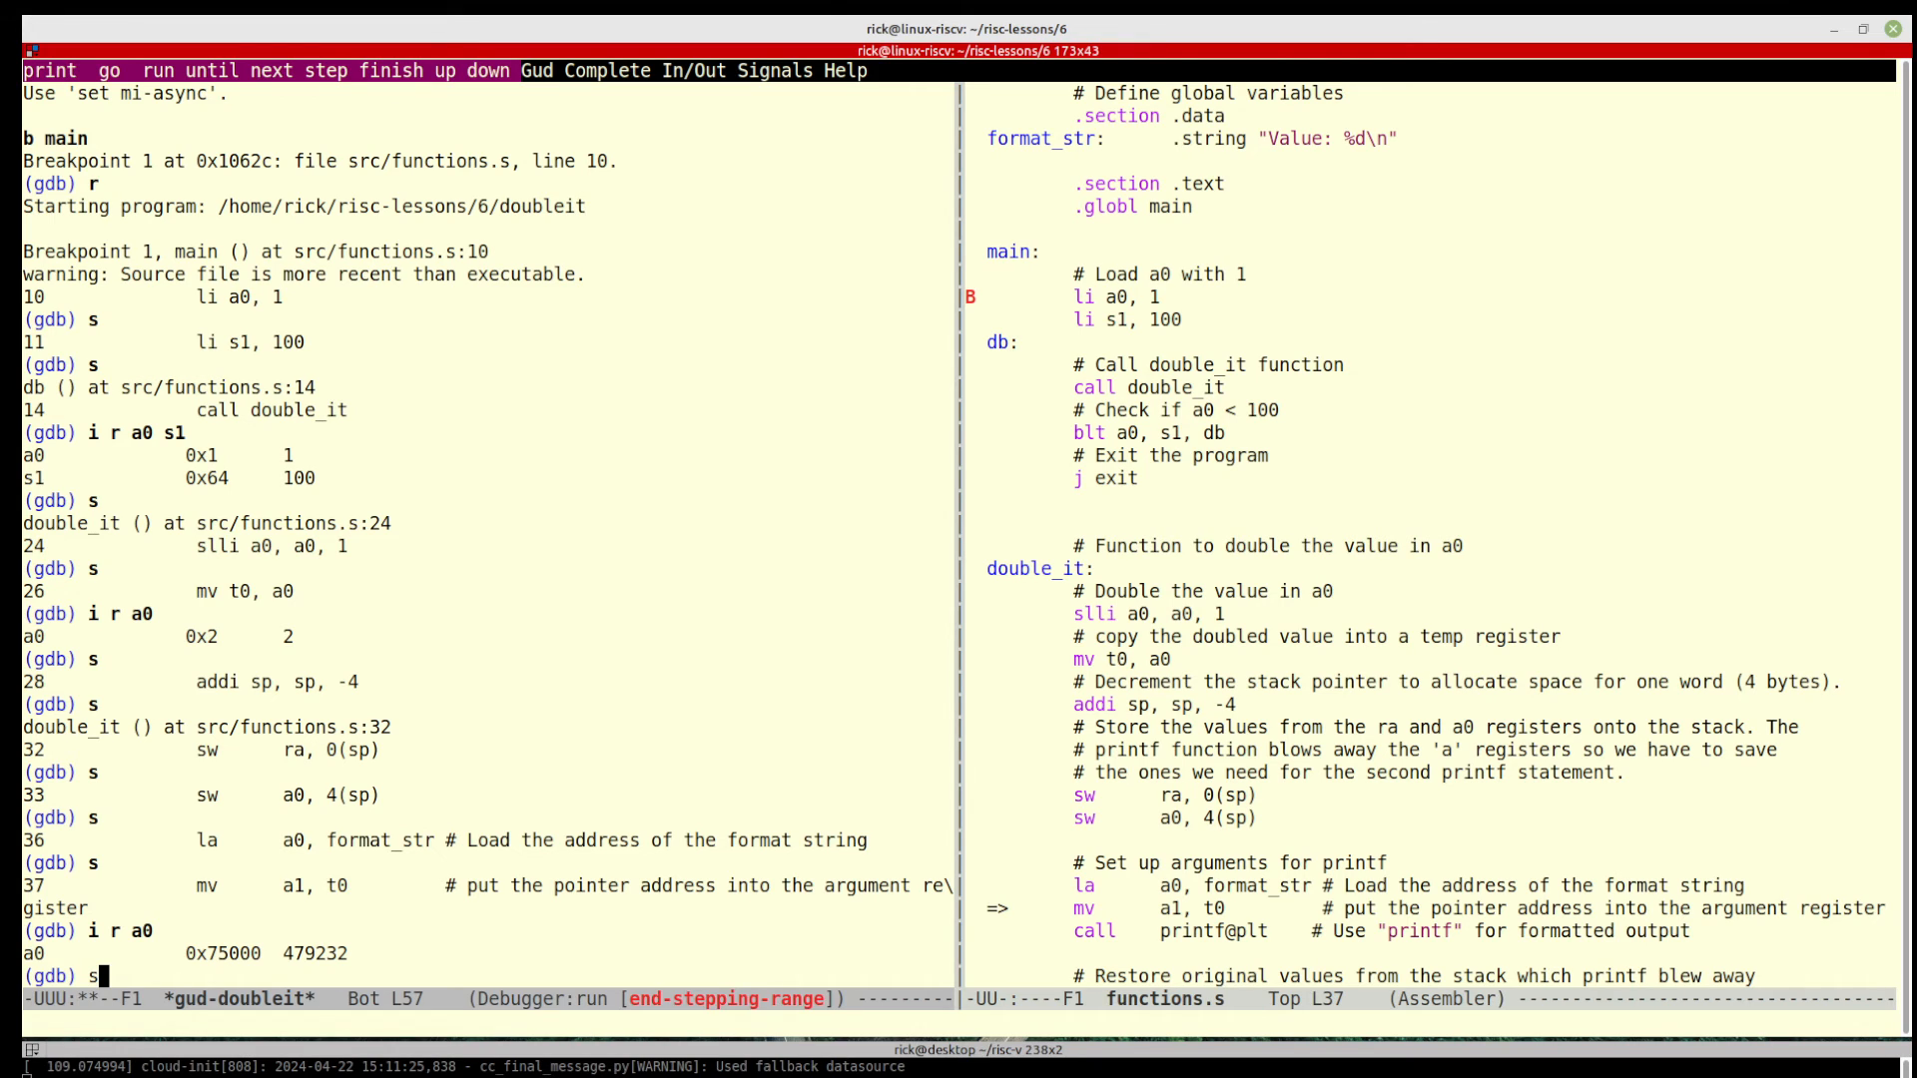
pyautogui.press('s')
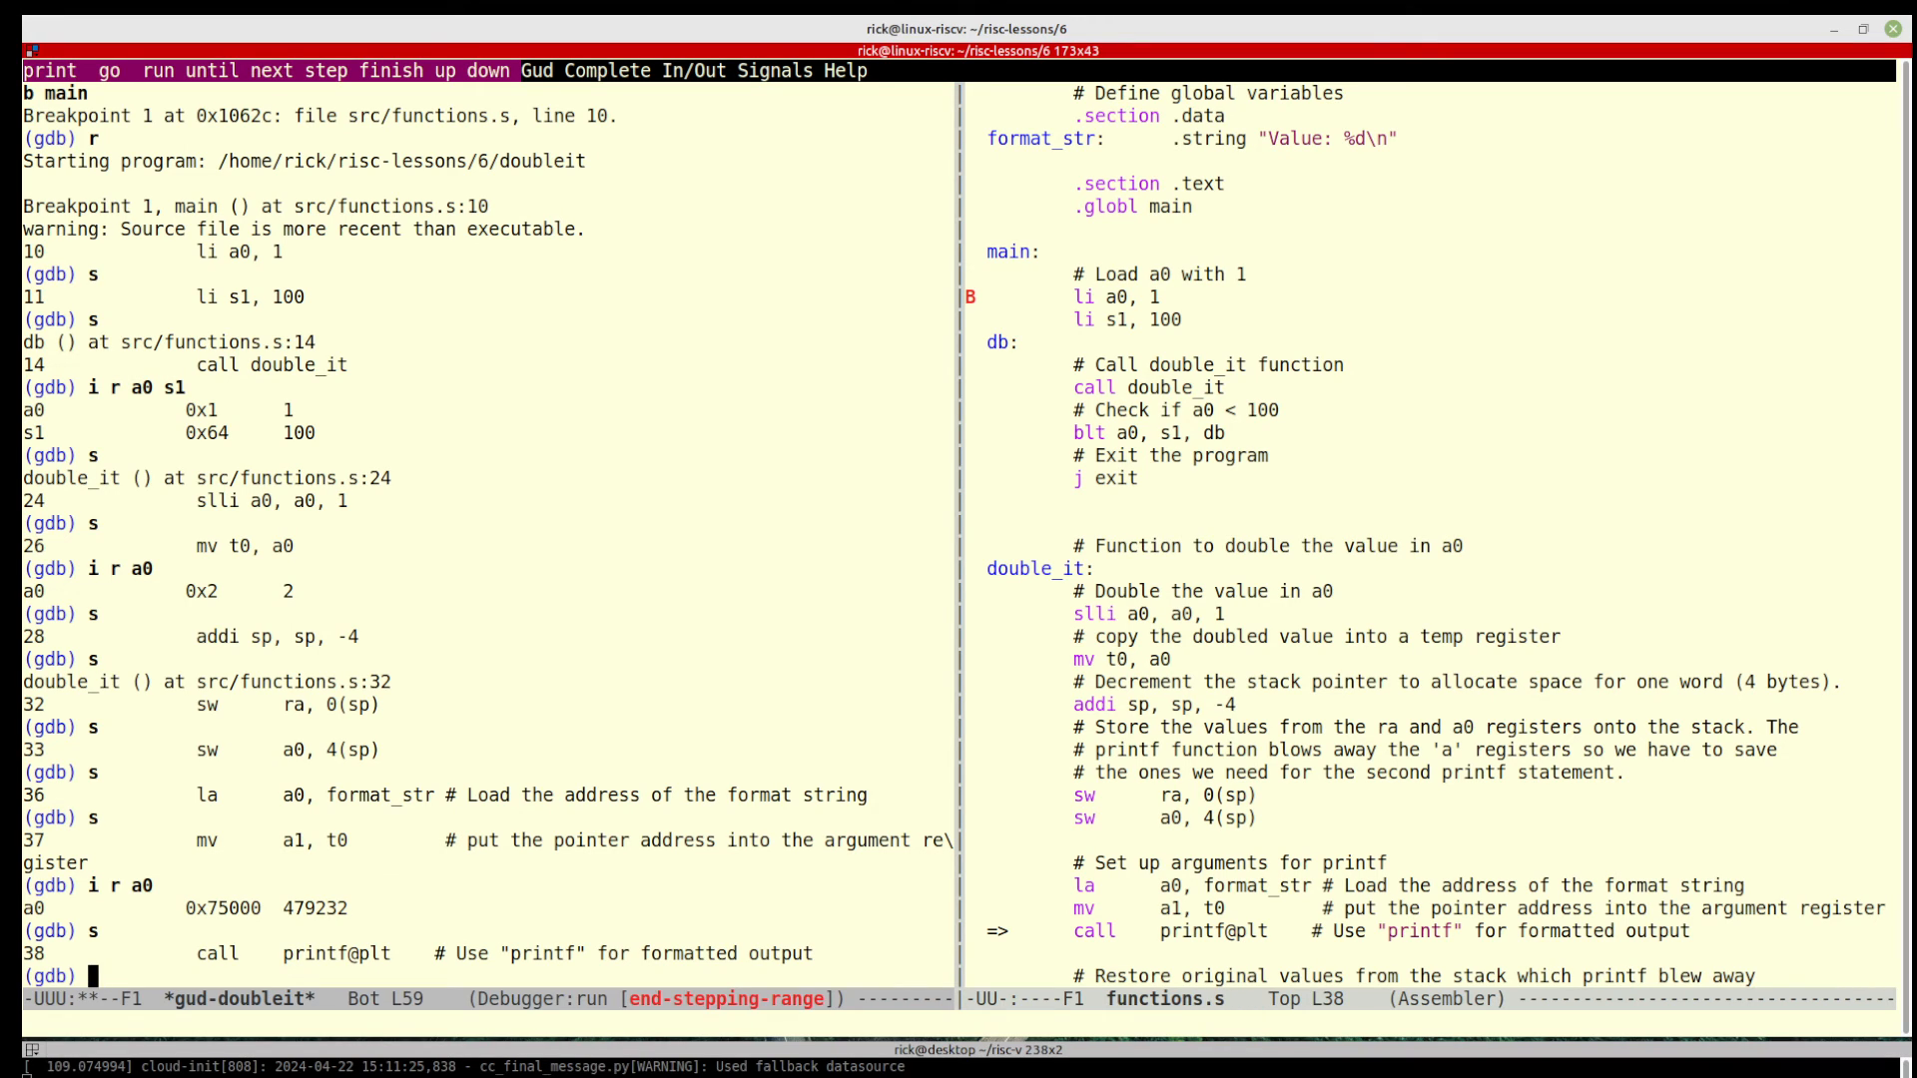
# Step over printf printing Value: 2, return to the loop and show a0=2, s1=100
pyautogui.write('n')
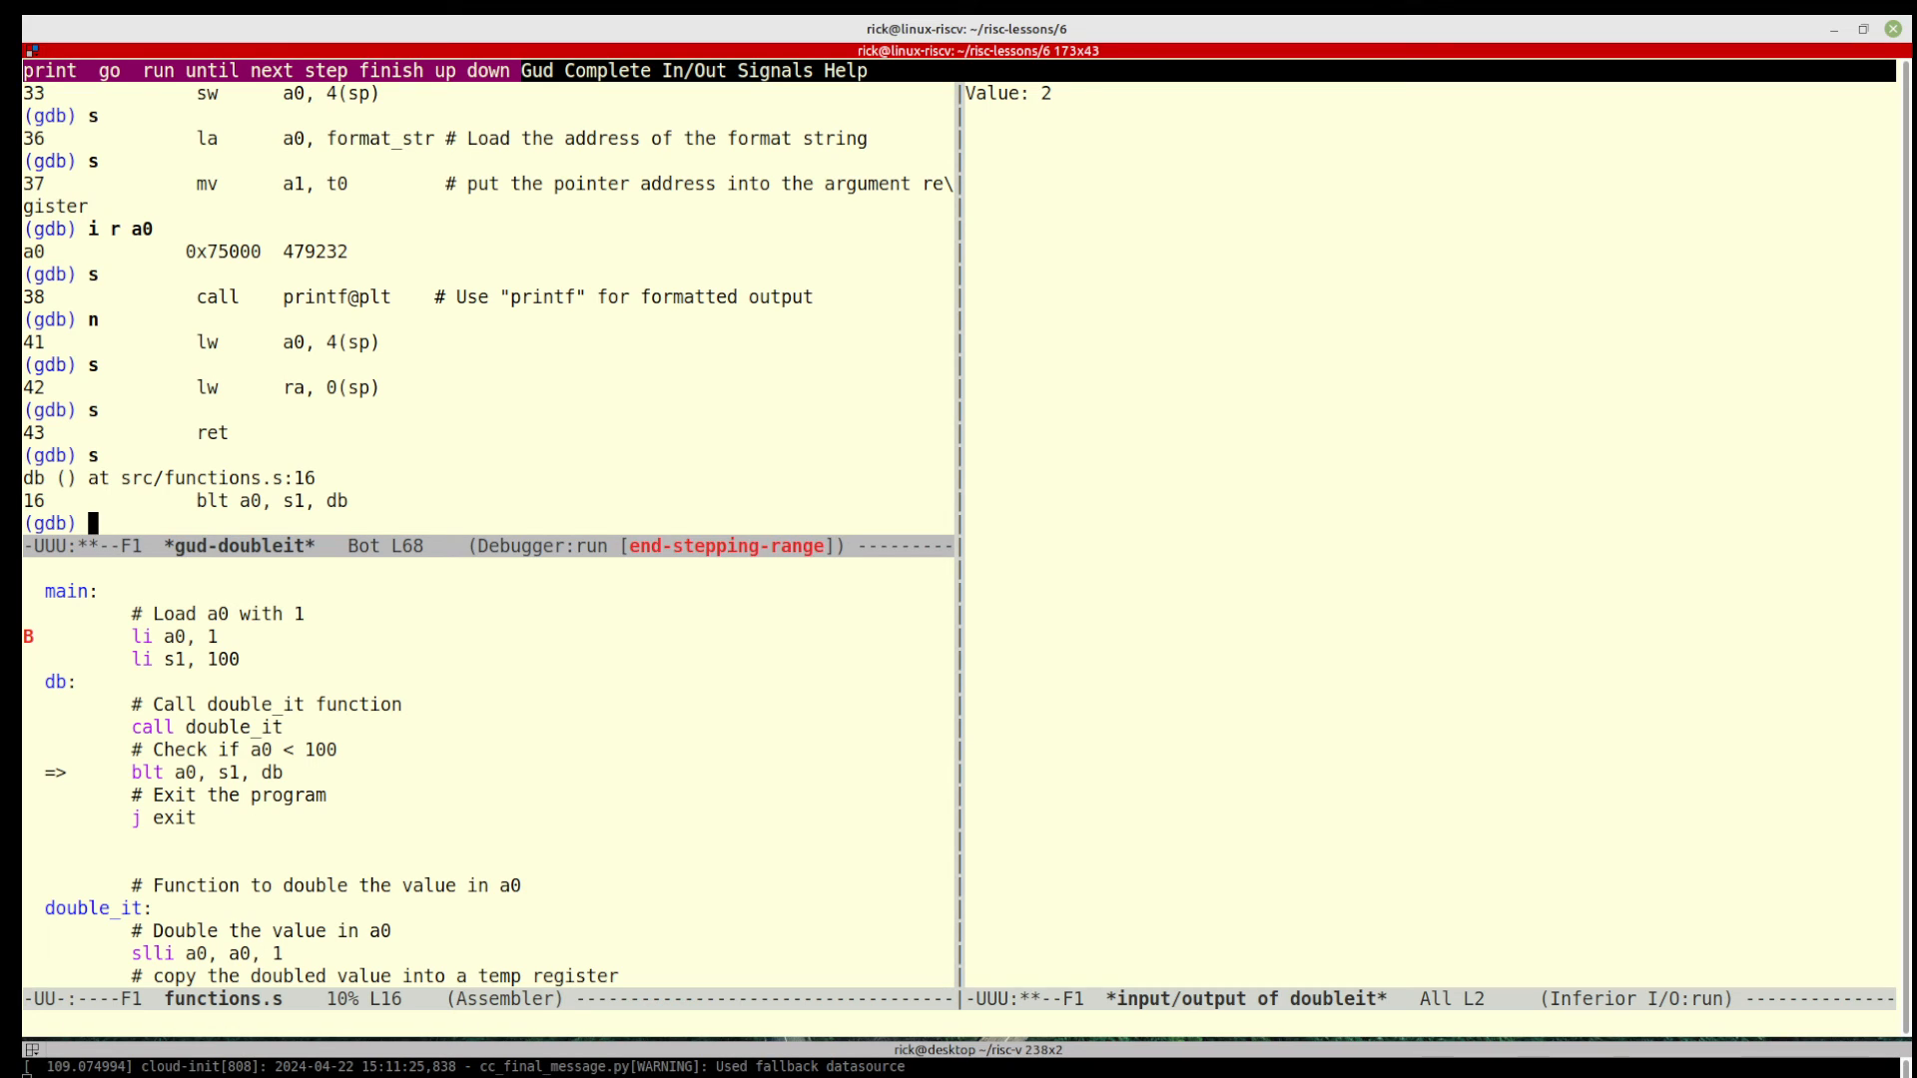
pyautogui.write('i')
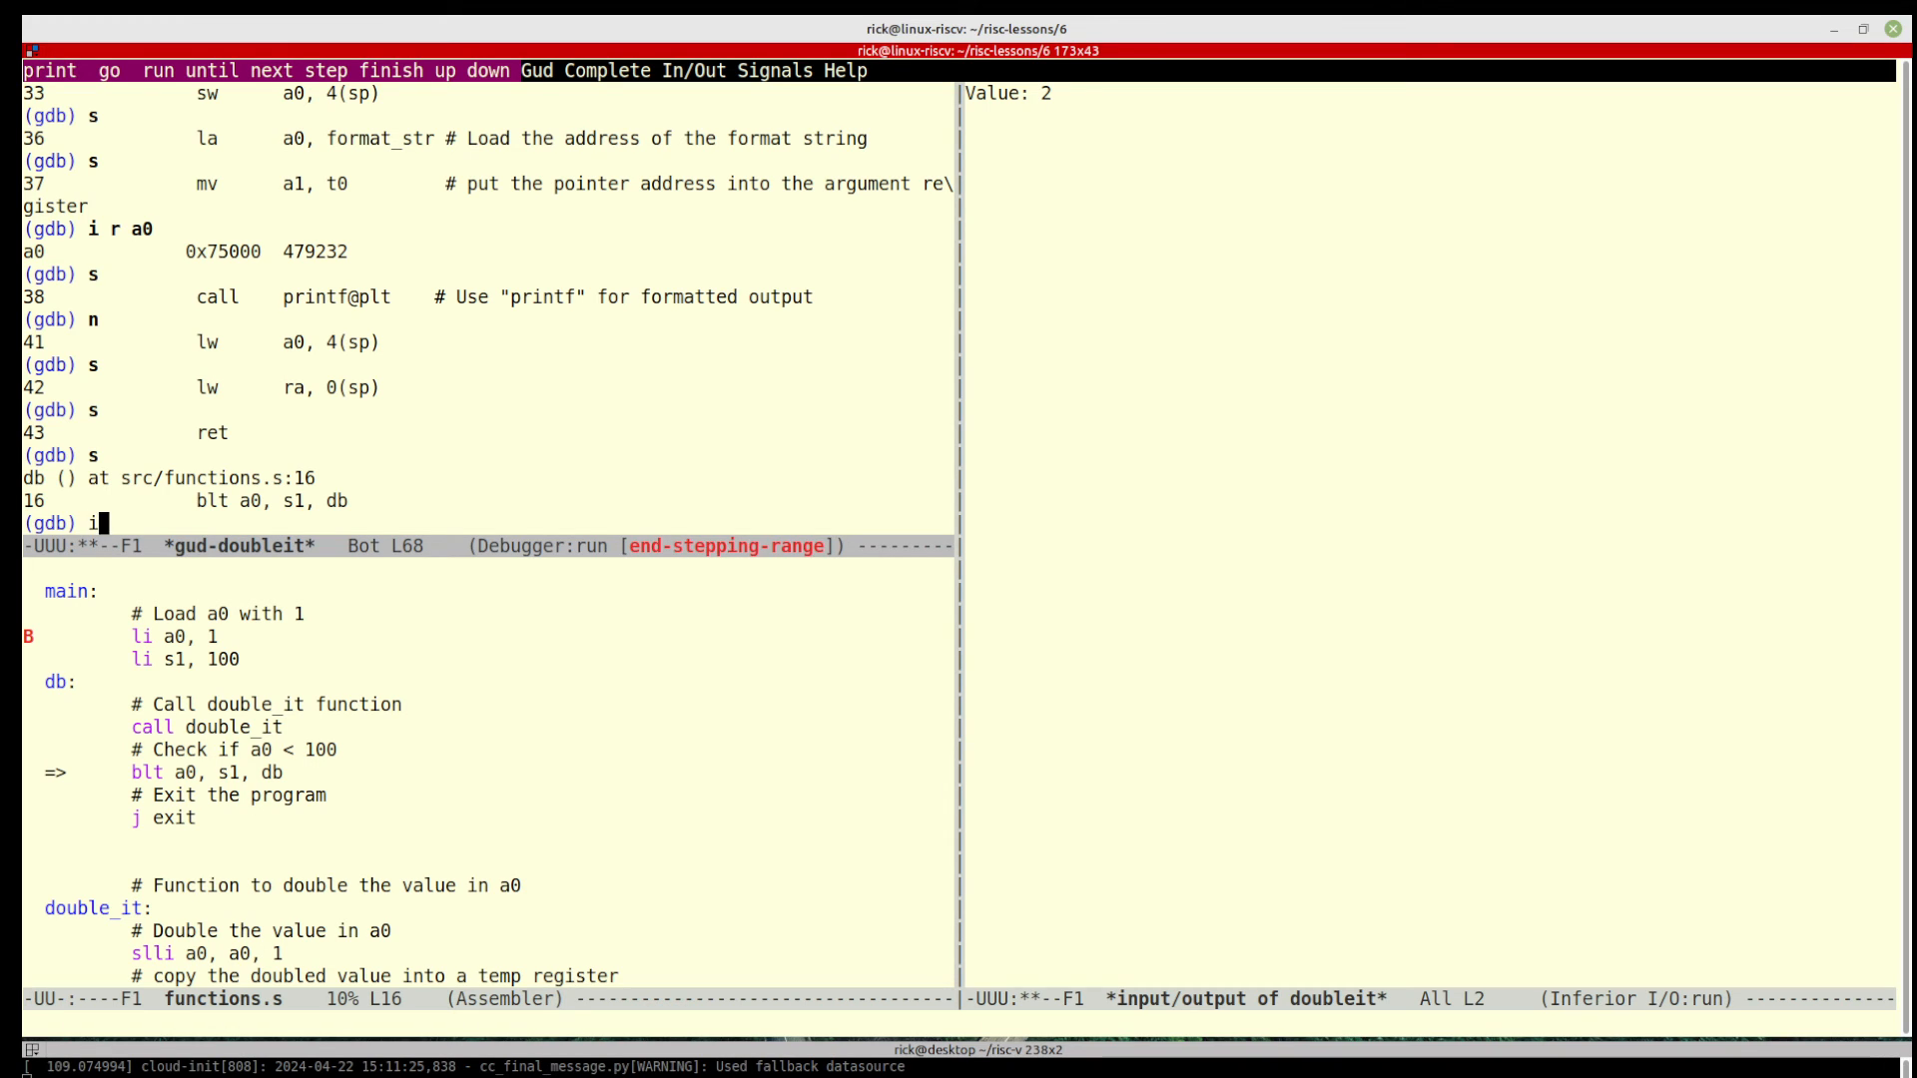
pyautogui.write('r a0 s1')
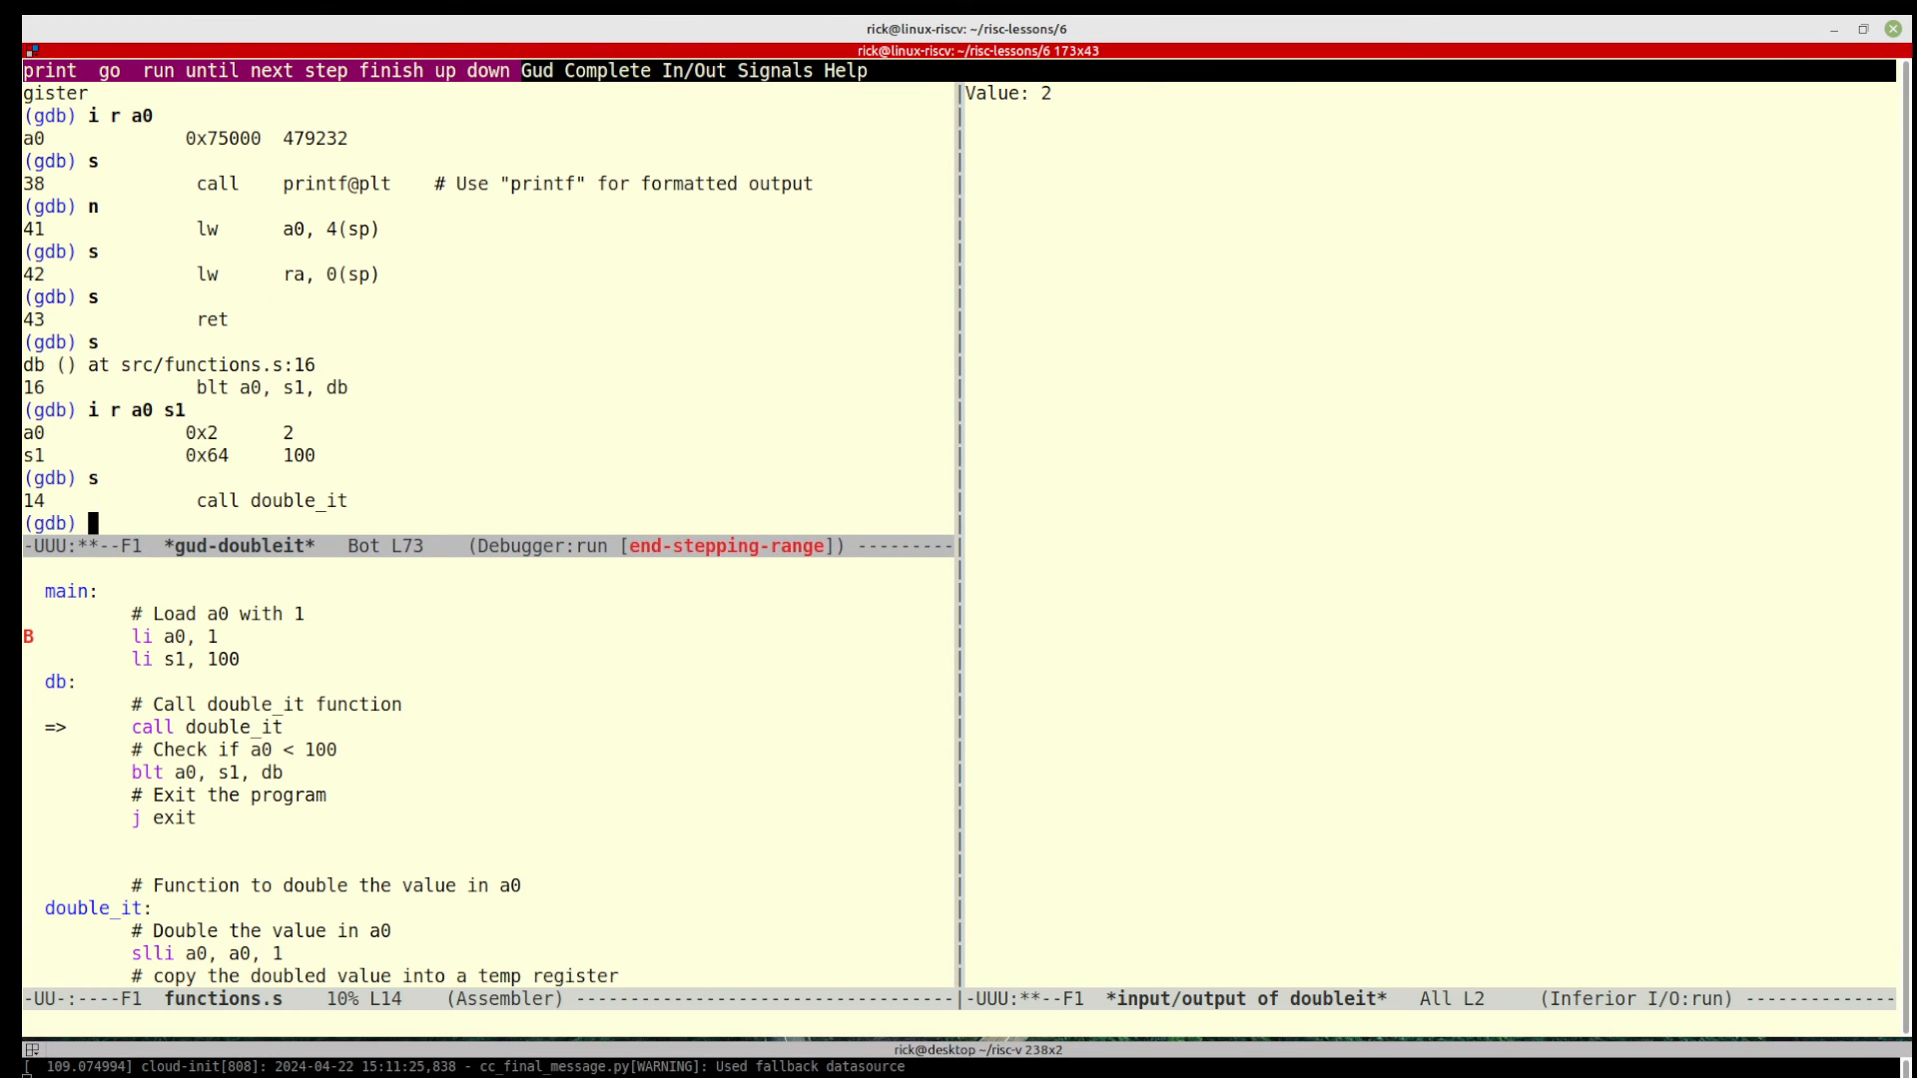
# Quit GDB, exit Emacs and rerun ./doubleit, printing Values 2 through 128
pyautogui.write('quit')
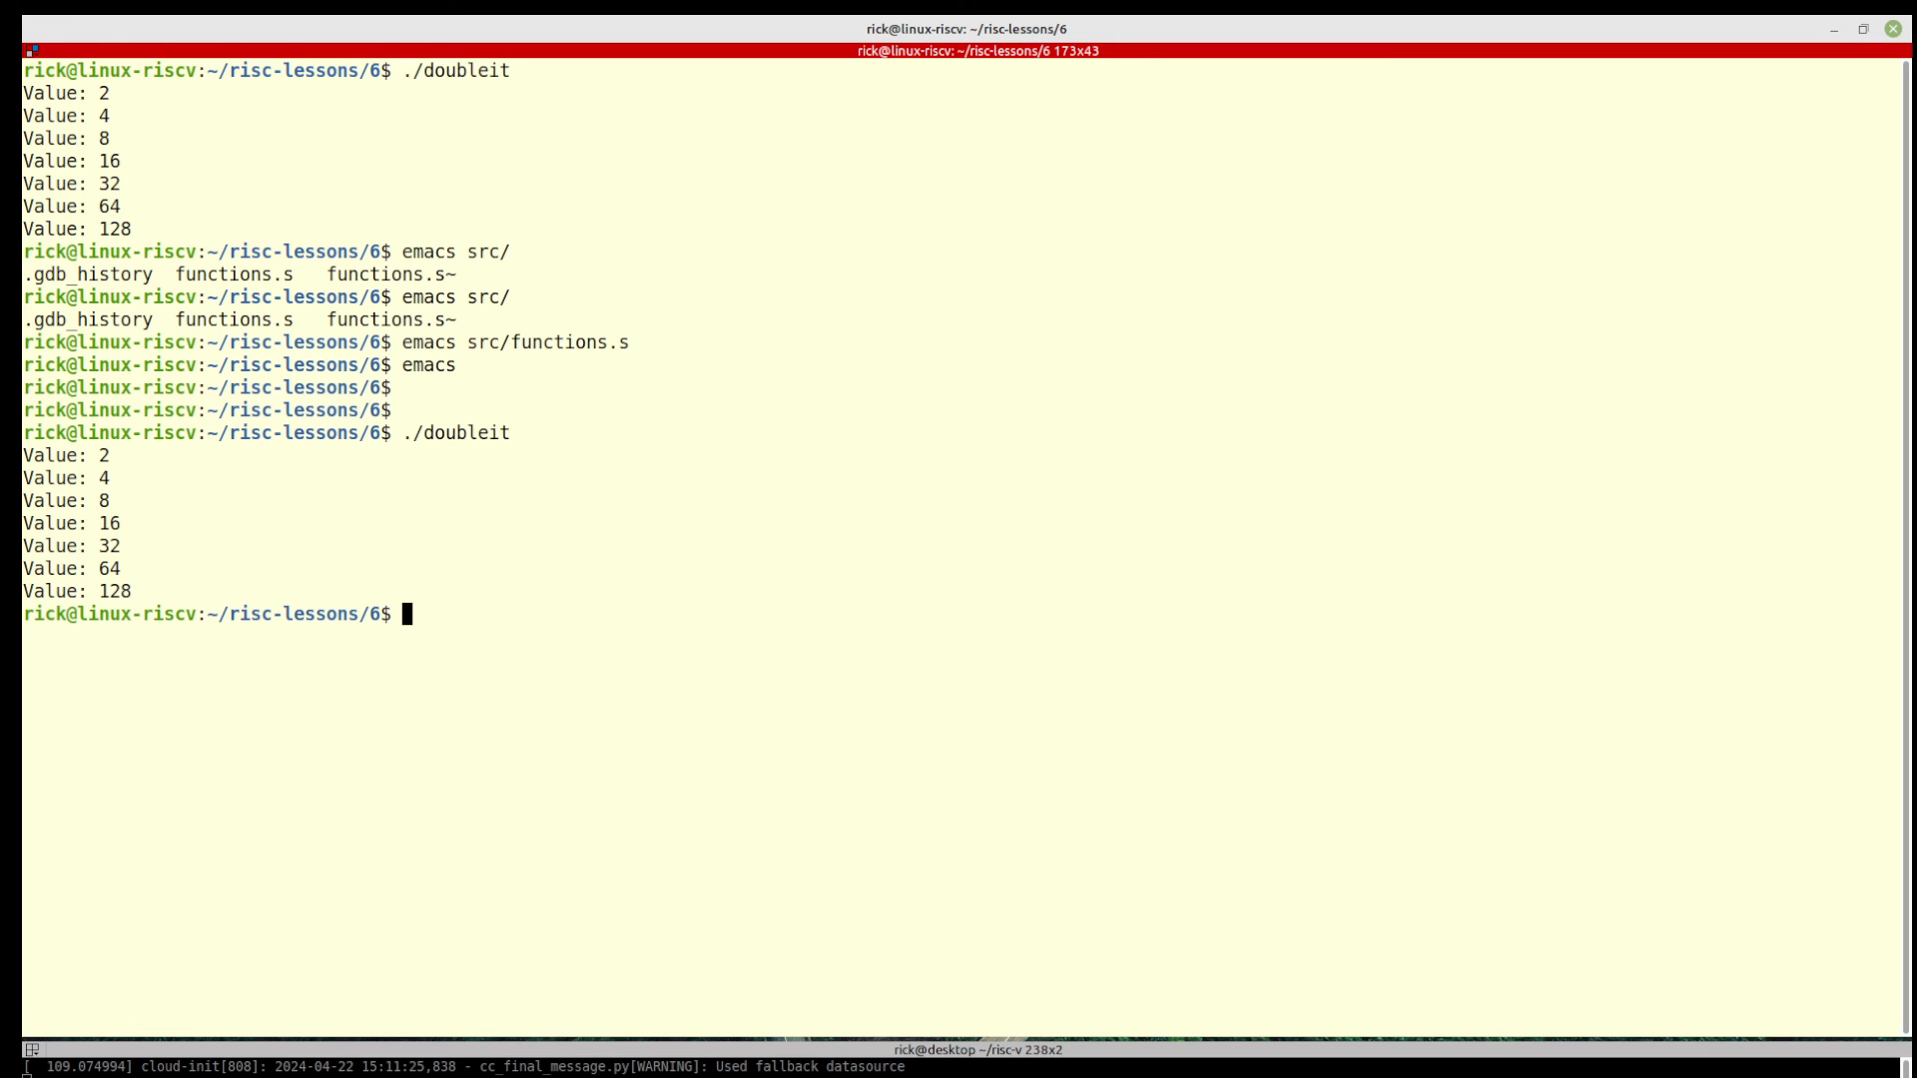
pyautogui.moveTo(1565, 231)
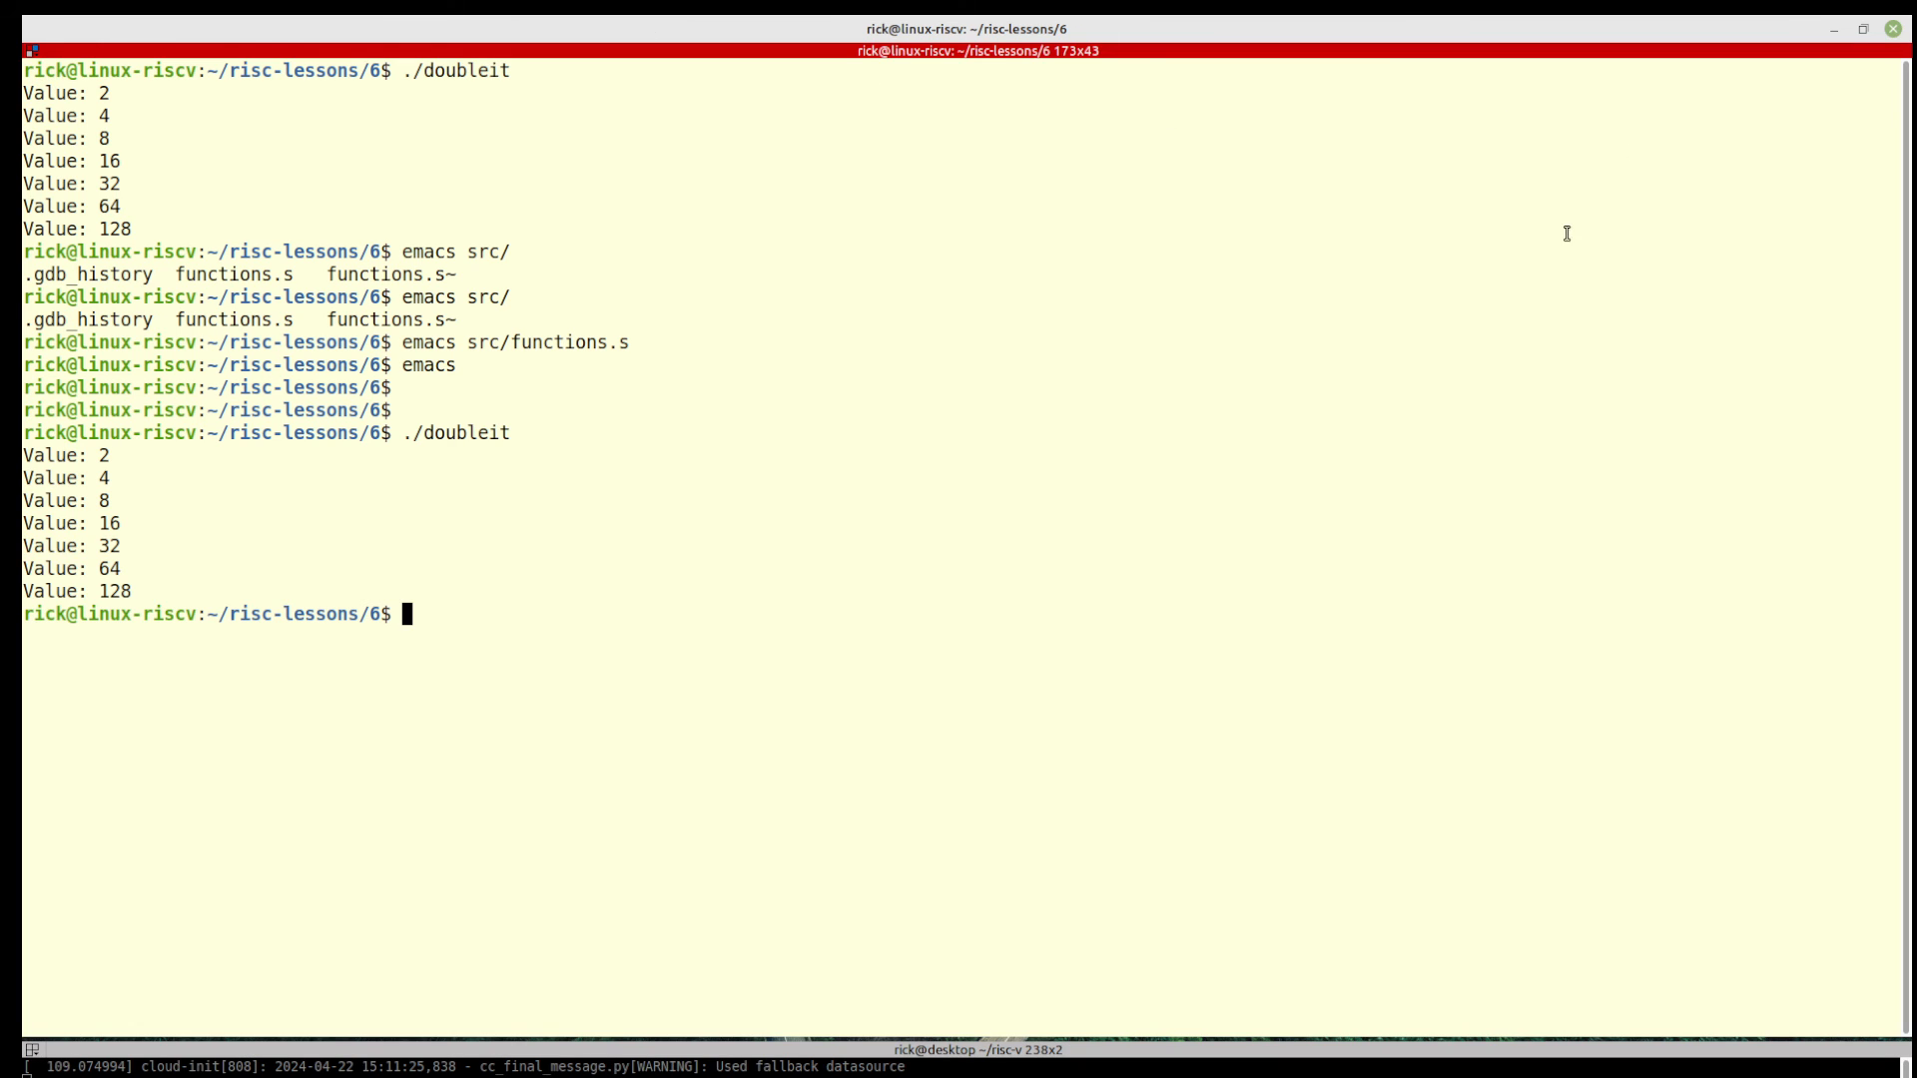